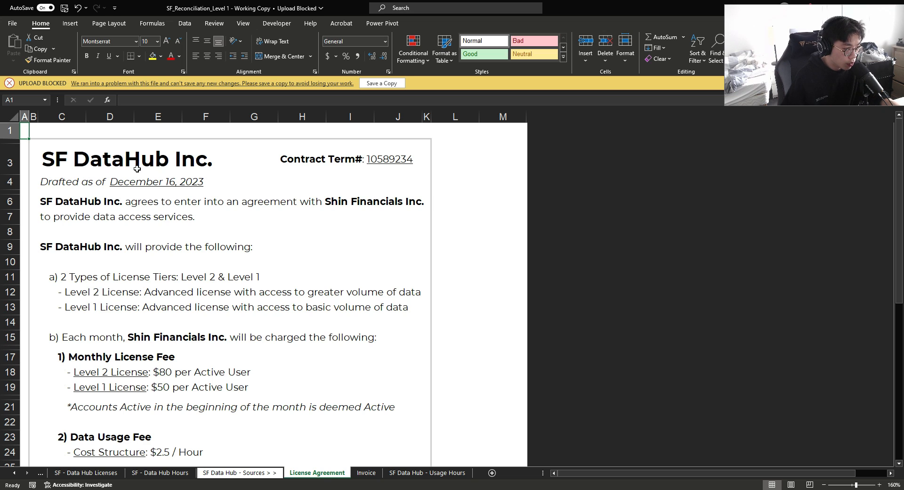
Step: Review the Invoice and SF - Data Hub Licenses sheets, checking a license's Active status
{"action": "left_click", "coordinate": [365, 472]}
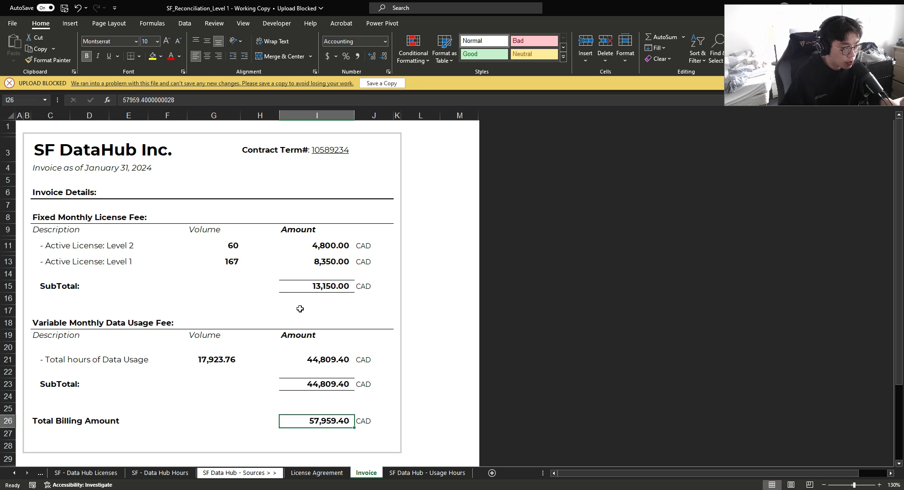
{"action": "left_click", "coordinate": [85, 473]}
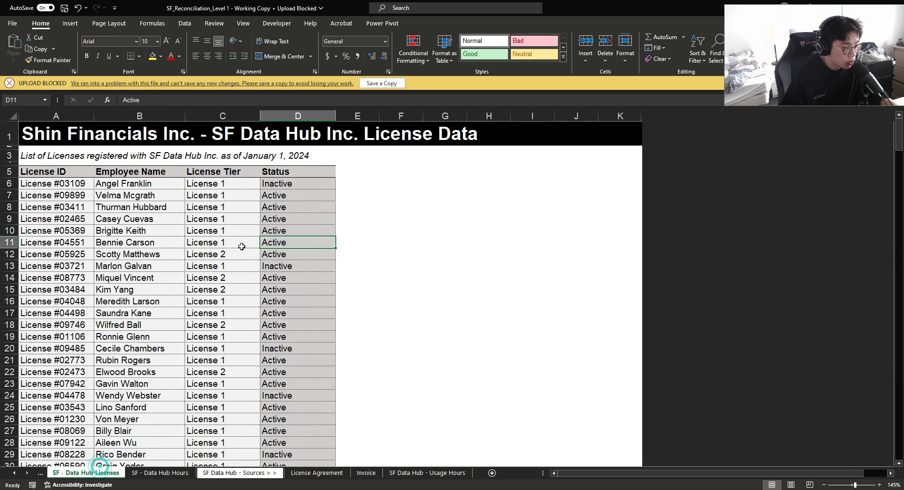
{"action": "left_click", "coordinate": [297, 230]}
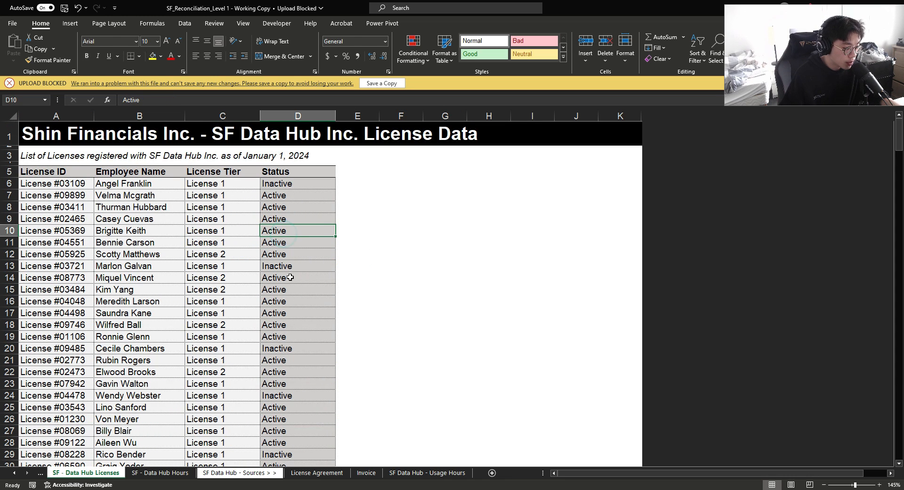
{"action": "left_click", "coordinate": [316, 473]}
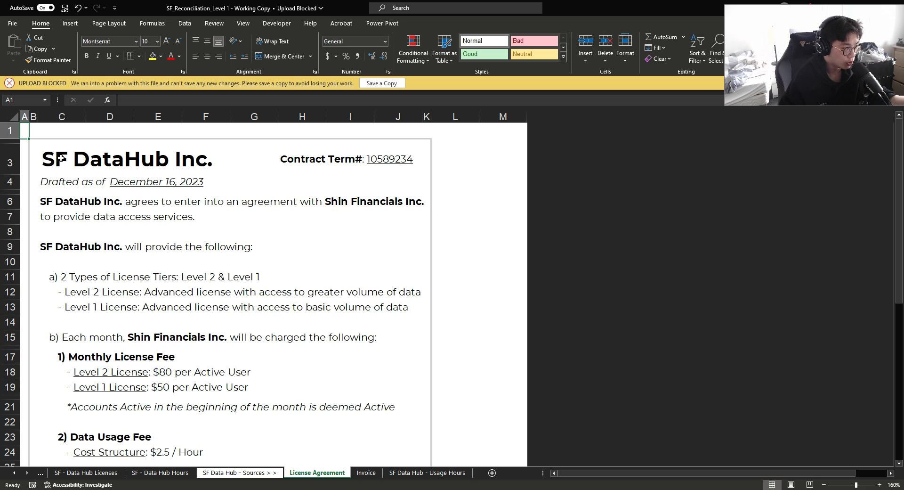
{"action": "scroll", "scroll_direction": "down", "scroll_amount": 3}
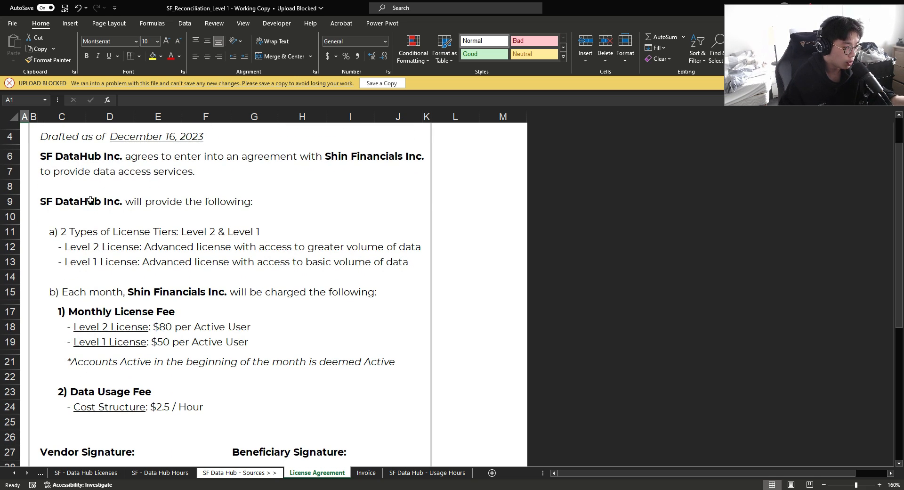
{"action": "scroll", "scroll_direction": "down", "scroll_amount": 3}
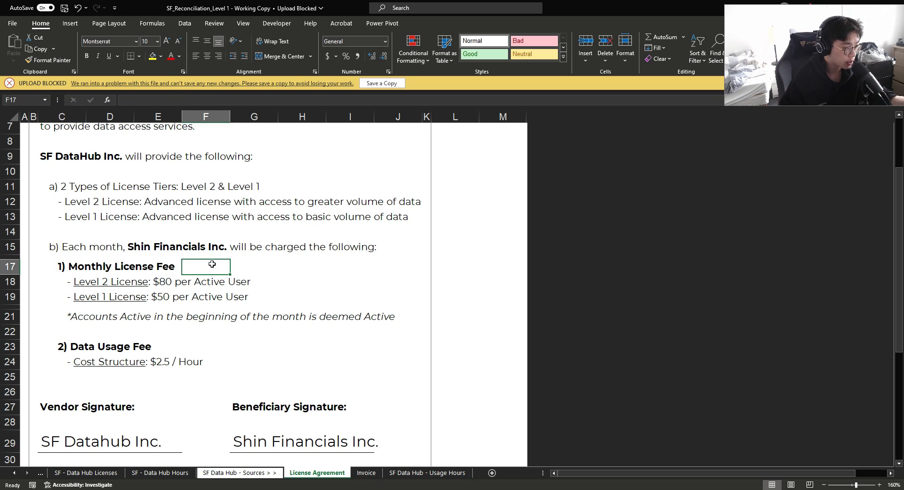
{"action": "mouse_move", "coordinate": [191, 283]}
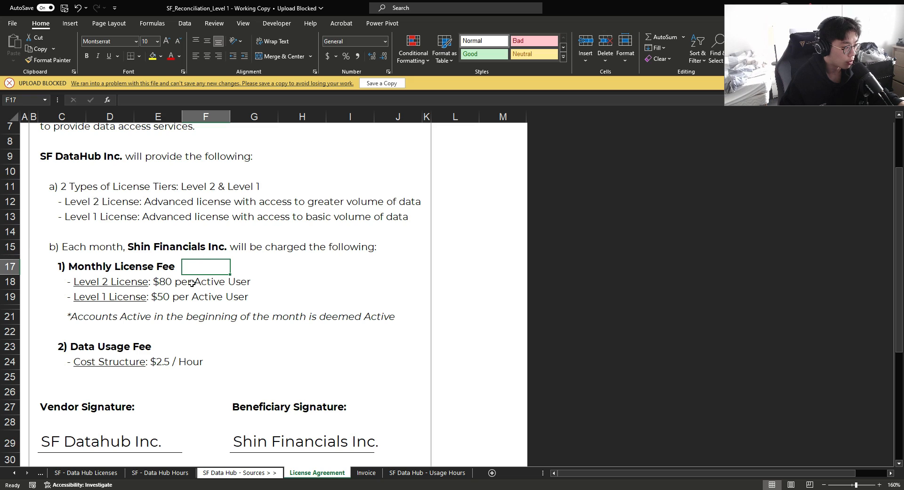
Step: Check the License Agreement's Level 2, Level 1 and Data Usage fee lines
{"action": "left_click", "coordinate": [253, 282]}
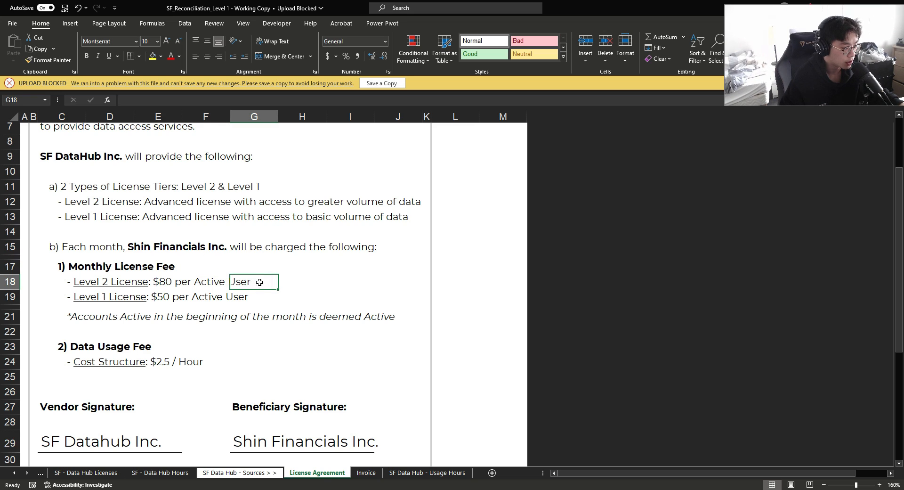
{"action": "left_click", "coordinate": [254, 296]}
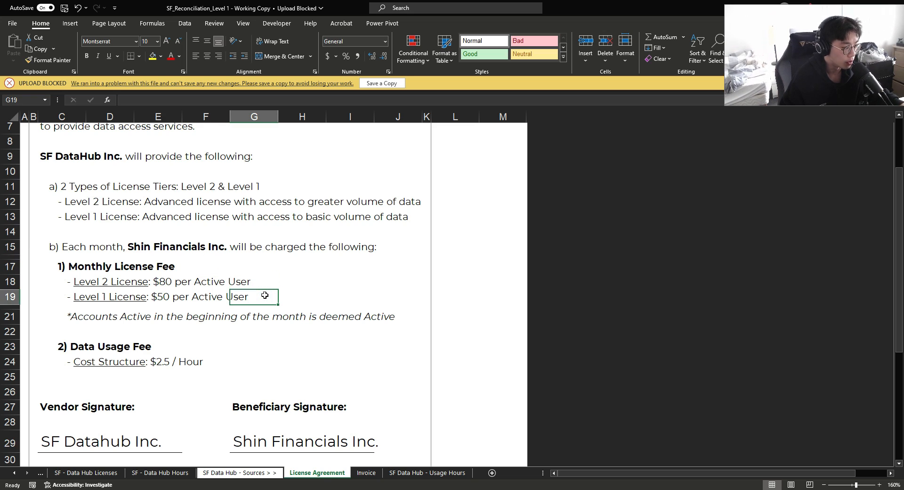
{"action": "left_click", "coordinate": [109, 331]}
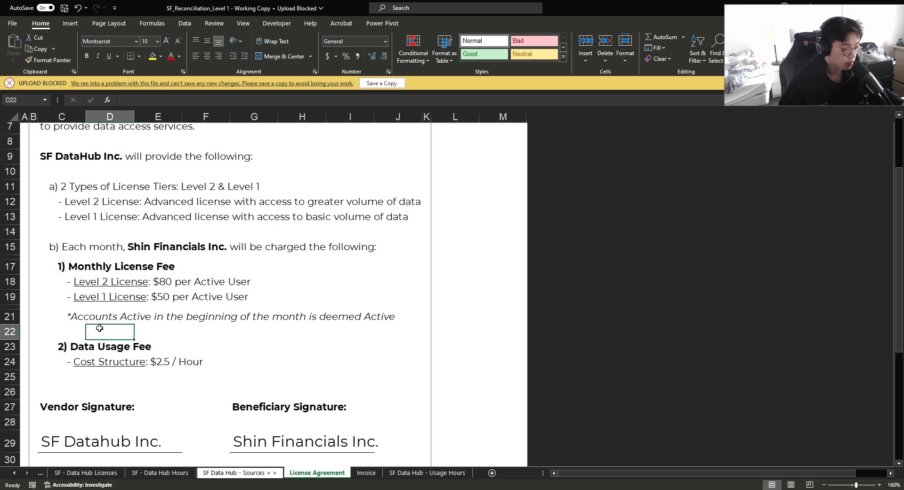
{"action": "left_click", "coordinate": [206, 347]}
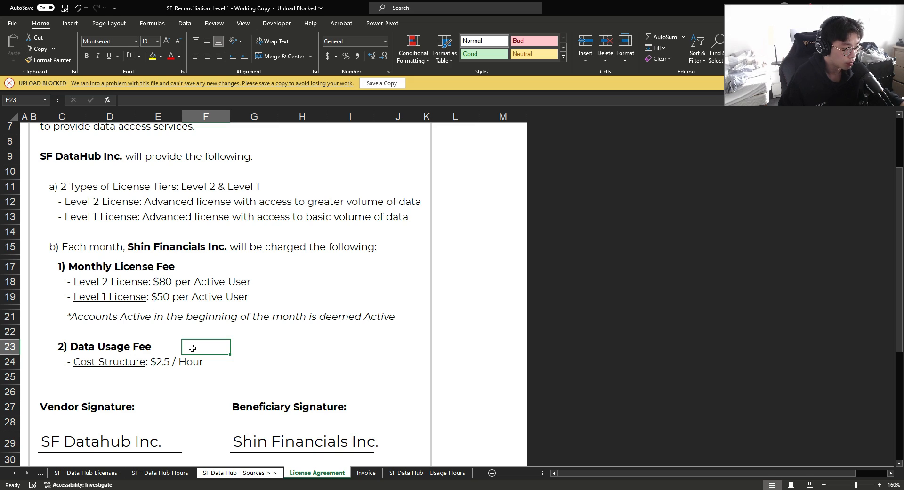
Step: Review the SF Data Hub - Usage Hours sheet's employee entries and usage hour values
{"action": "left_click", "coordinate": [427, 473]}
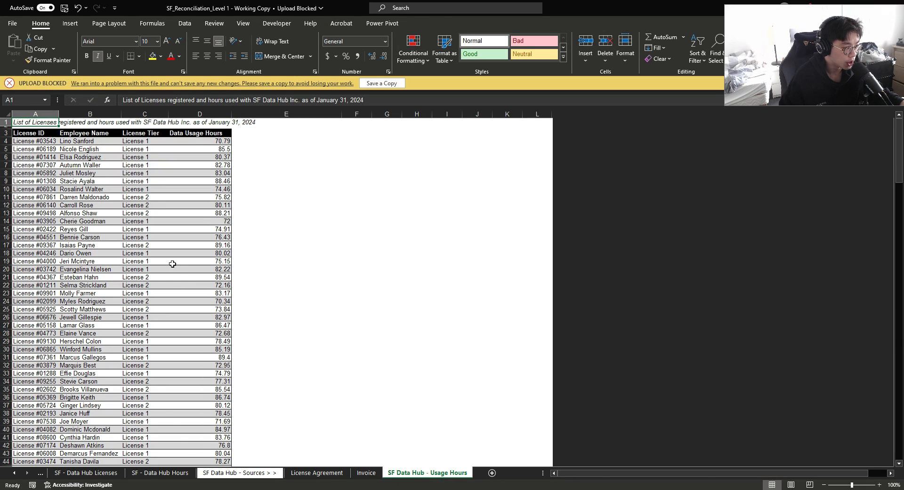
{"action": "left_click", "coordinate": [200, 261]}
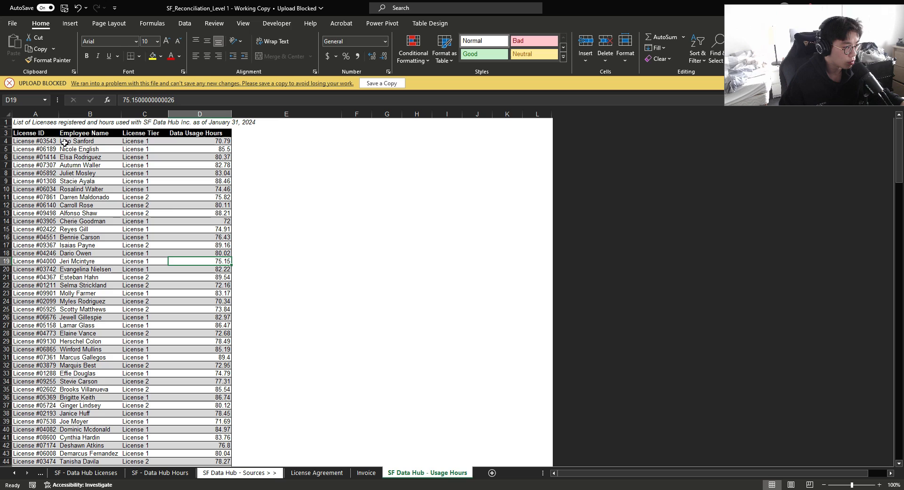
{"action": "left_click", "coordinate": [81, 222]}
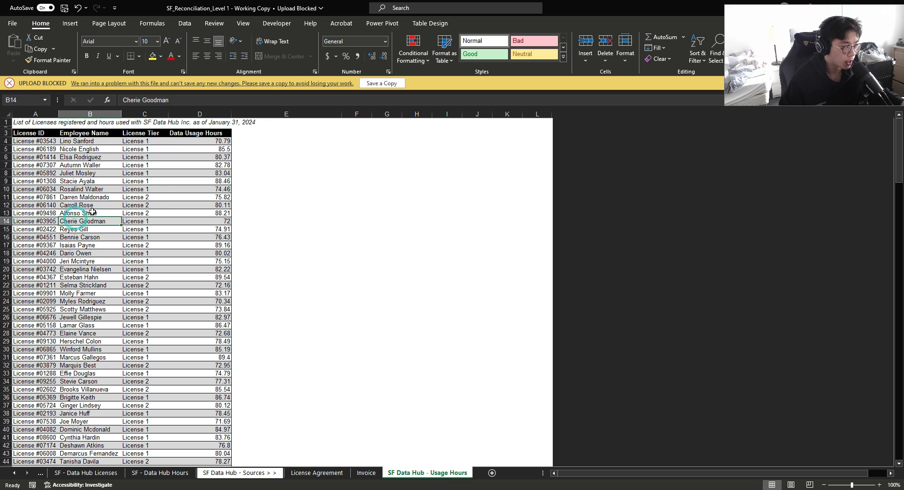
{"action": "left_click", "coordinate": [200, 197]}
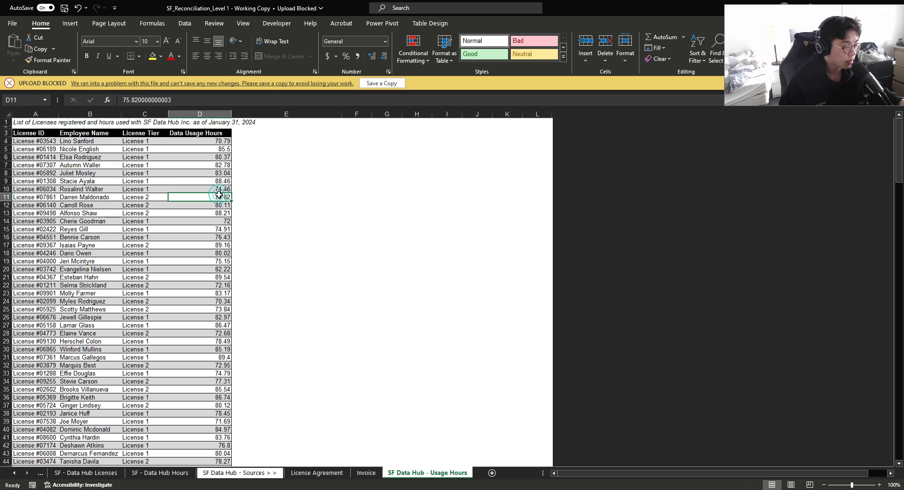
{"action": "left_click", "coordinate": [200, 197]}
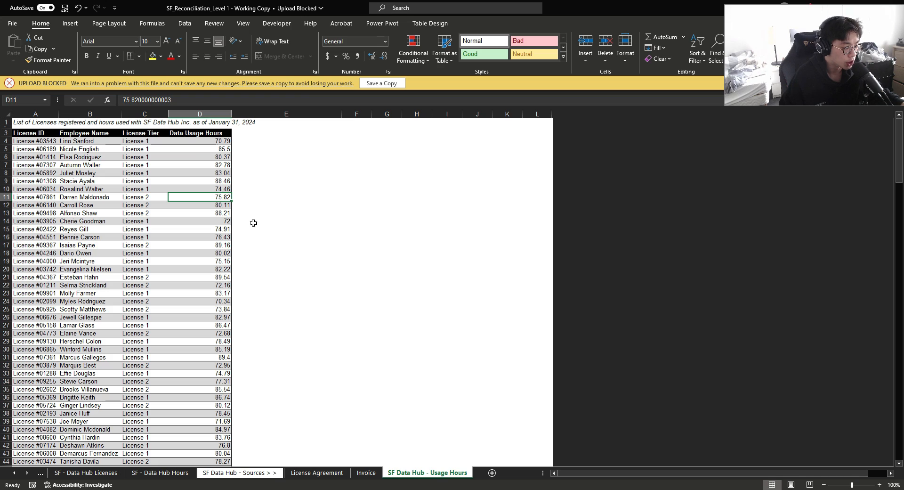
Step: Check the Invoice's Level 2 and Level 1 license volumes of 60 and 167
{"action": "left_click", "coordinate": [365, 473]}
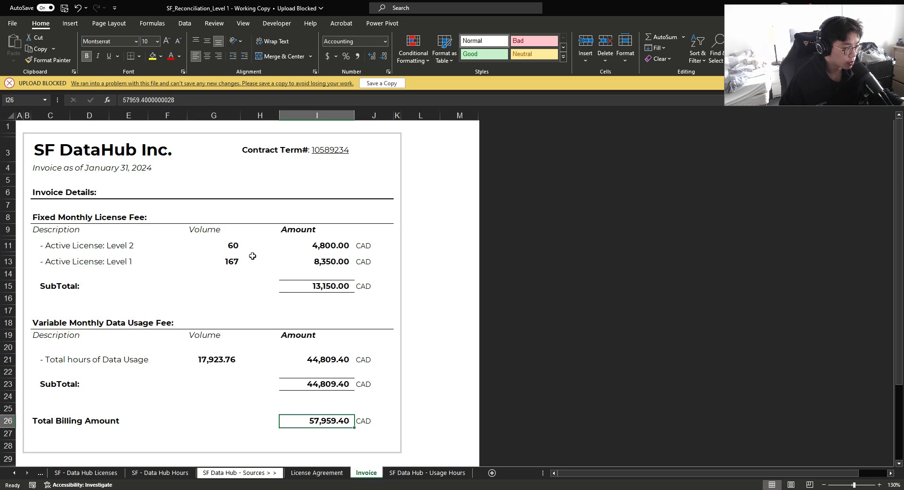
{"action": "left_click", "coordinate": [213, 245]}
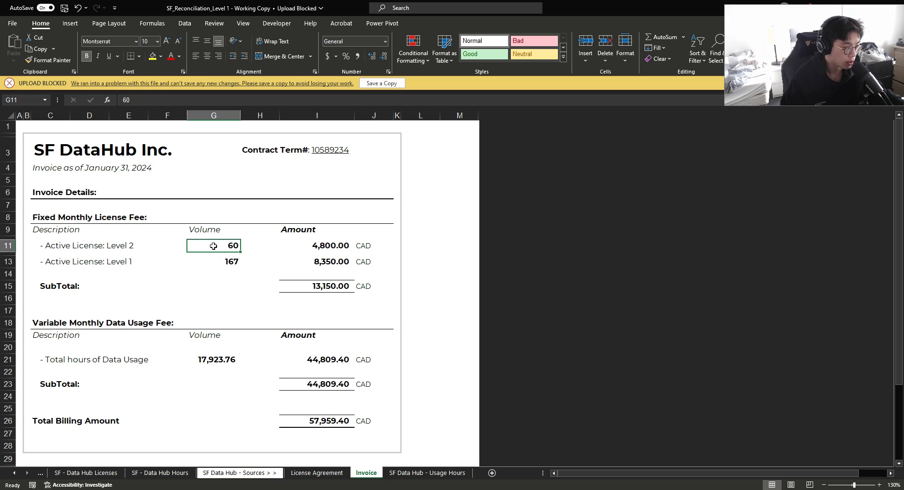
{"action": "left_click", "coordinate": [214, 261]}
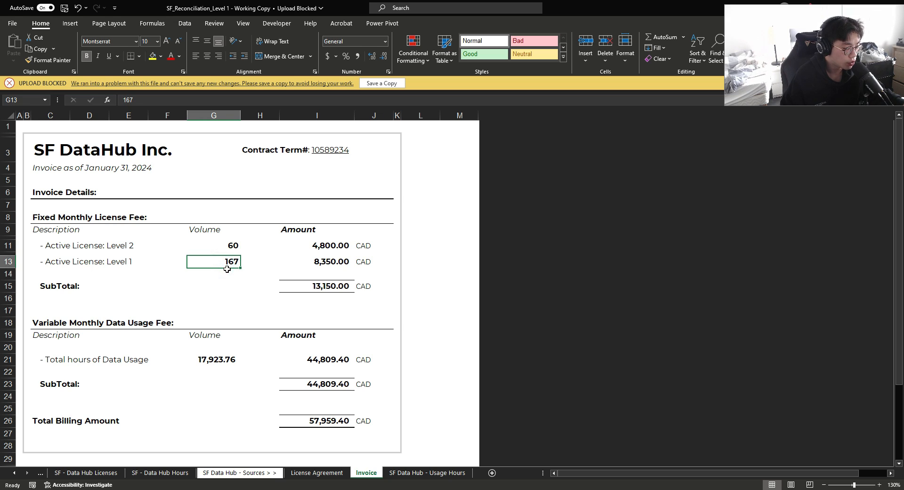
{"action": "left_click", "coordinate": [128, 261]}
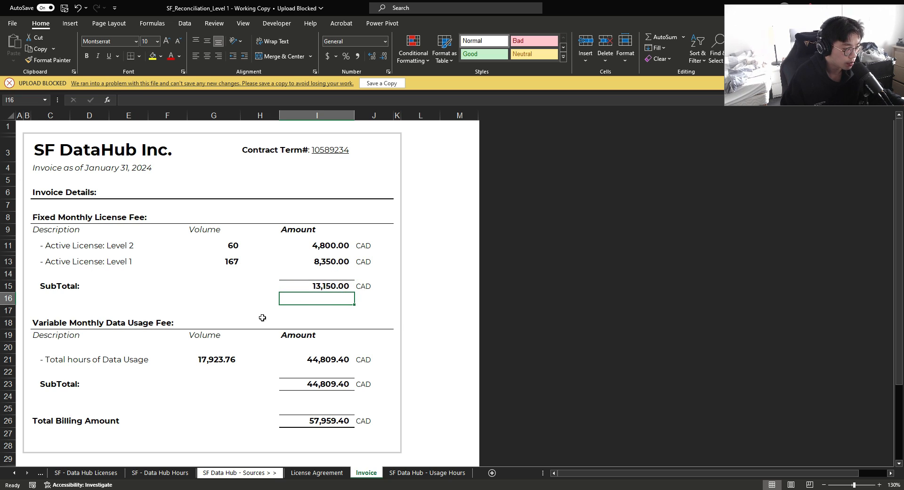
Step: Check the invoice's 17,923.76 usage hours, 44,809.40 usage subtotal and 57,959.40 total
{"action": "left_click", "coordinate": [214, 359]}
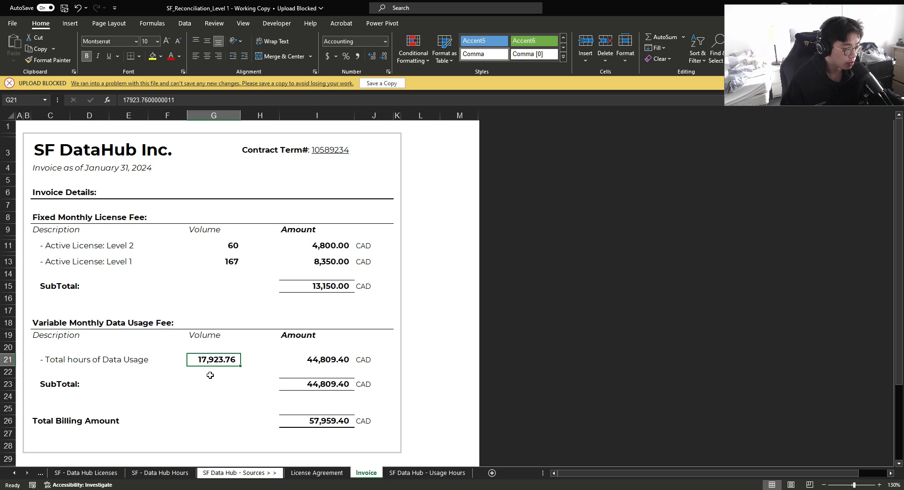
{"action": "left_click", "coordinate": [214, 371]}
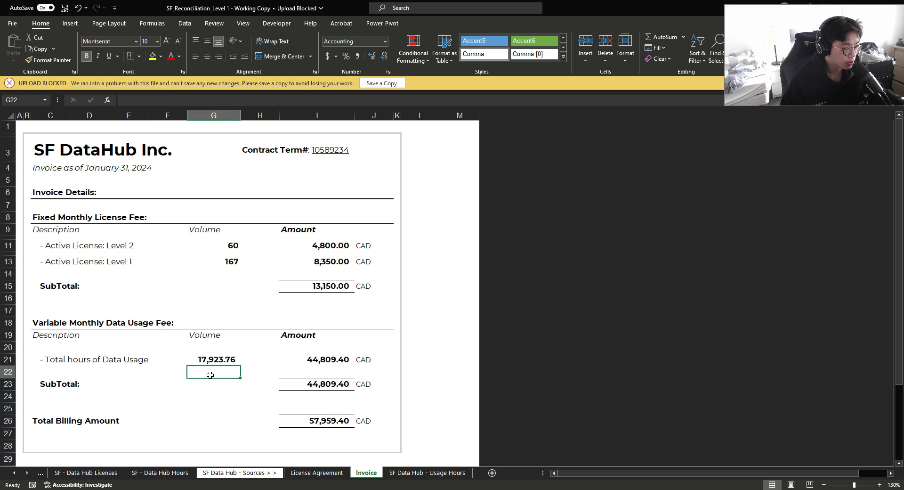
{"action": "left_click", "coordinate": [317, 383]}
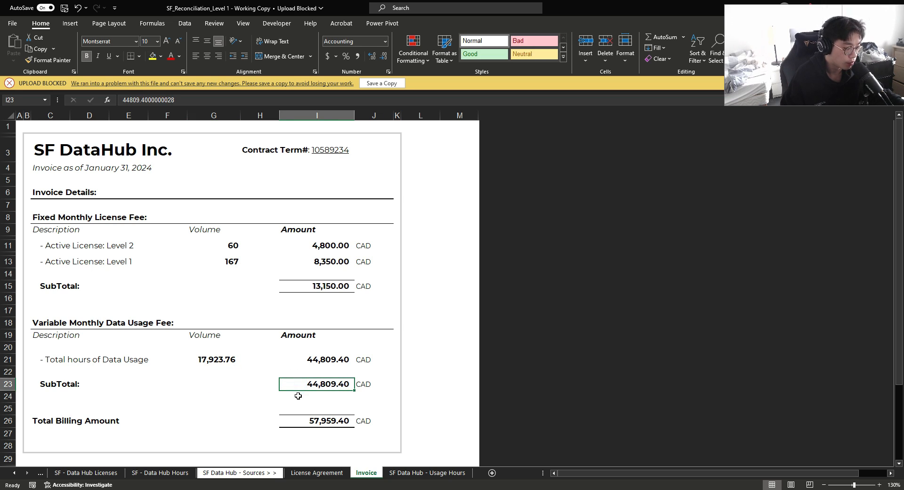
{"action": "mouse_move", "coordinate": [299, 394]}
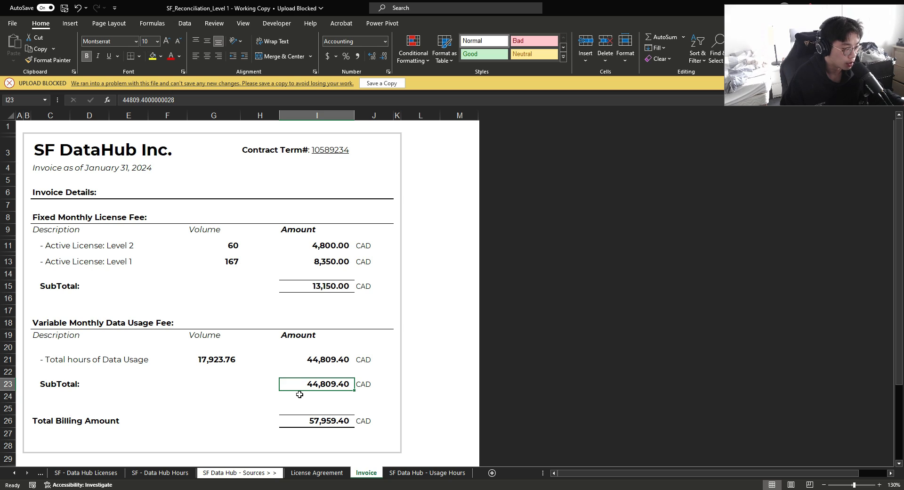
{"action": "left_click", "coordinate": [316, 433]}
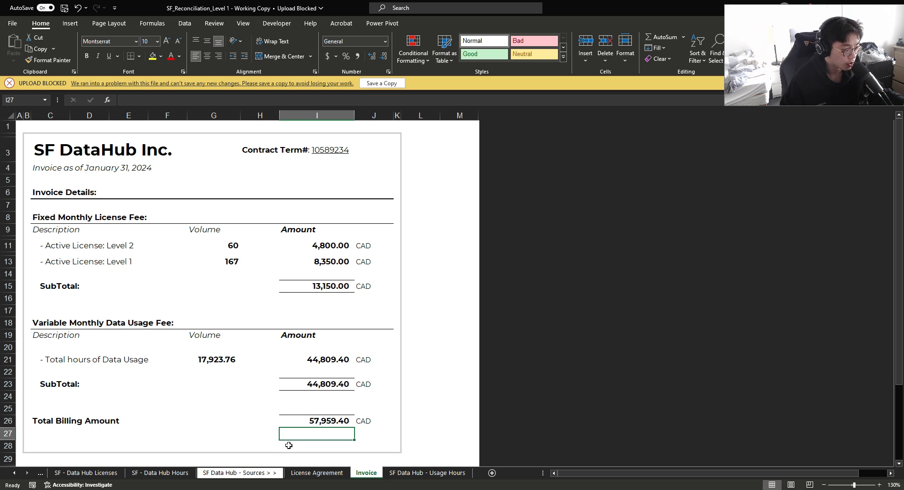
{"action": "left_click", "coordinate": [86, 473]}
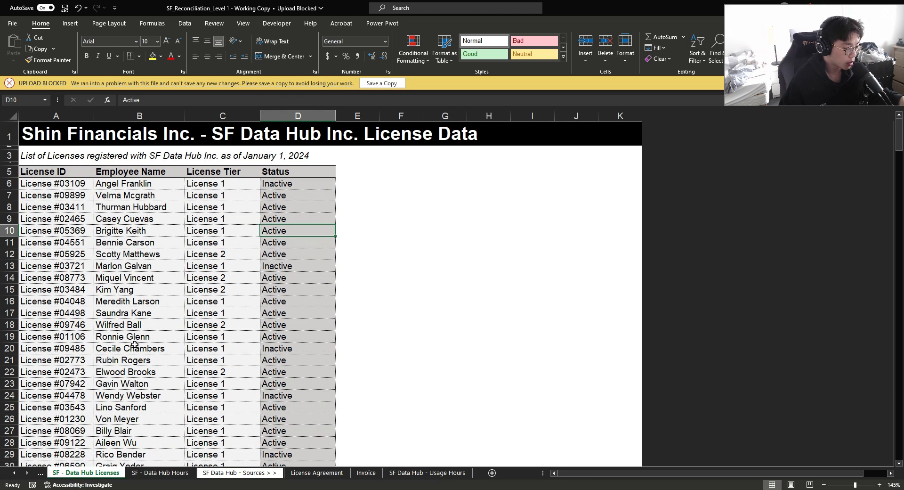
{"action": "mouse_move", "coordinate": [174, 362]}
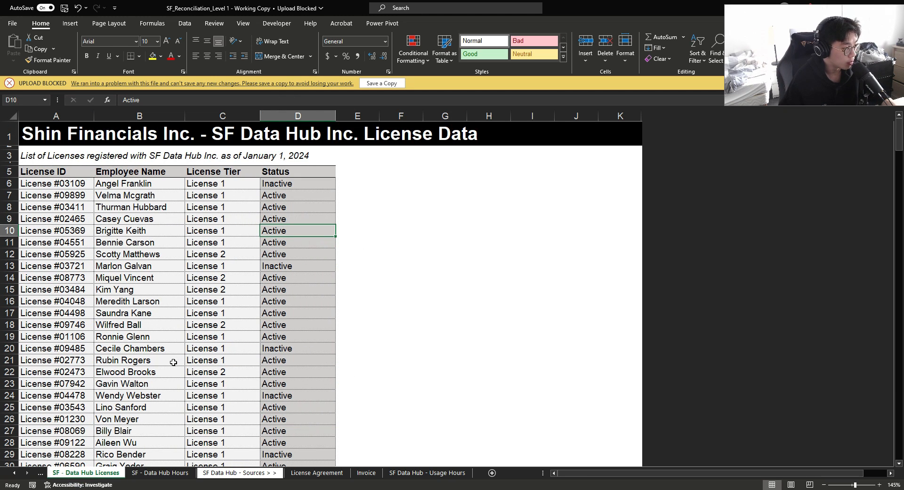
{"action": "left_click", "coordinate": [55, 183]}
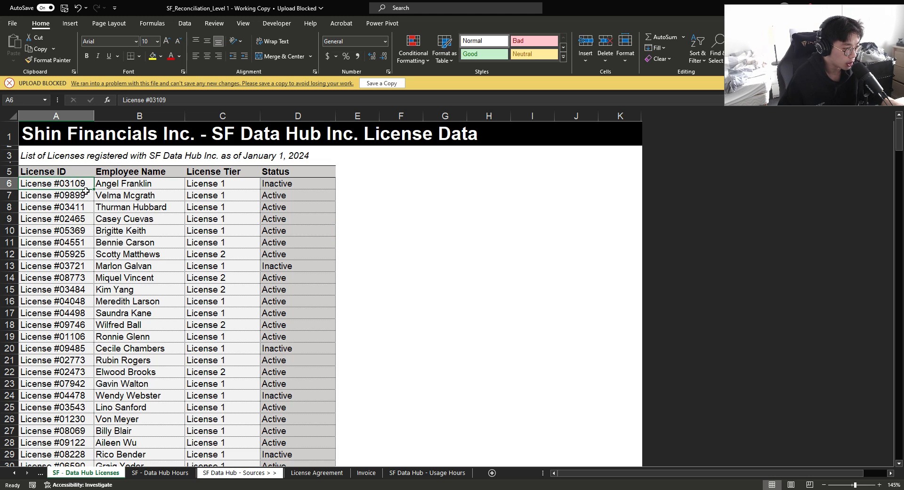
{"action": "left_click", "coordinate": [140, 183]}
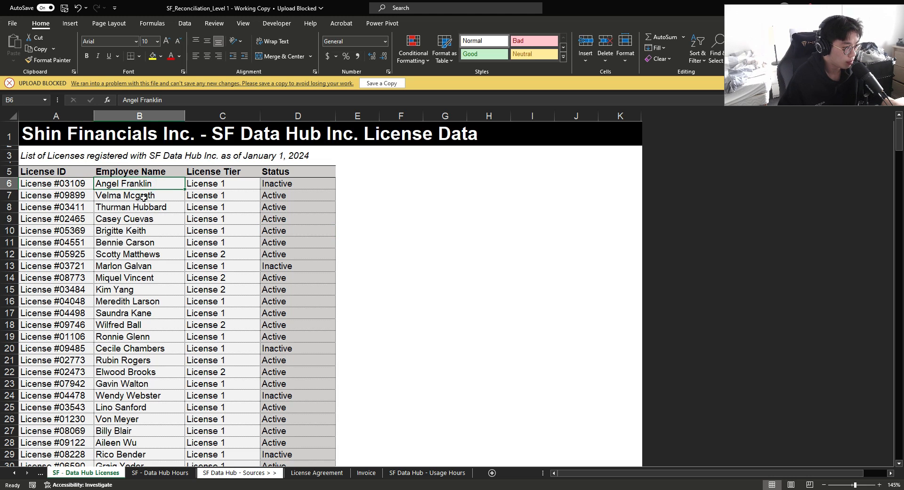
{"action": "left_click", "coordinate": [223, 183]}
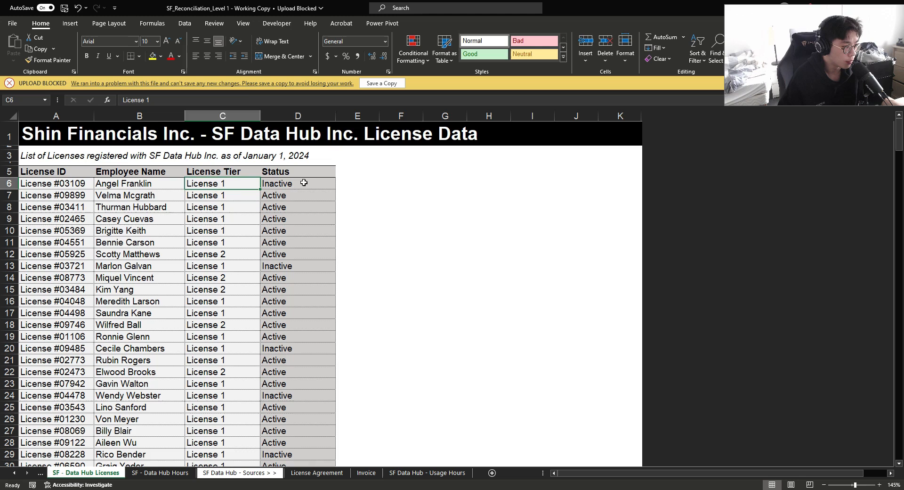
{"action": "left_click", "coordinate": [299, 184]}
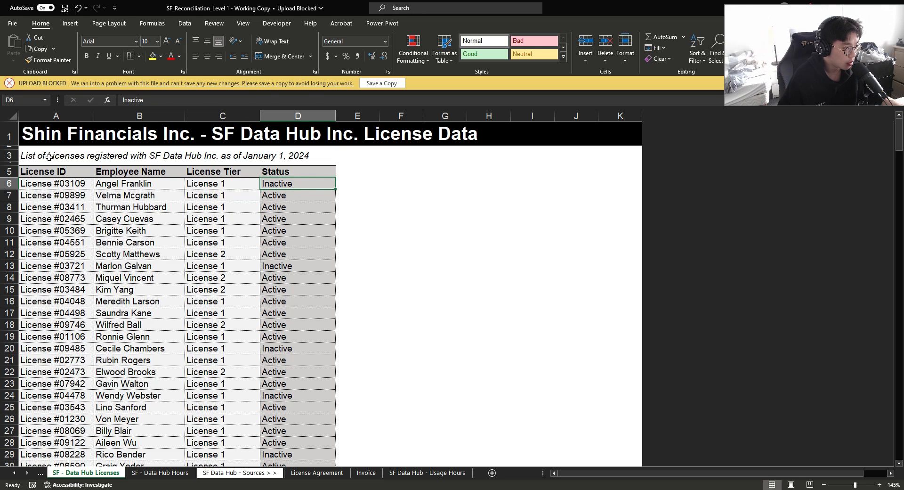
{"action": "left_click", "coordinate": [56, 155]}
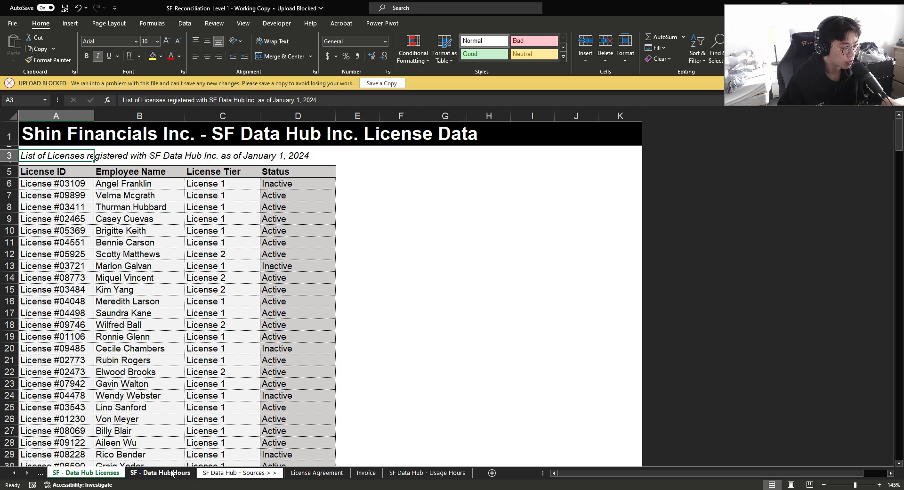
{"action": "left_click", "coordinate": [160, 473]}
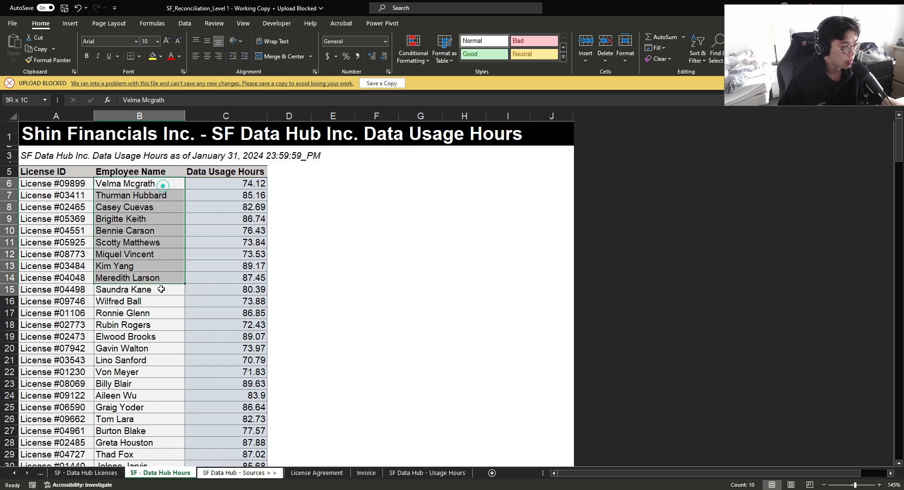
{"action": "left_click", "coordinate": [56, 218]}
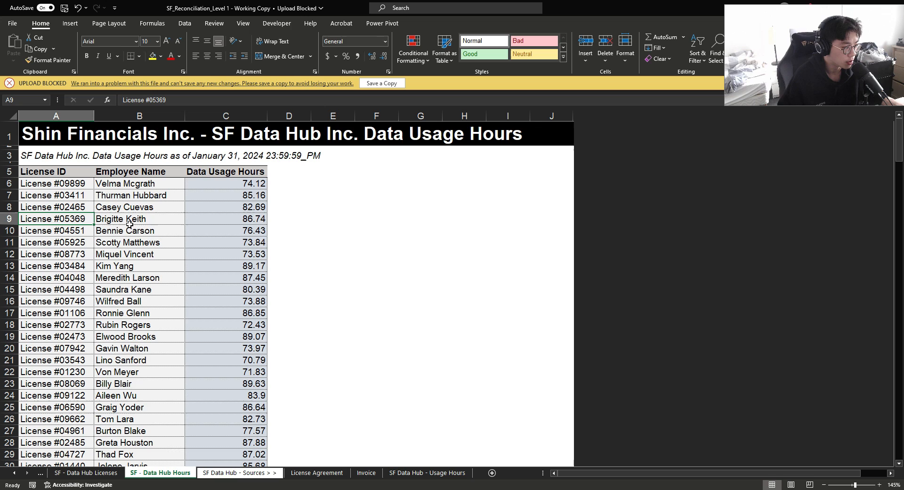
{"action": "left_click", "coordinate": [85, 472]}
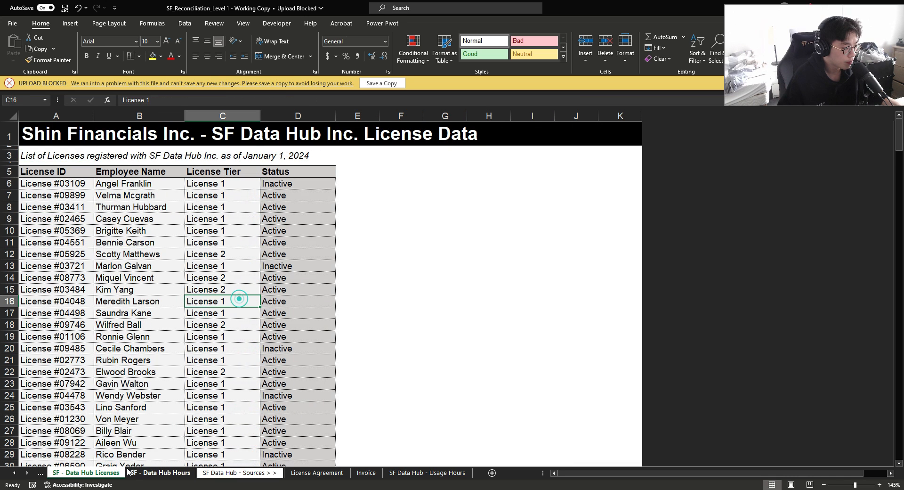
{"action": "left_click", "coordinate": [160, 473]}
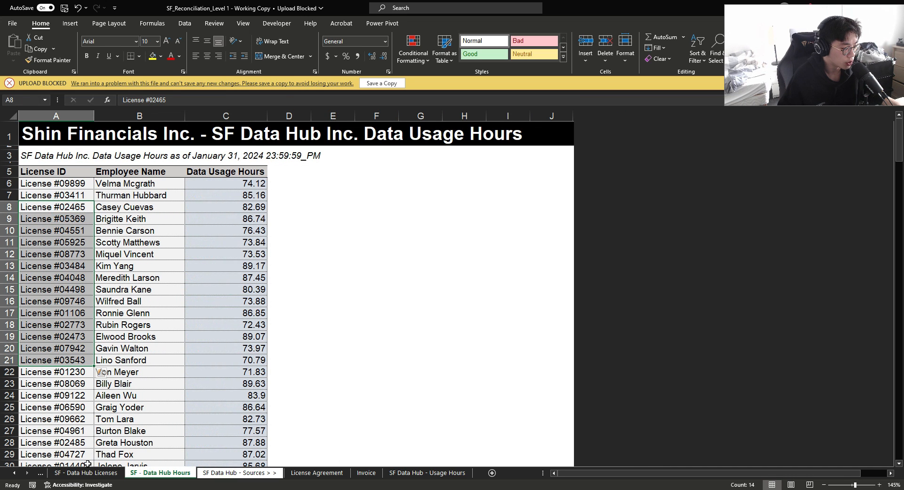
{"action": "left_click", "coordinate": [86, 473]}
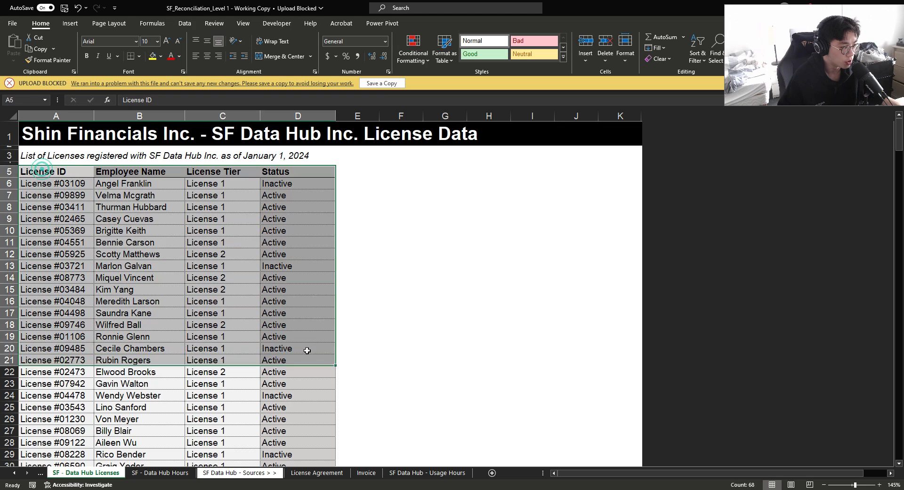
{"action": "left_click", "coordinate": [298, 277]}
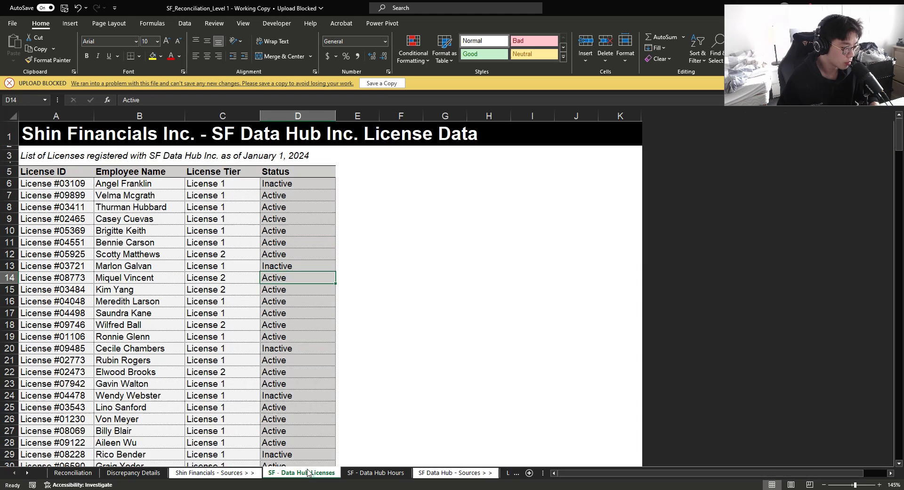
Step: Link SF Data Hub's Level 2 active licenses and monthly cost to the Invoice's volume and amount
{"action": "left_click", "coordinate": [73, 473]}
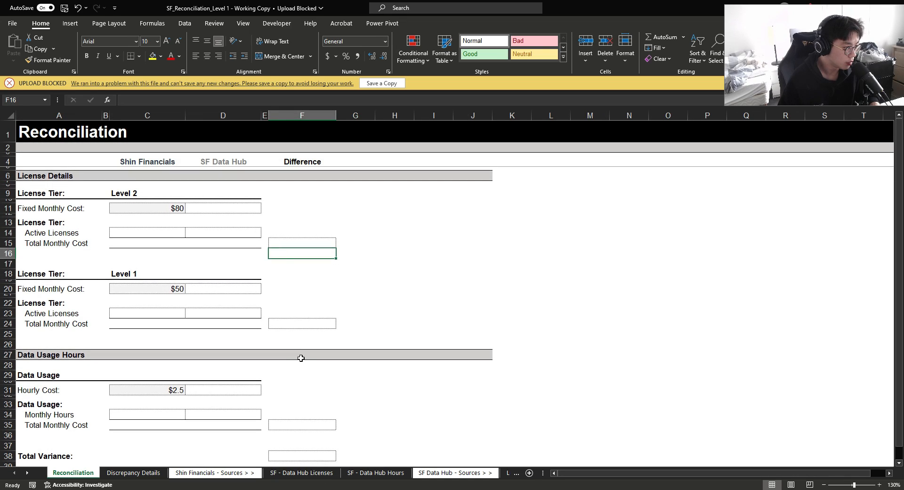
{"action": "left_click", "coordinate": [45, 175]}
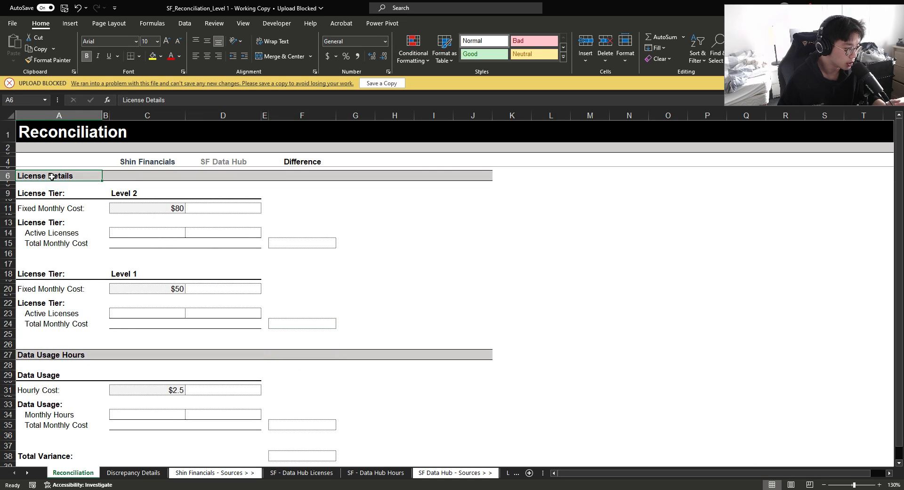
{"action": "left_click", "coordinate": [55, 354]}
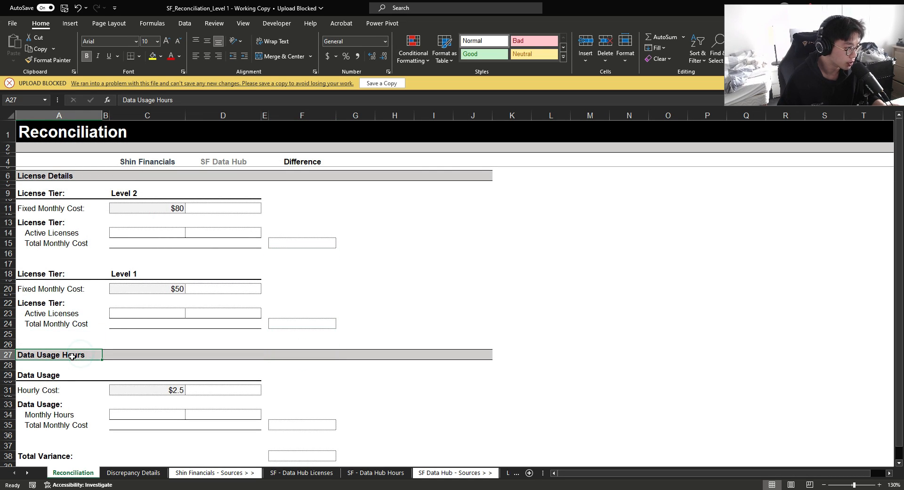
{"action": "left_click", "coordinate": [222, 207]}
{"action": "type", "text": "="}
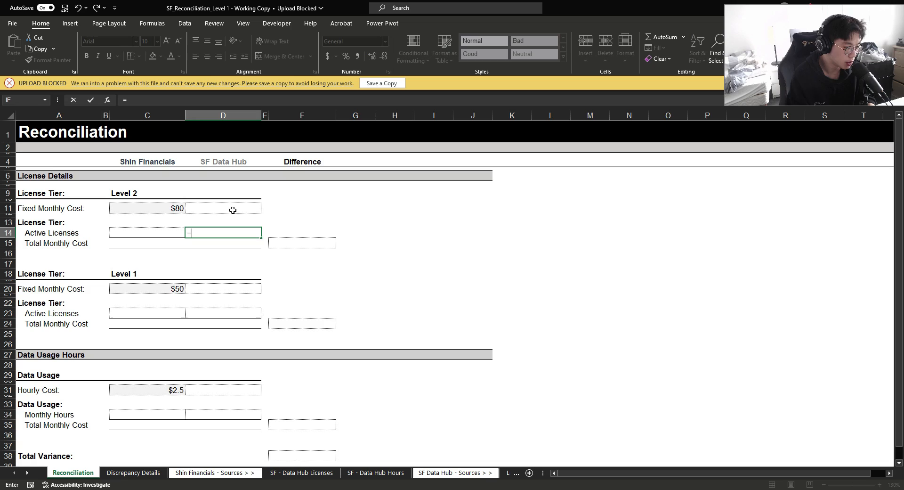
{"action": "left_click", "coordinate": [460, 473]}
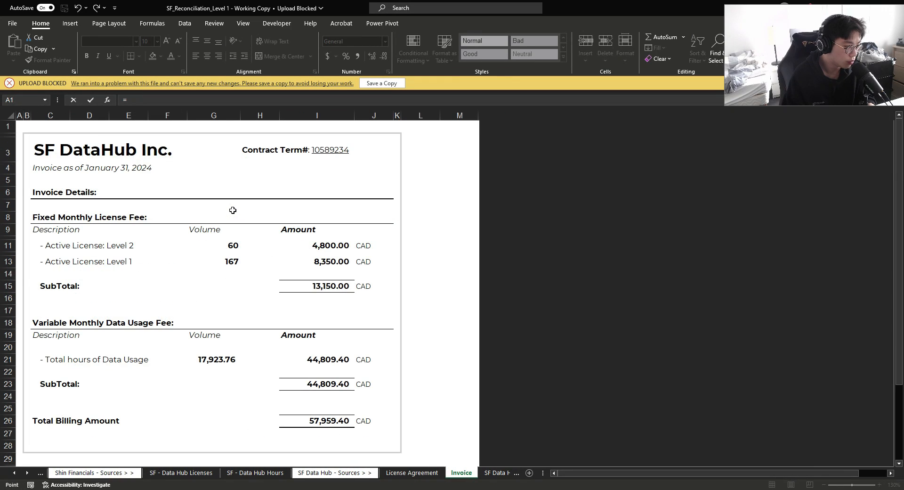
{"action": "left_click", "coordinate": [59, 472]}
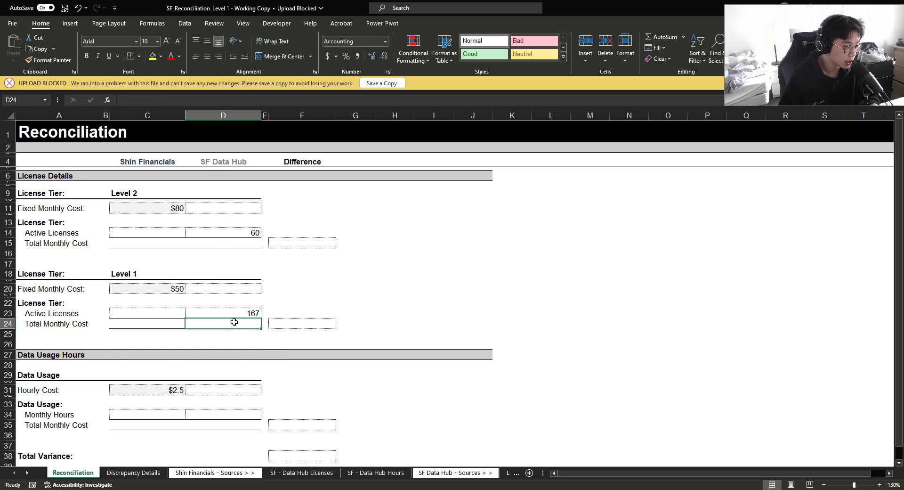
{"action": "left_click", "coordinate": [222, 231]}
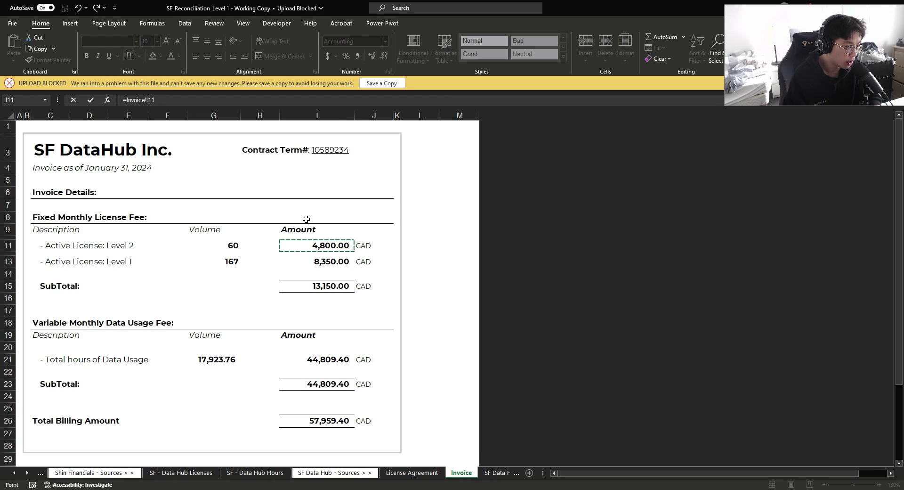
Step: Link the fixed costs and compute $0 fixed-cost differences for Level 2 and Level 1
{"action": "left_click", "coordinate": [73, 473]}
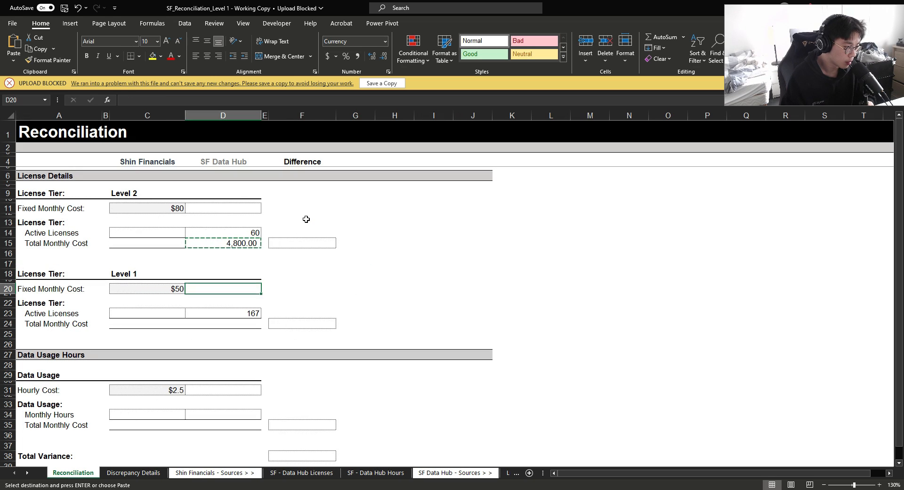
{"action": "type", "text": "=Invoice!$I$13"}
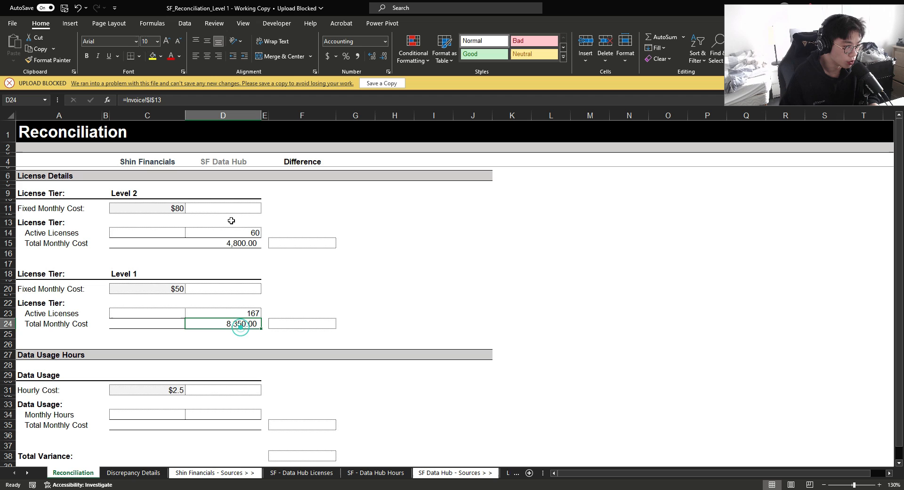
{"action": "left_click", "coordinate": [223, 208]}
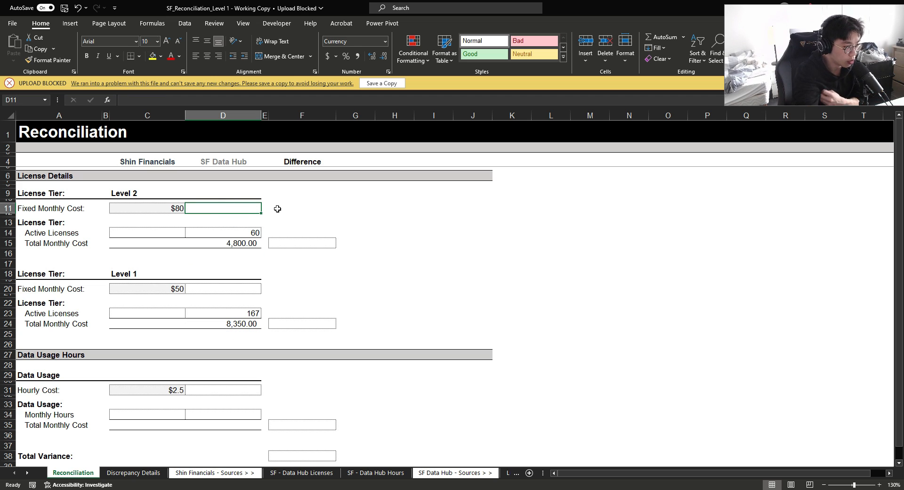
{"action": "type", "text": "=D13"}
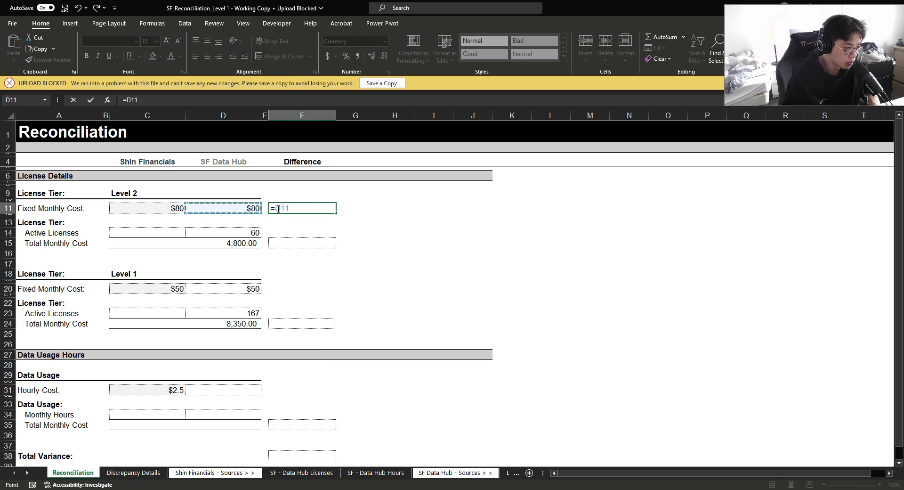
{"action": "key", "text": "enter"}
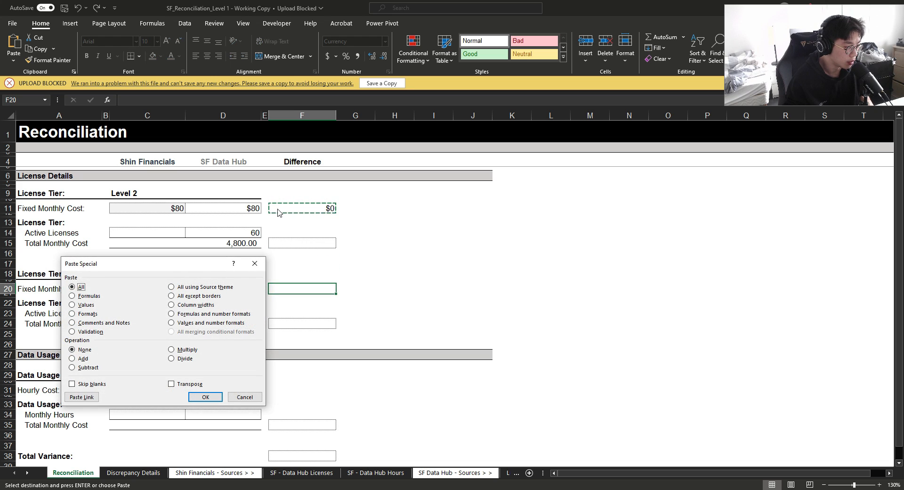
{"action": "left_click", "coordinate": [205, 396]}
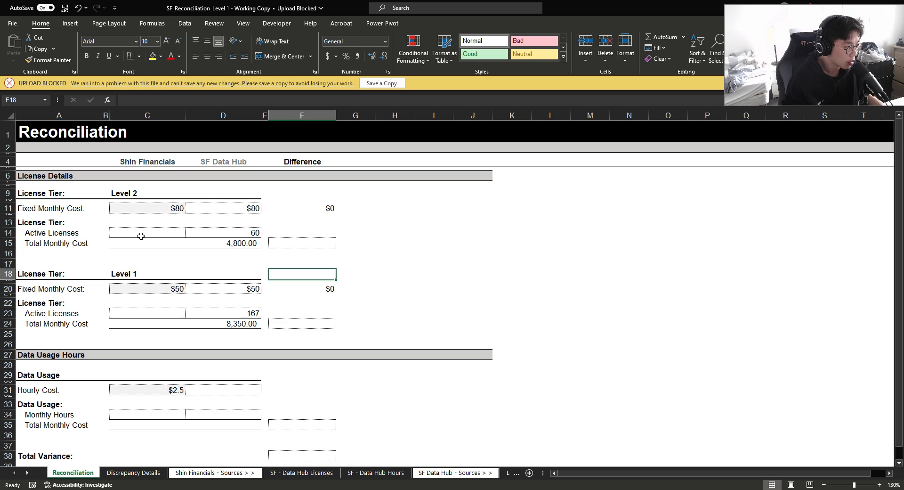
Step: Count Shin Financials' 59 Level 2 active licenses with a COUNTIFS on the license list
{"action": "left_click", "coordinate": [58, 232]}
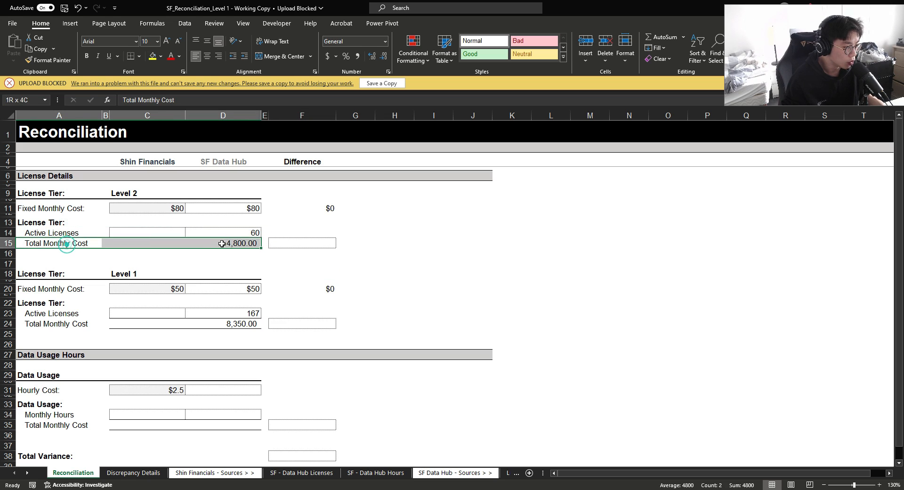
{"action": "left_click", "coordinate": [147, 232]}
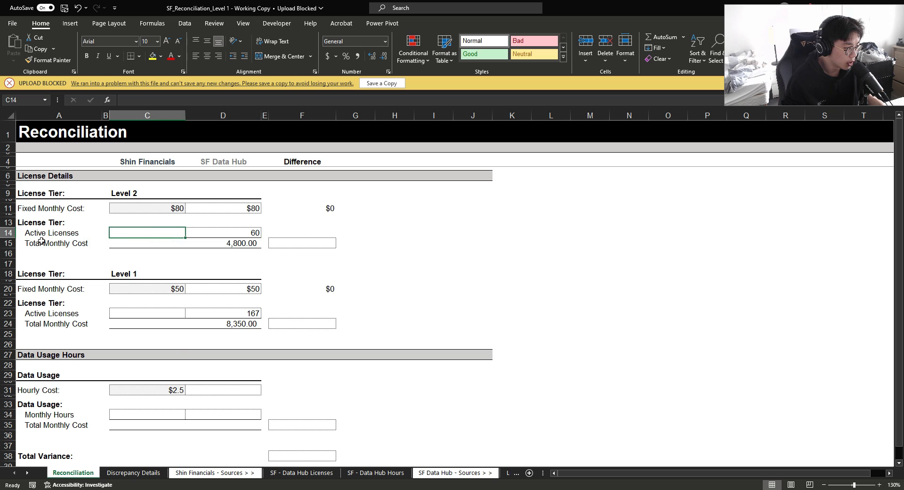
{"action": "type", "text": "="}
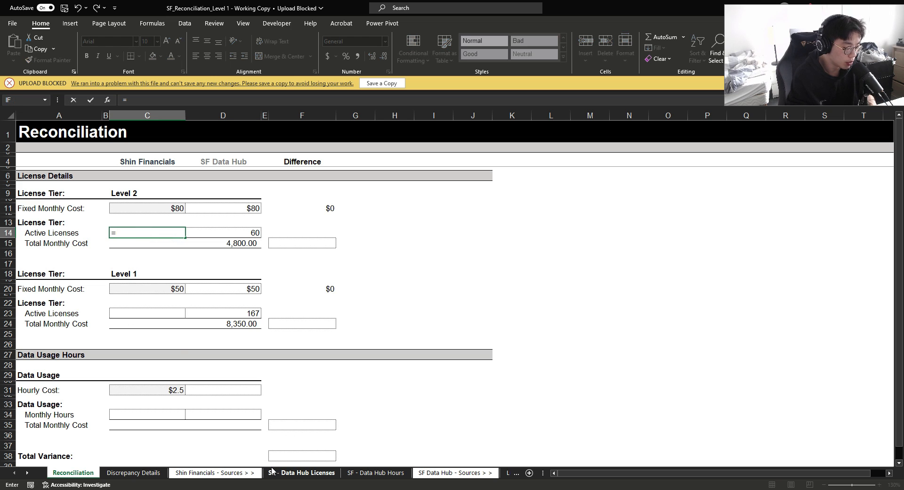
{"action": "left_click", "coordinate": [307, 473]}
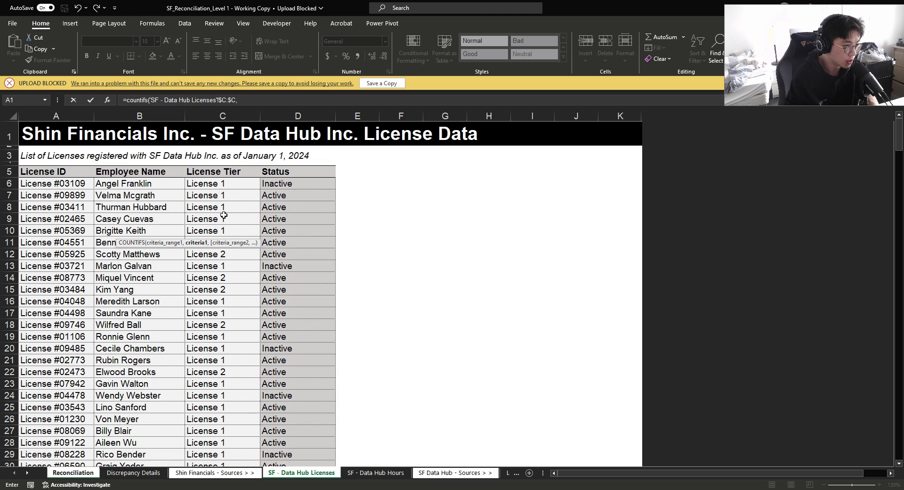
{"action": "type", "text": "\"License 2\",'SF - Data Hub Licenses'!$D:$D,\""}
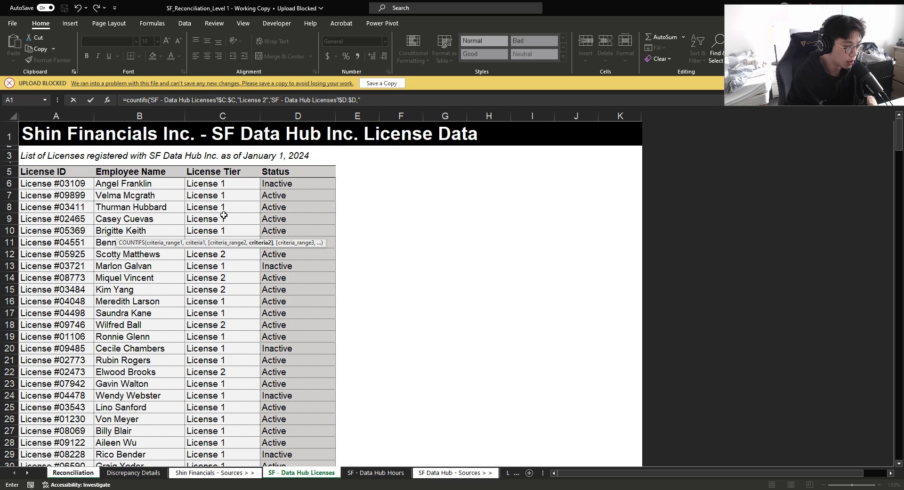
Step: Compute Shin Financials' total monthly costs of $4,720 and $8,250 from the fixed rates and counts
{"action": "left_click", "coordinate": [72, 473]}
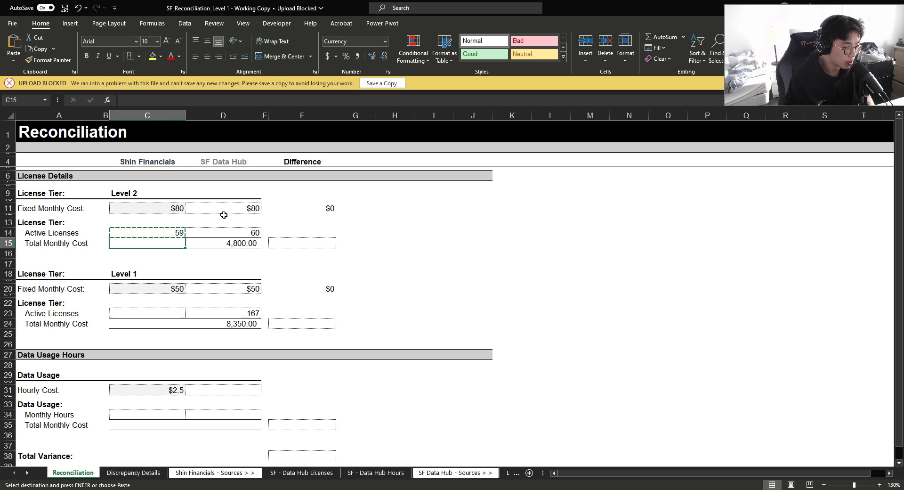
{"action": "type", "text": "=C11"}
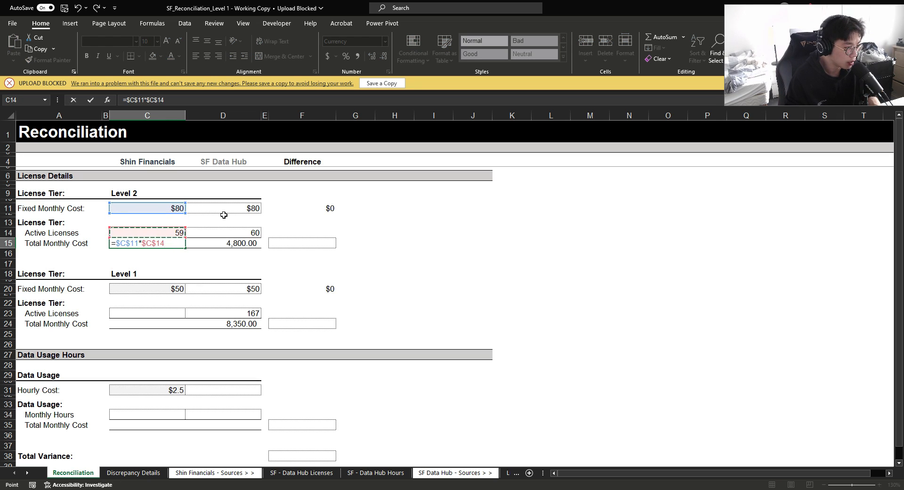
{"action": "key", "text": "Enter"}
{"action": "type", "text": "="}
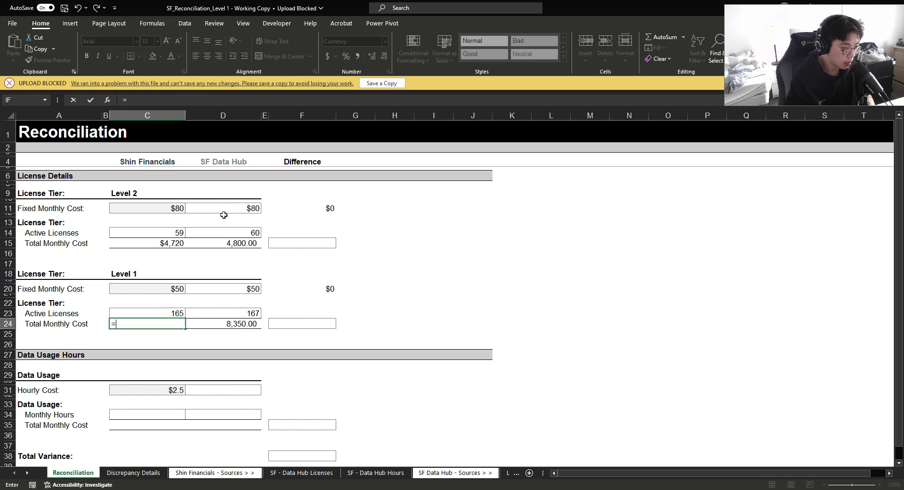
{"action": "left_click", "coordinate": [147, 288]}
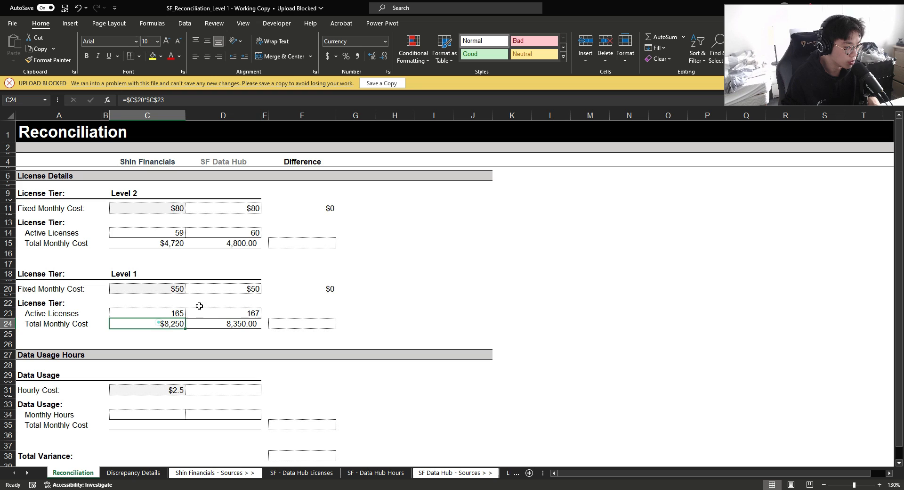
{"action": "type", "text": "=E14"}
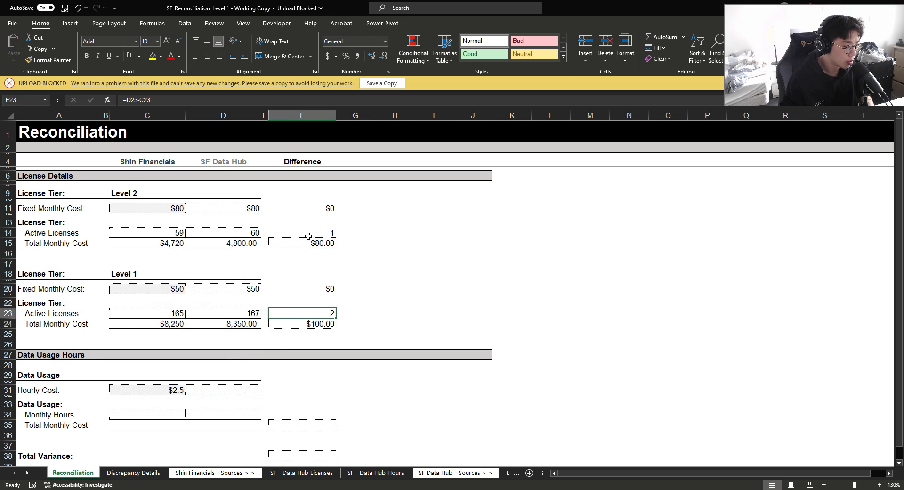
Step: Review the Level 2 and Level 1 cost difference formulas of $80 and $100
{"action": "left_click", "coordinate": [222, 233]}
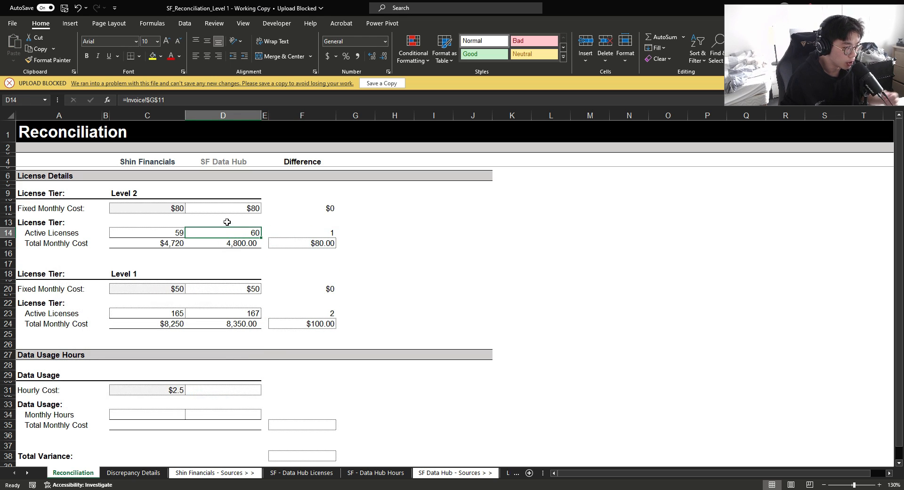
{"action": "left_click", "coordinate": [153, 233]}
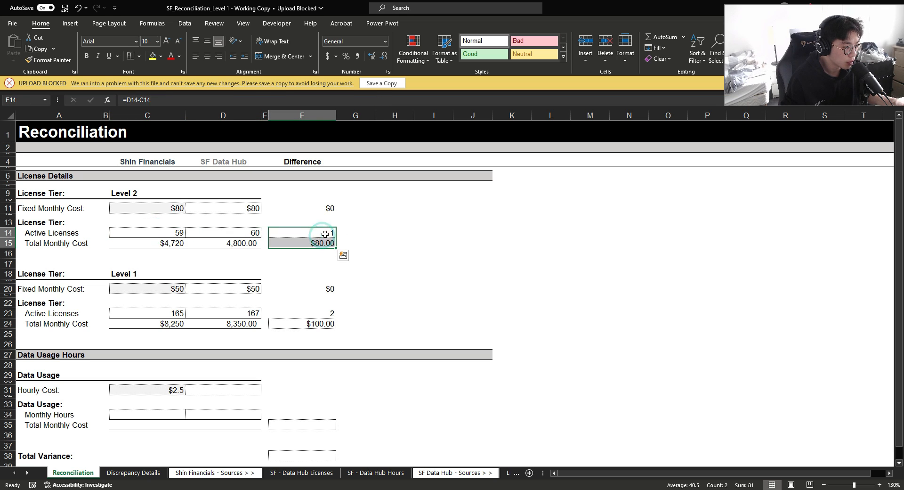
{"action": "left_click", "coordinate": [301, 243]}
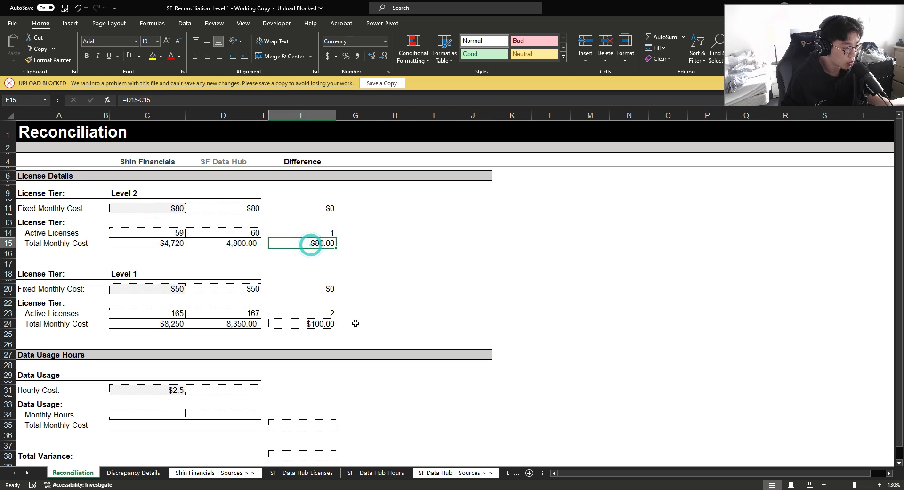
{"action": "left_click", "coordinate": [302, 324]}
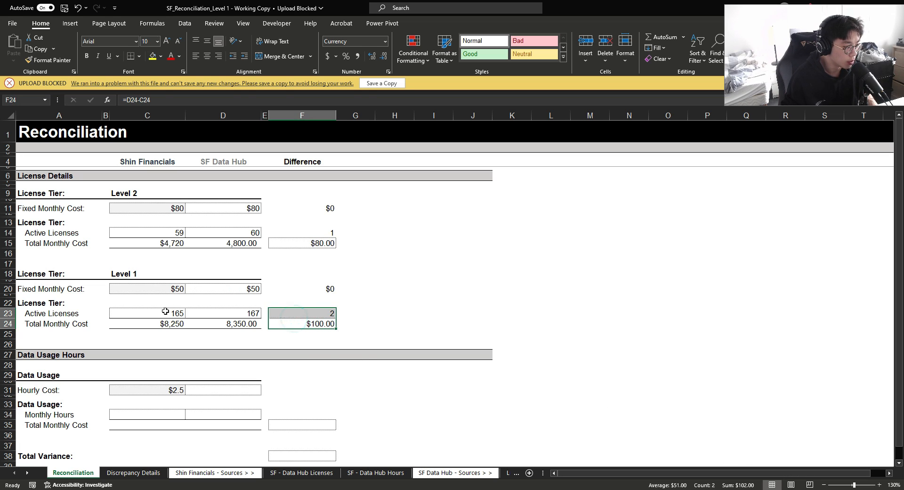
Step: Confirm Shin Financials' Level 2 count of 59 against SF Data Hub's 60 and move to Data Usage Hours
{"action": "left_click", "coordinate": [147, 313]}
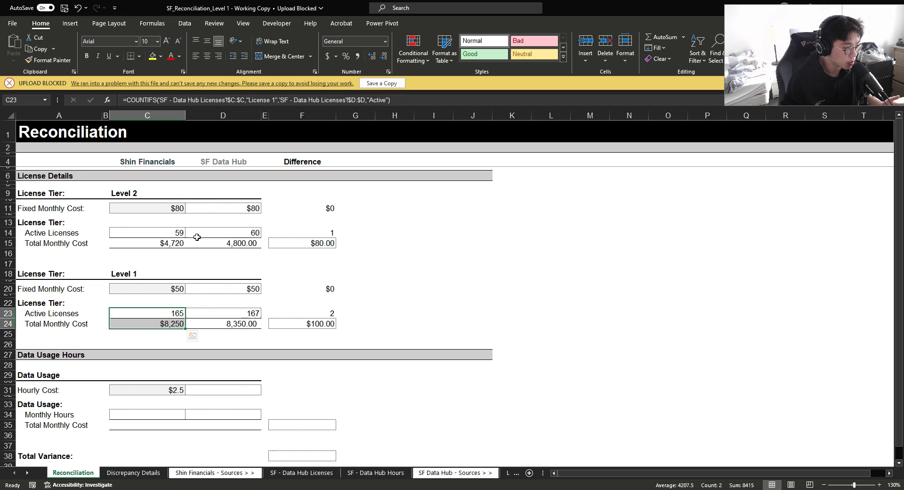
{"action": "left_click", "coordinate": [147, 232]}
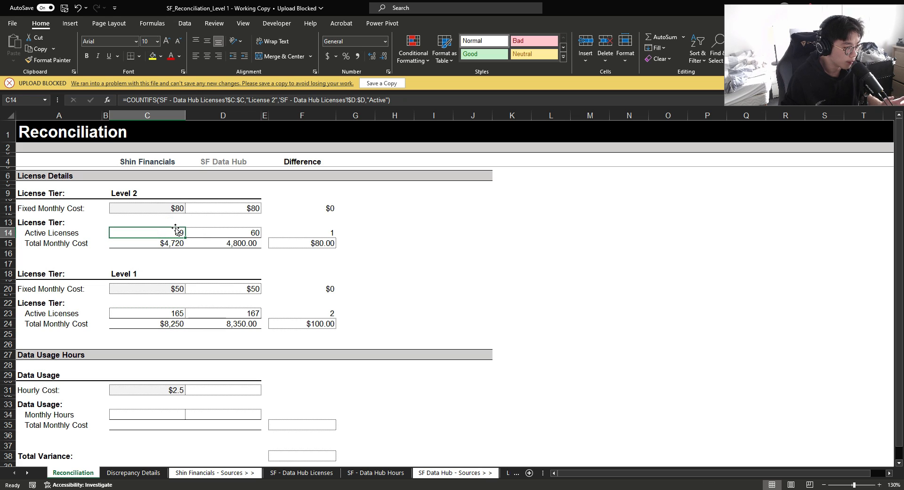
{"action": "type", "text": "59"}
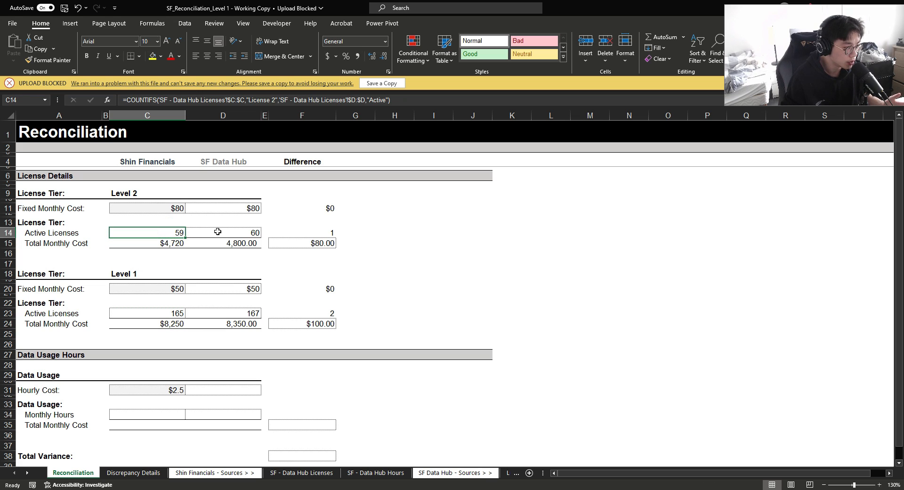
{"action": "left_click", "coordinate": [222, 231]}
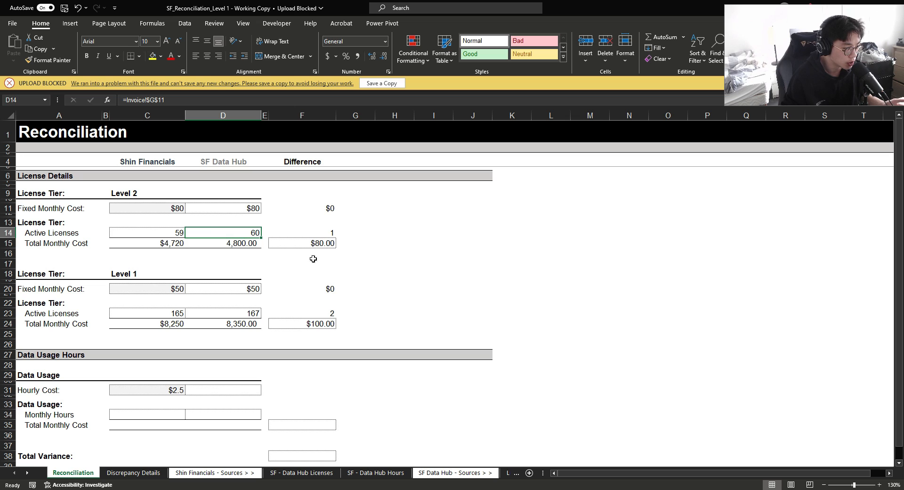
{"action": "left_click", "coordinate": [147, 314]}
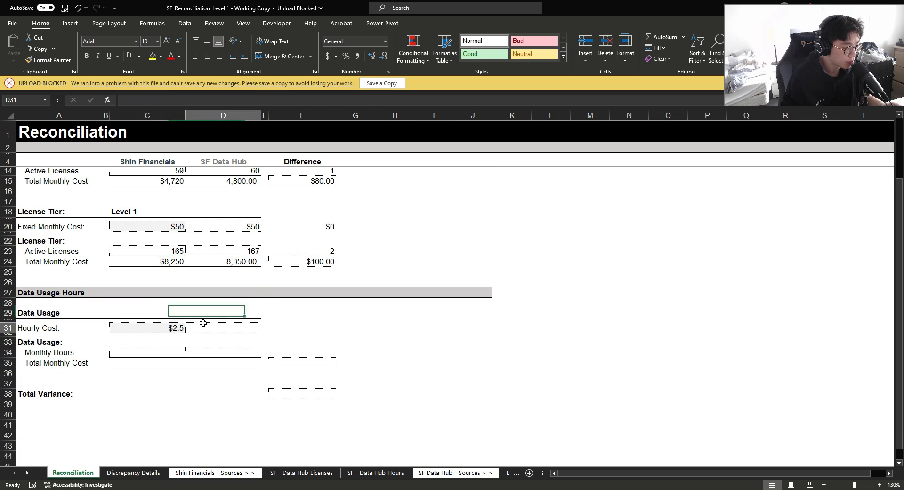
Step: Link SF Data Hub's monthly hours to the invoice's 17,923.76 total hours of data usage
{"action": "left_click", "coordinate": [222, 327]}
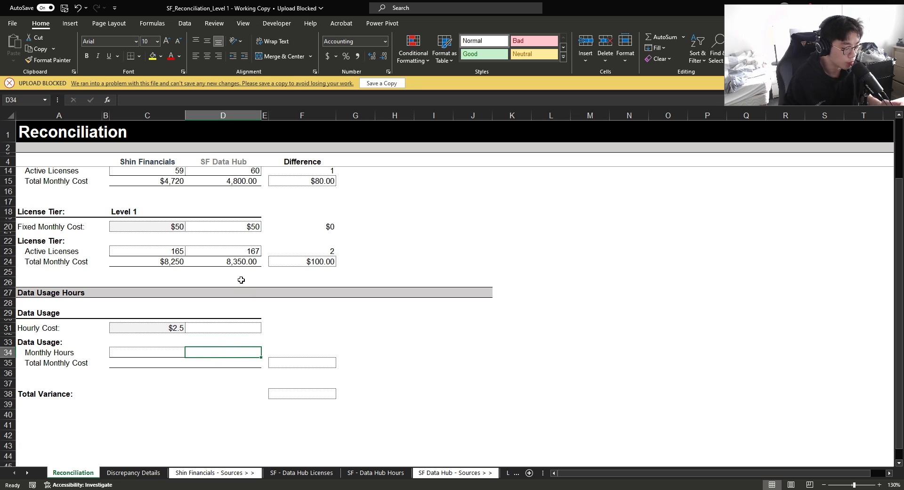
{"action": "left_click", "coordinate": [222, 291]}
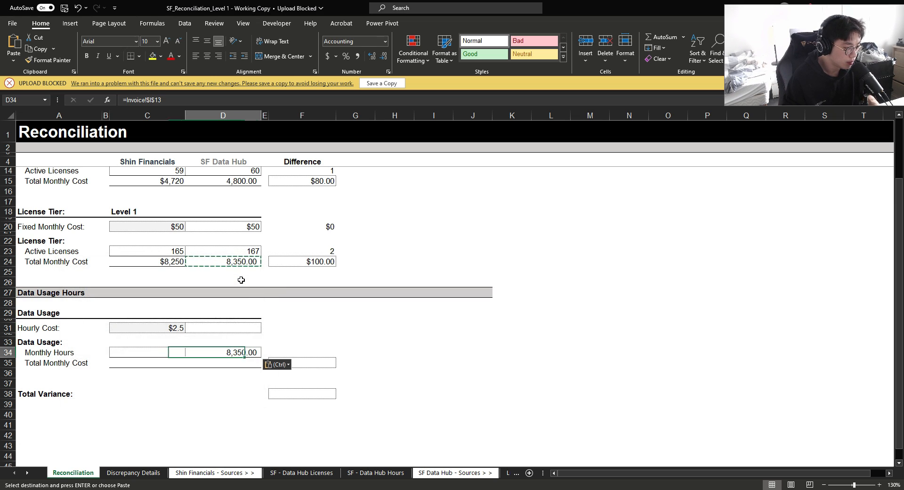
{"action": "type", "text": "=Invoice!$I$13"}
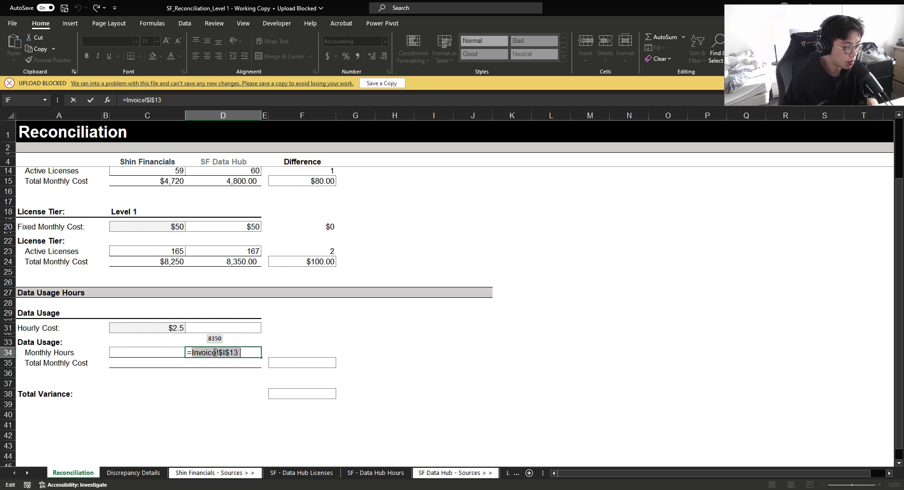
{"action": "key", "text": "F5"}
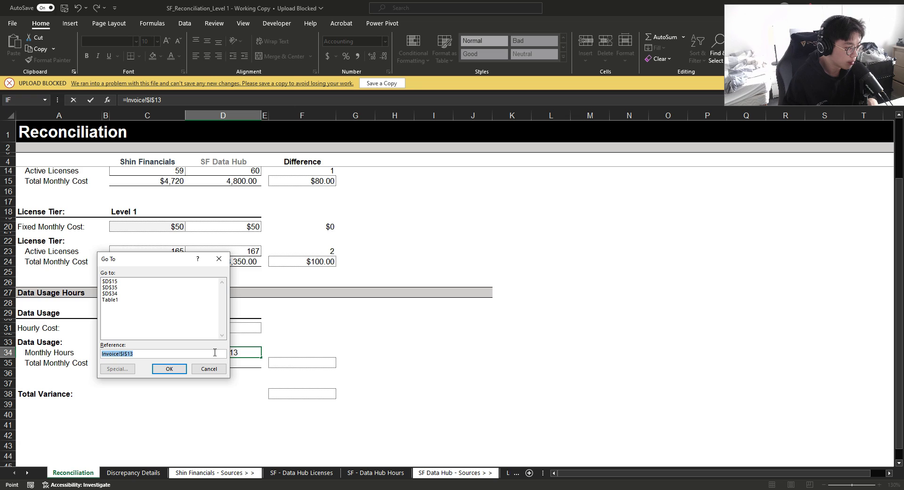
{"action": "left_click", "coordinate": [168, 368]}
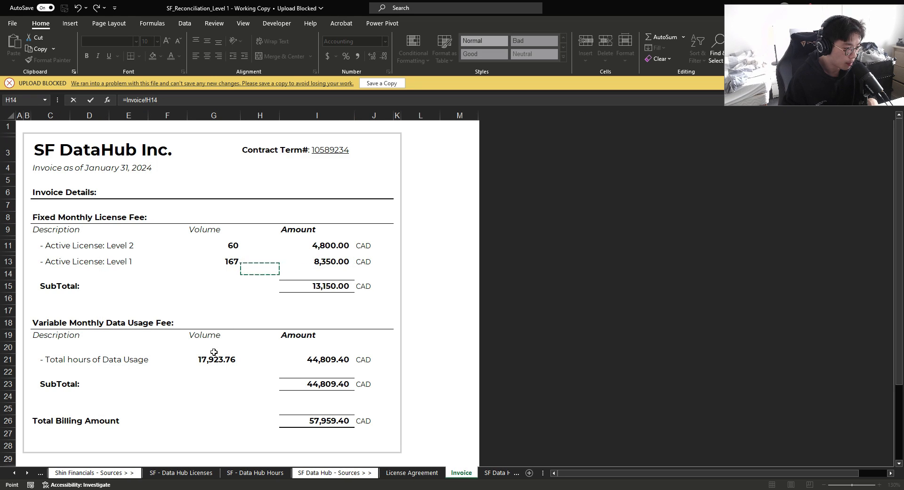
{"action": "left_click", "coordinate": [260, 360]}
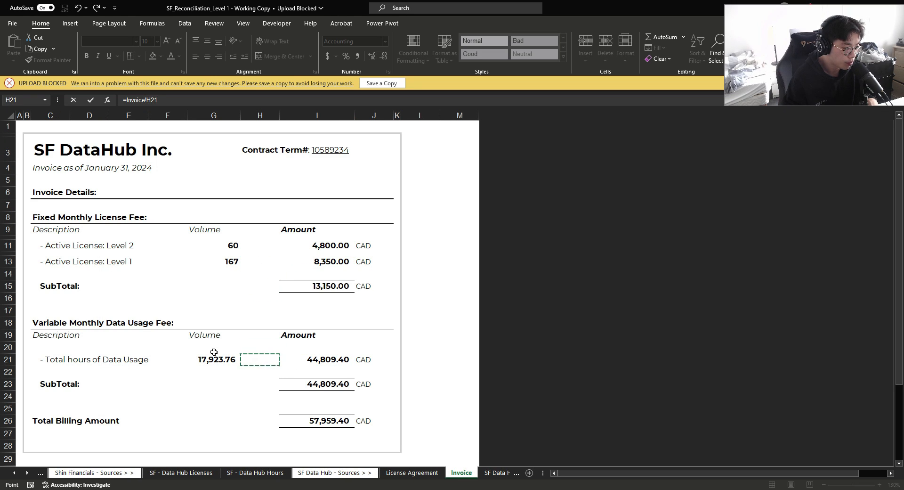
{"action": "left_click", "coordinate": [214, 359]}
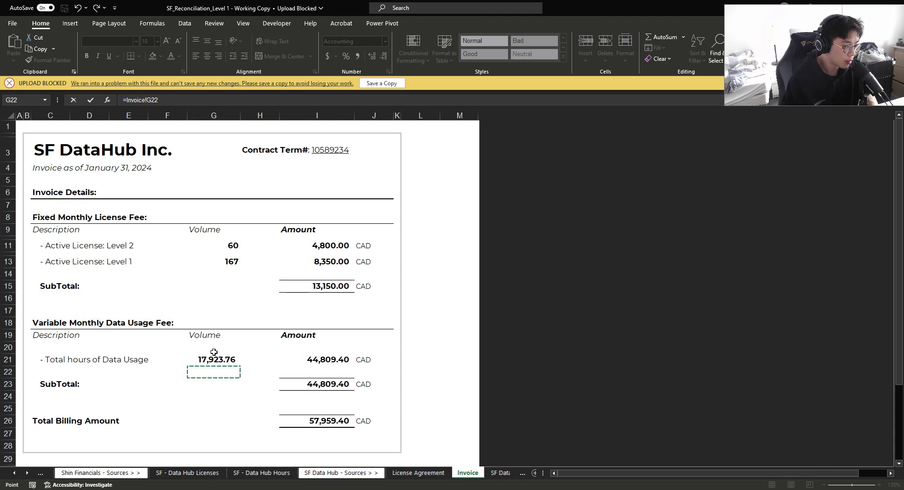
Step: Derive SF Data Hub's $2.5 hourly cost and total the hours sheet for Shin Financials' 17,918.41 hours
{"action": "left_click", "coordinate": [73, 472]}
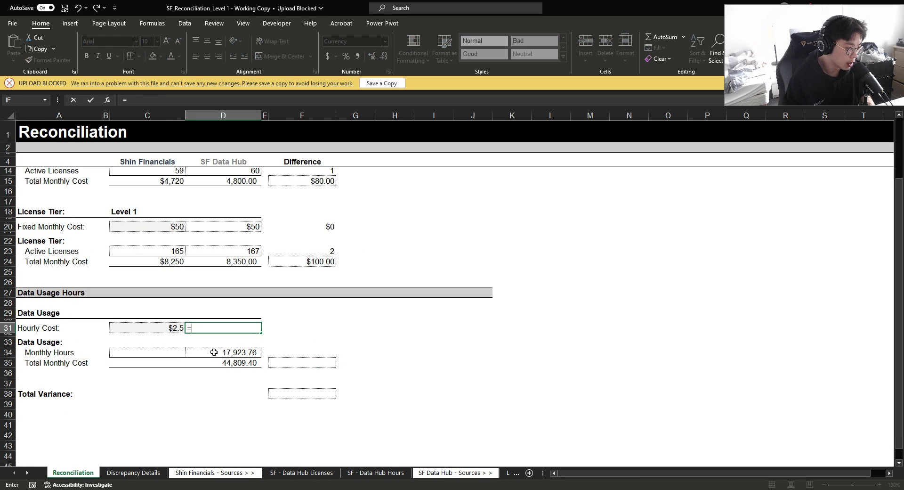
{"action": "type", "text": "D35/D33"}
{"action": "left_click", "coordinate": [147, 351]}
{"action": "type", "text": "="}
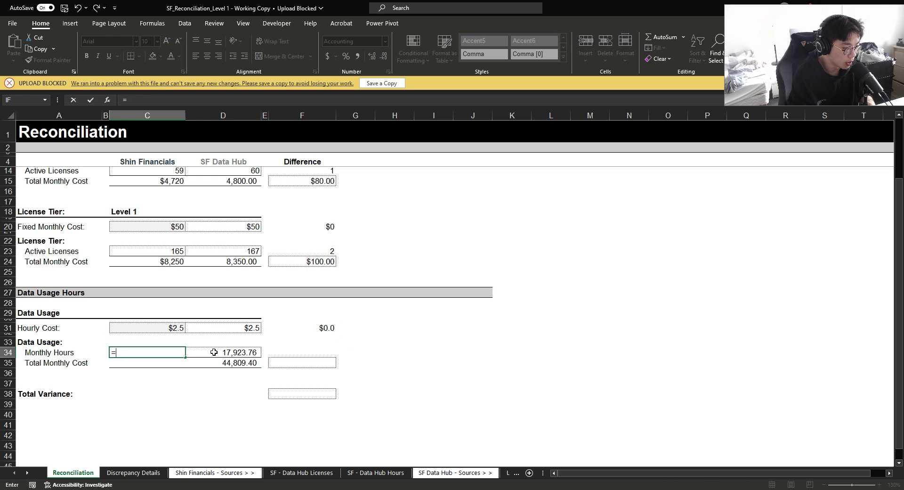
{"action": "left_click", "coordinate": [301, 473]}
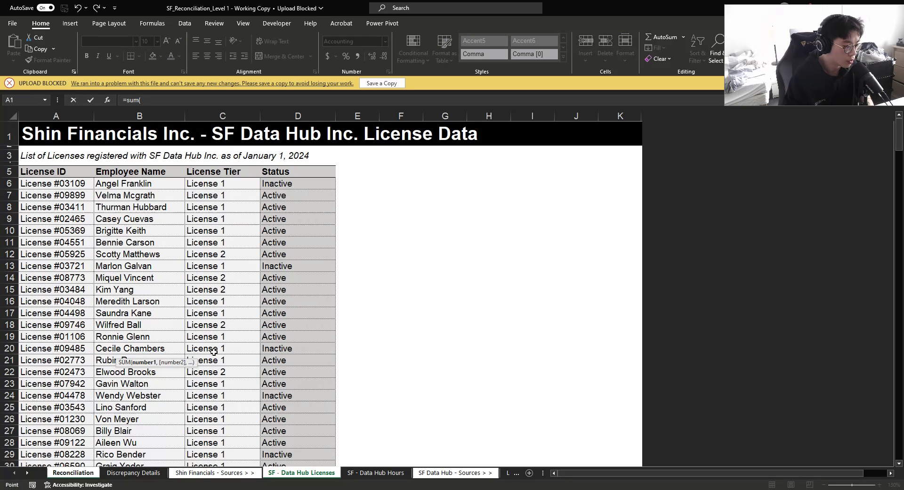
{"action": "left_click", "coordinate": [374, 472]}
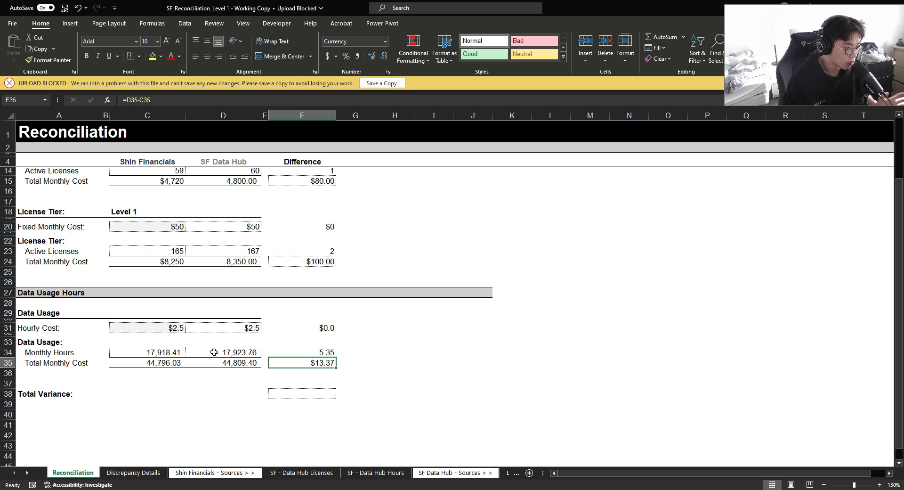
Step: Sum the Level 2, Level 1 and data usage differences into a $193.37 total variance
{"action": "left_click", "coordinate": [301, 394]}
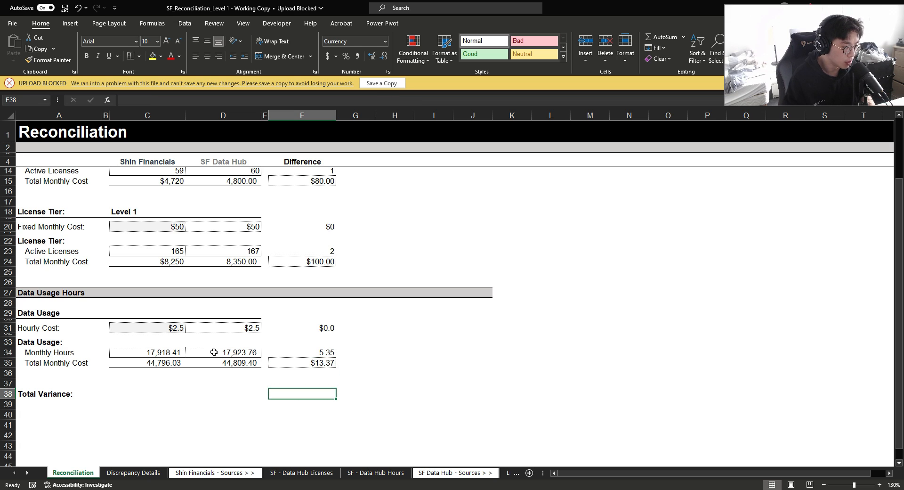
{"action": "type", "text": "=sum"}
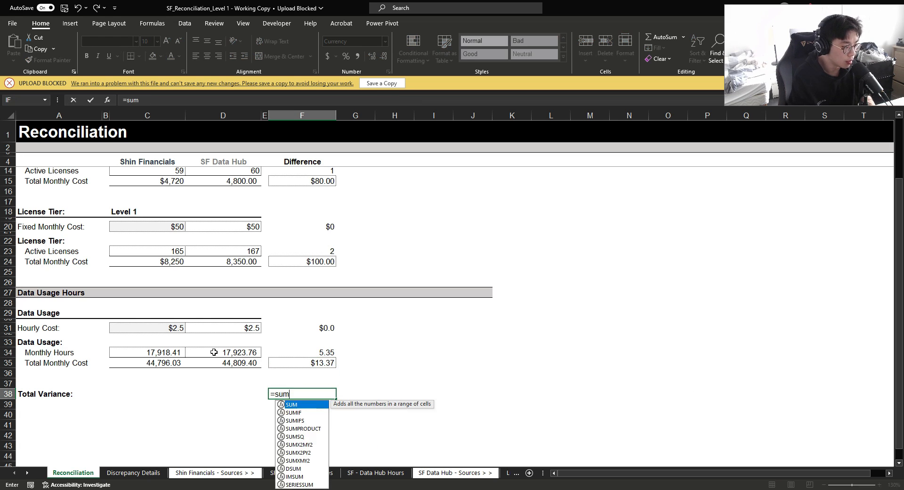
{"action": "left_click", "coordinate": [301, 180]}
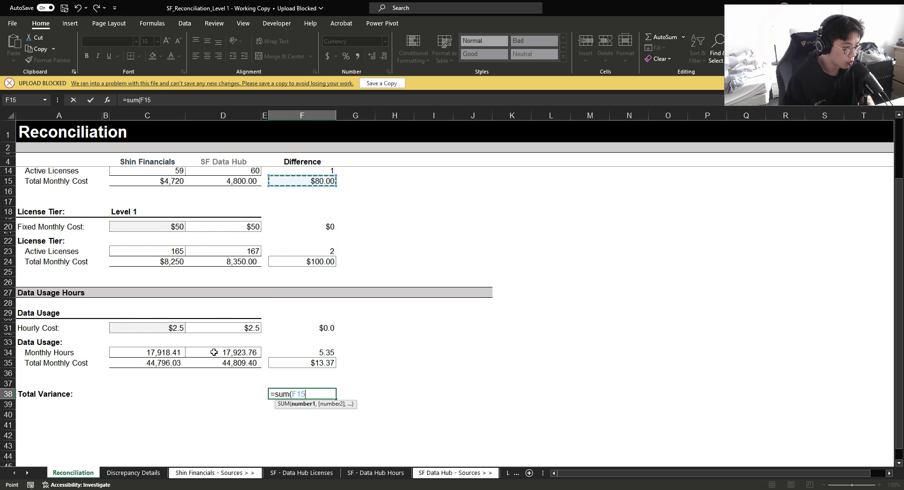
{"action": "left_click", "coordinate": [301, 328]}
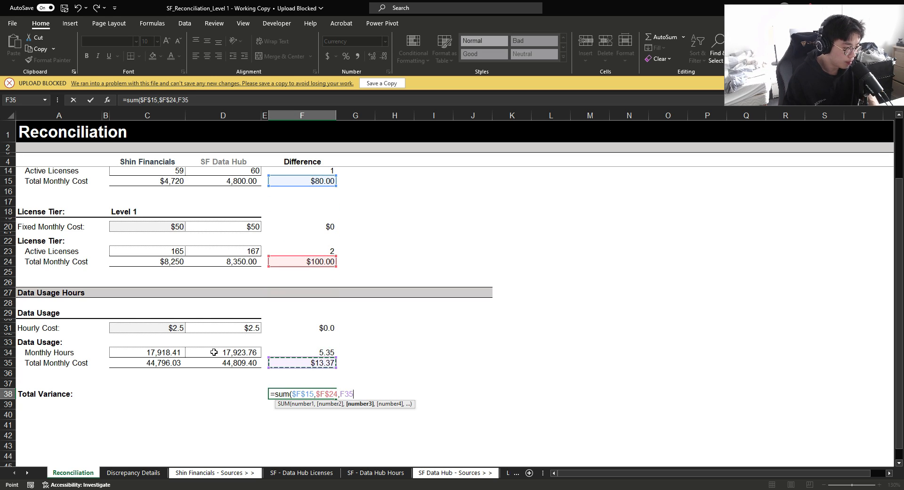
{"action": "key", "text": "enter"}
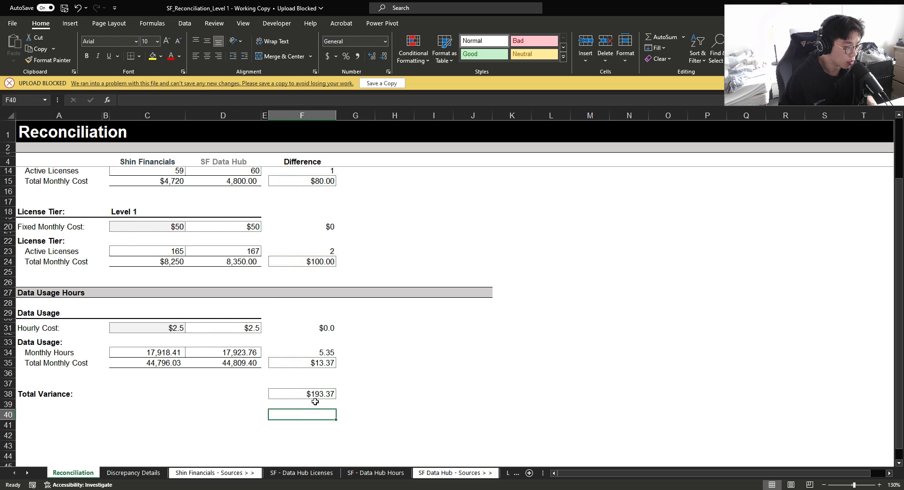
{"action": "left_click", "coordinate": [301, 394]}
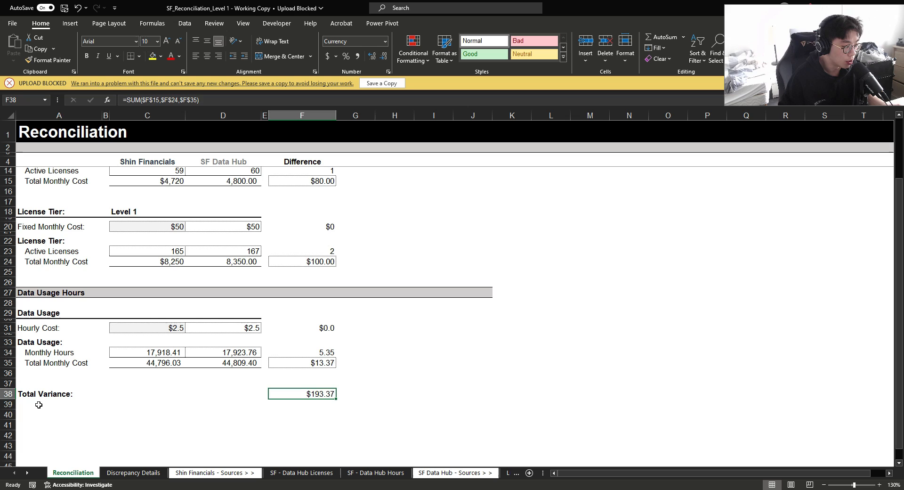
Step: Label the row 'Total:' and add a 'Materiality Threshold' label beneath it
{"action": "left_click", "coordinate": [39, 404]}
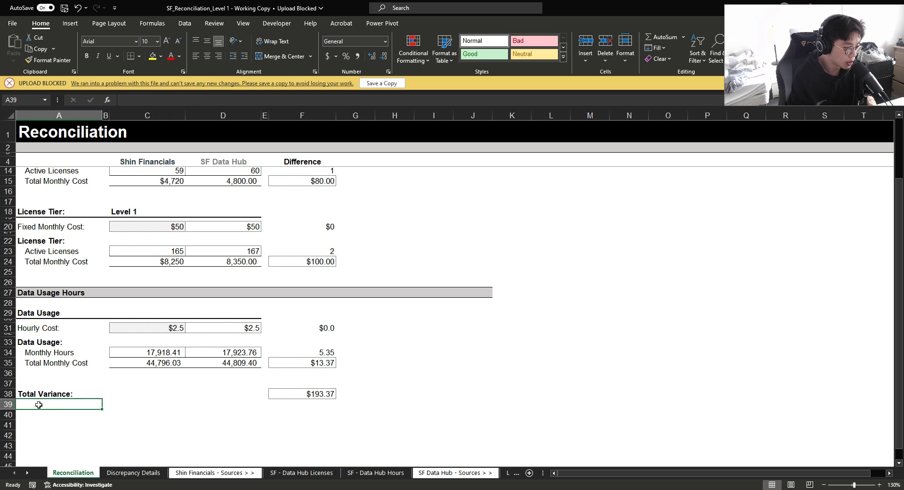
{"action": "type", "text": "Materiality"}
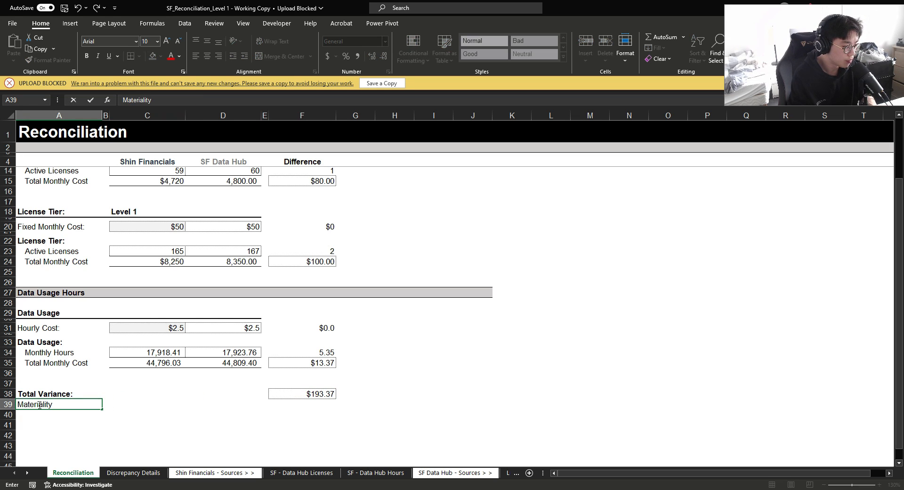
{"action": "type", "text": "Threshold"}
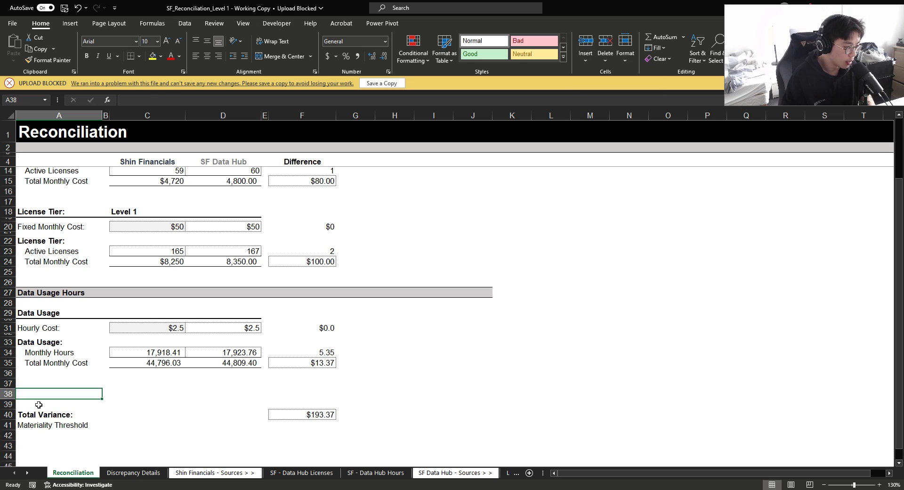
{"action": "type", "text": "Total:"}
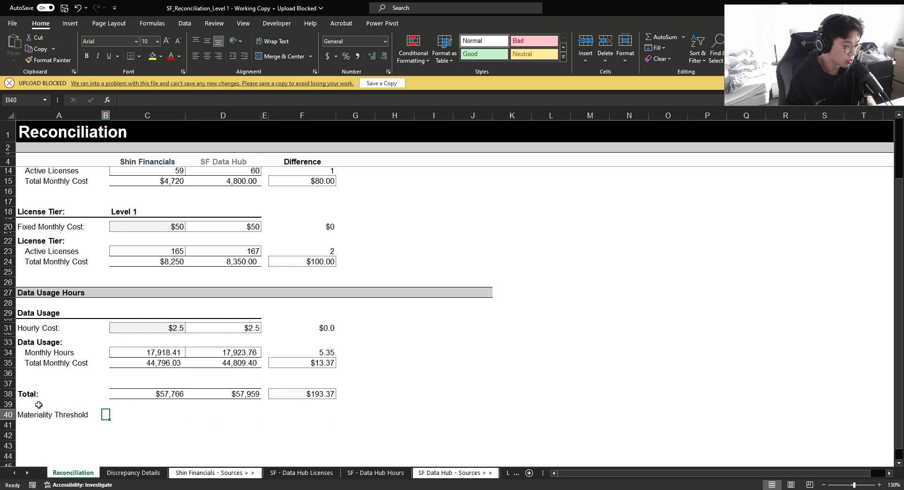
Step: Set the materiality threshold value to 1%
{"action": "left_click", "coordinate": [58, 414]}
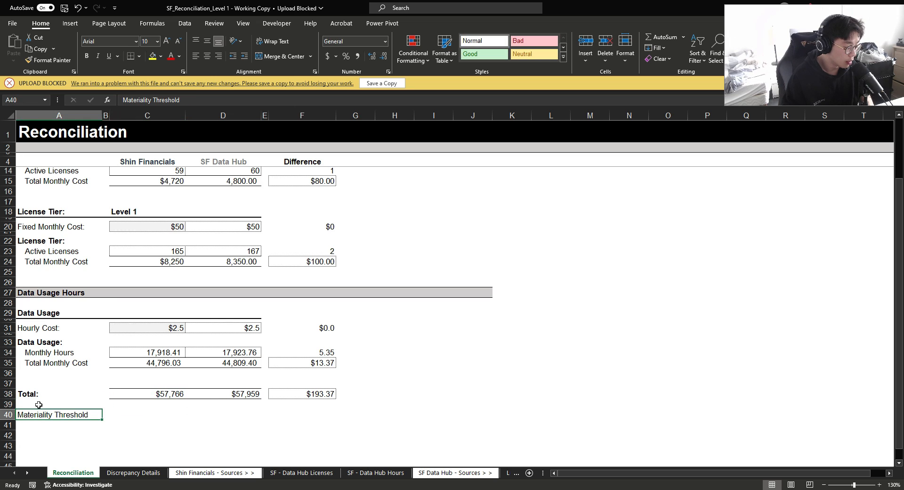
{"action": "left_click", "coordinate": [147, 414]}
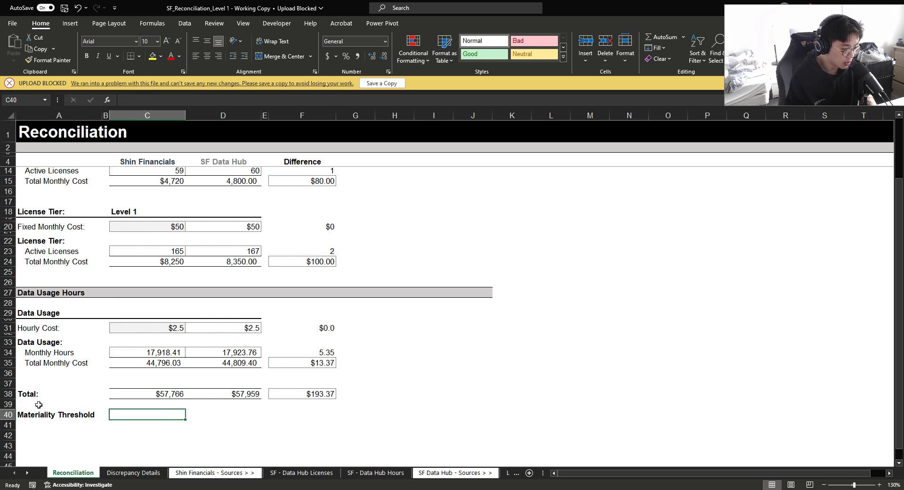
{"action": "left_click", "coordinate": [138, 55]}
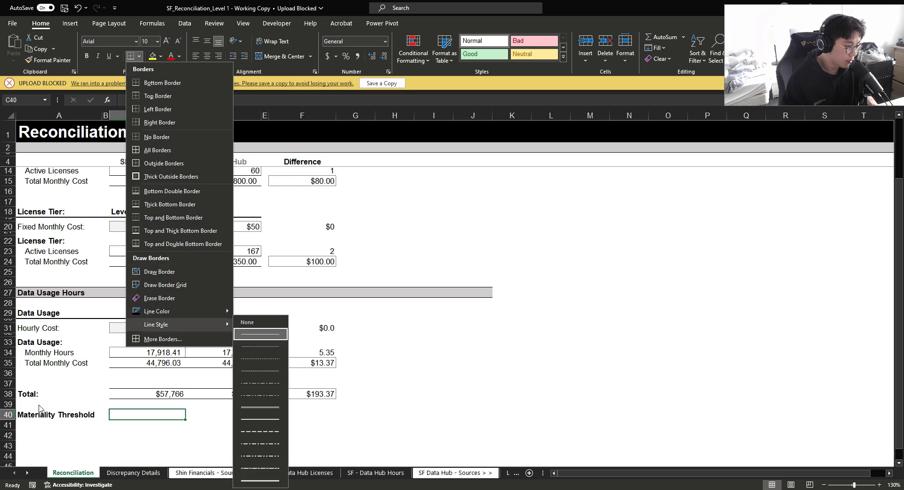
{"action": "type", "text": "5"}
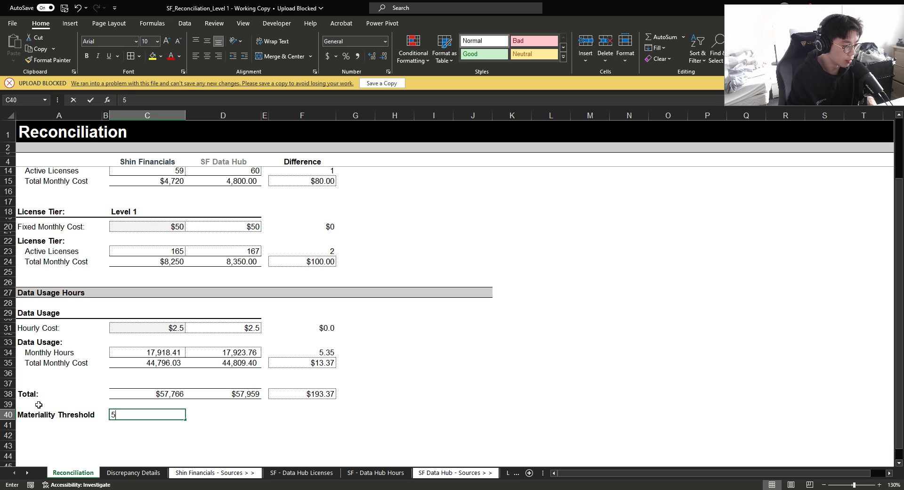
{"action": "key", "text": "Delete"}
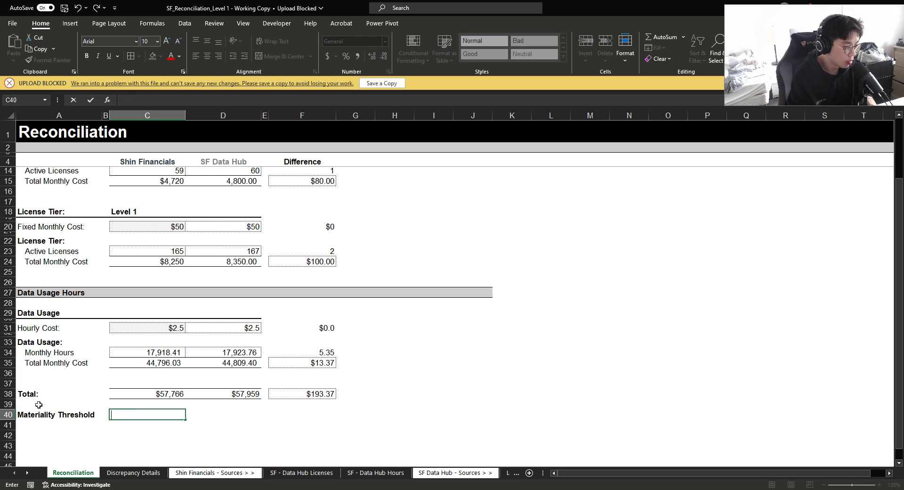
{"action": "type", "text": "1%"}
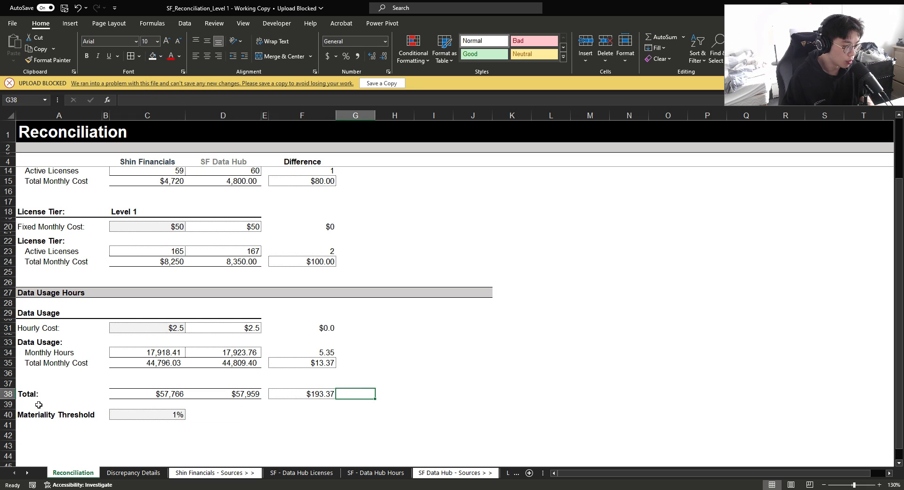
Step: Add a Materiality column showing 0.33% as =F38/C38 with an outline border
{"action": "left_click", "coordinate": [355, 341]}
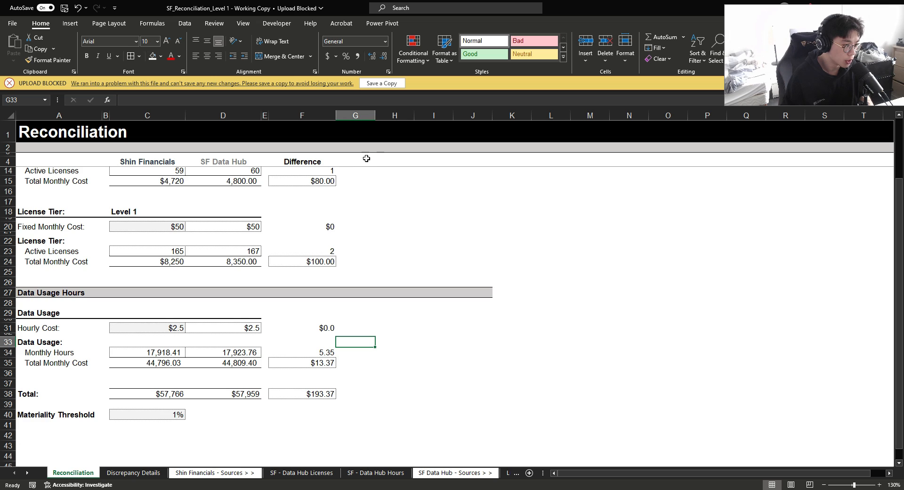
{"action": "type", "text": "MA"}
{"action": "left_click", "coordinate": [395, 393]}
{"action": "type", "text": "=F38/C38"}
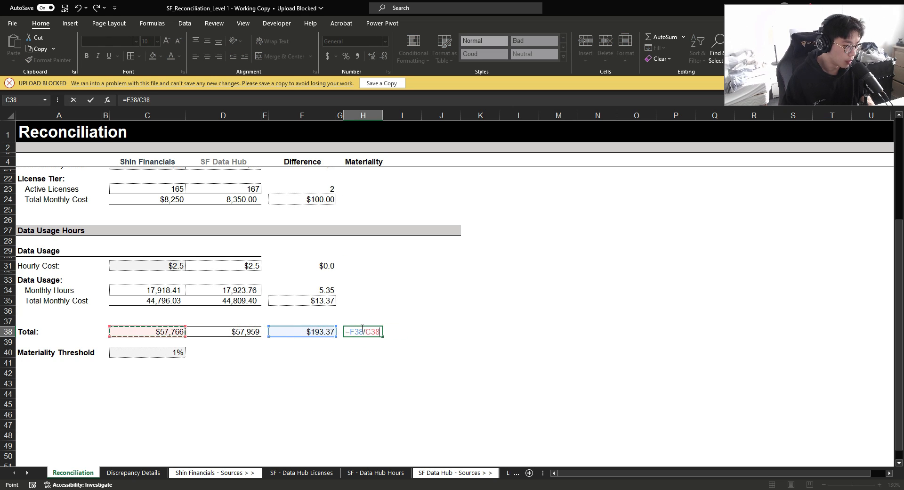
{"action": "key", "text": "Enter"}
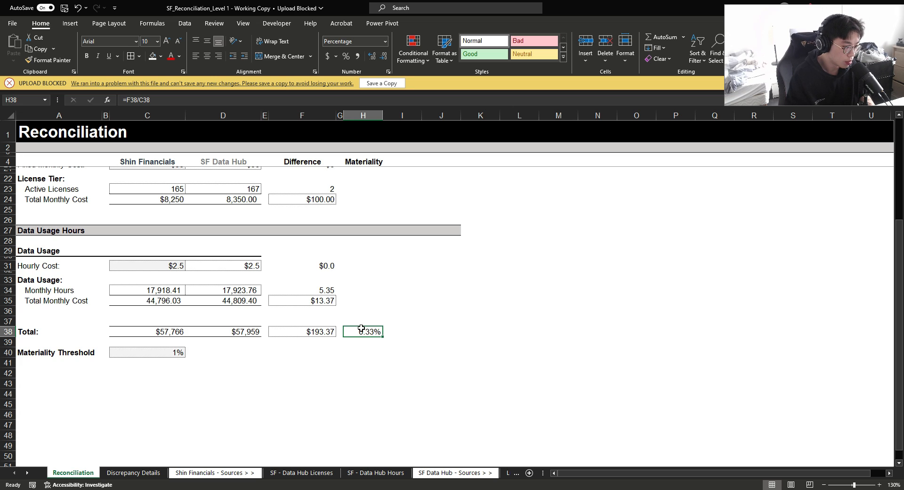
{"action": "left_click", "coordinate": [139, 55]}
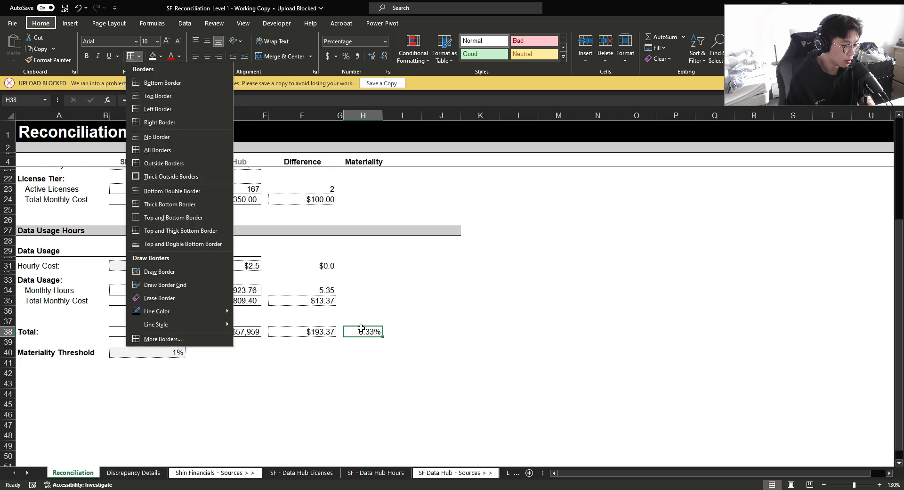
{"action": "left_click", "coordinate": [59, 373]}
{"action": "type", "text": "Status:"}
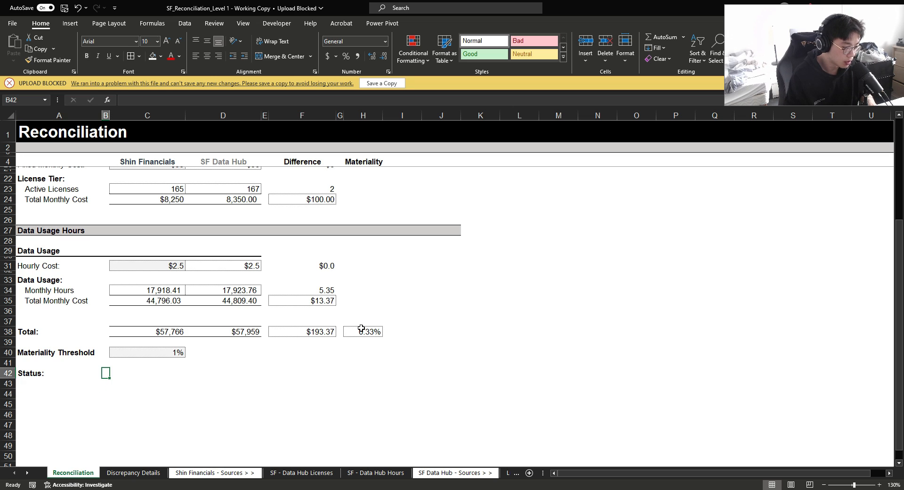
Step: Enter the Status formula =IF($H$38>$C$40,"Investigate","Clear") reading Clear
{"action": "type", "text": "=if(F42"}
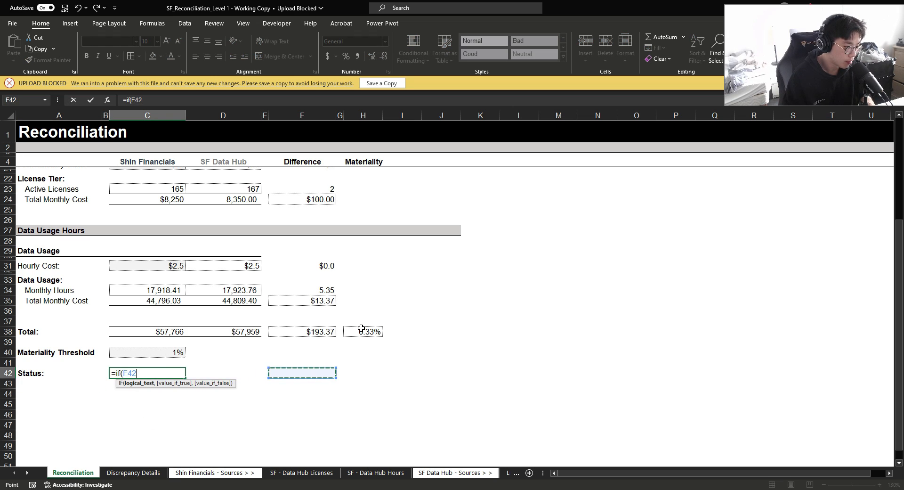
{"action": "left_click", "coordinate": [362, 331]}
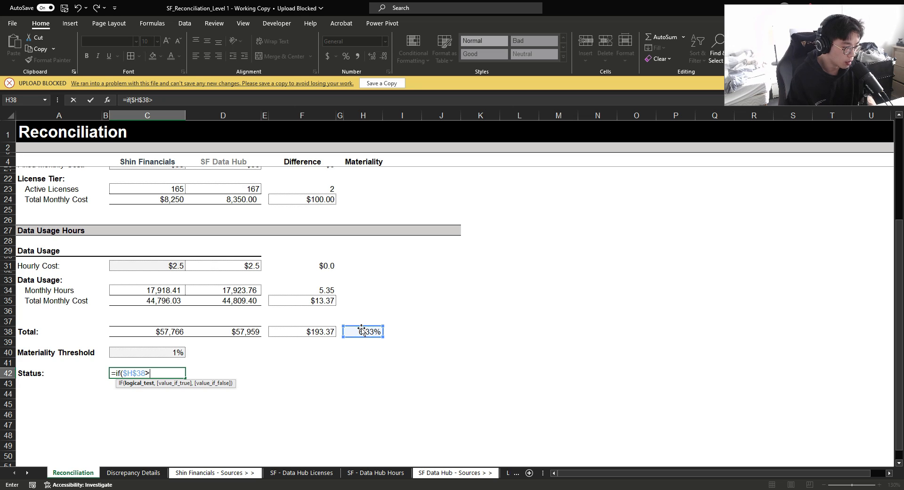
{"action": "left_click", "coordinate": [147, 352]}
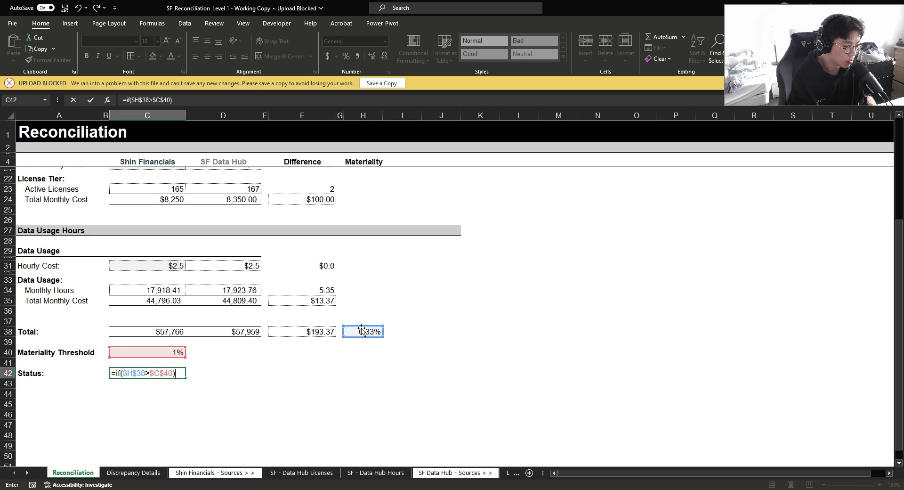
{"action": "type", "text": ",\""}
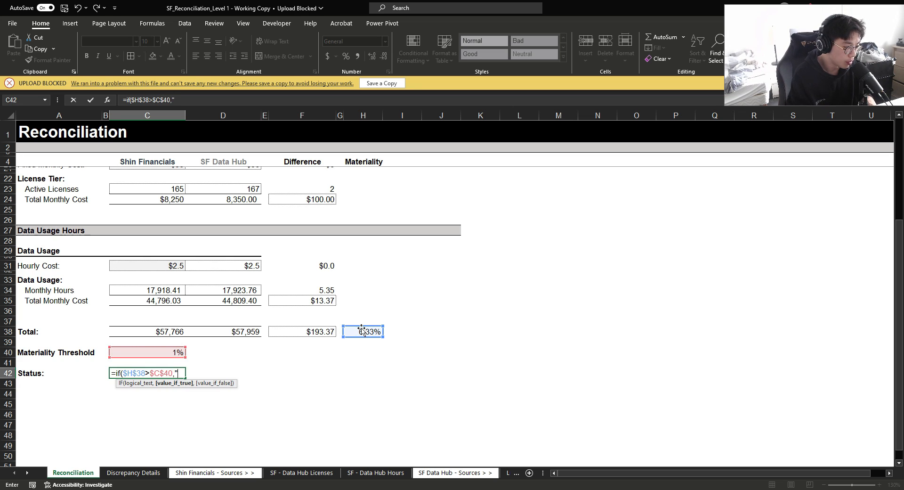
{"action": "type", "text": "Investigate\",\"C"}
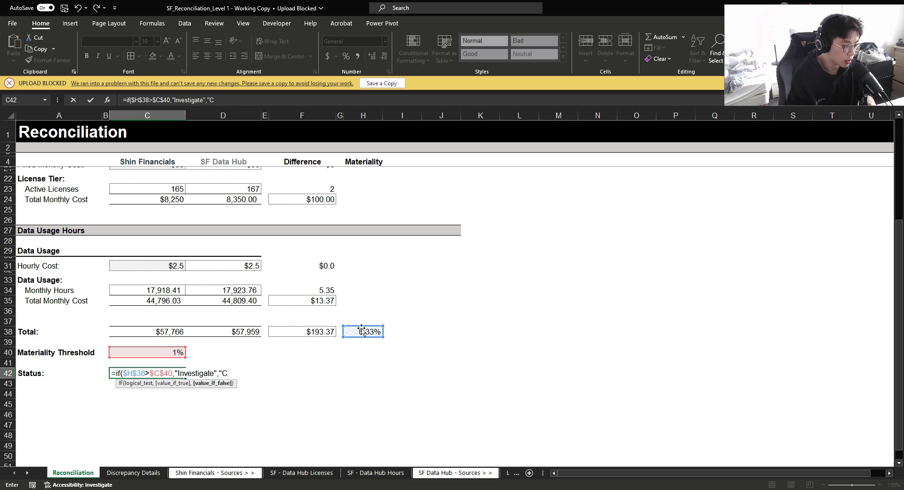
{"action": "key", "text": "Enter"}
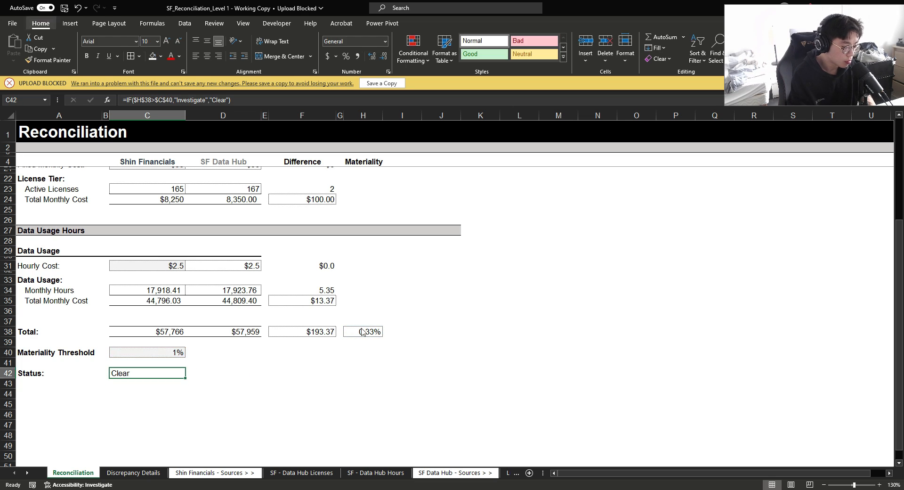
{"action": "left_click", "coordinate": [363, 332]}
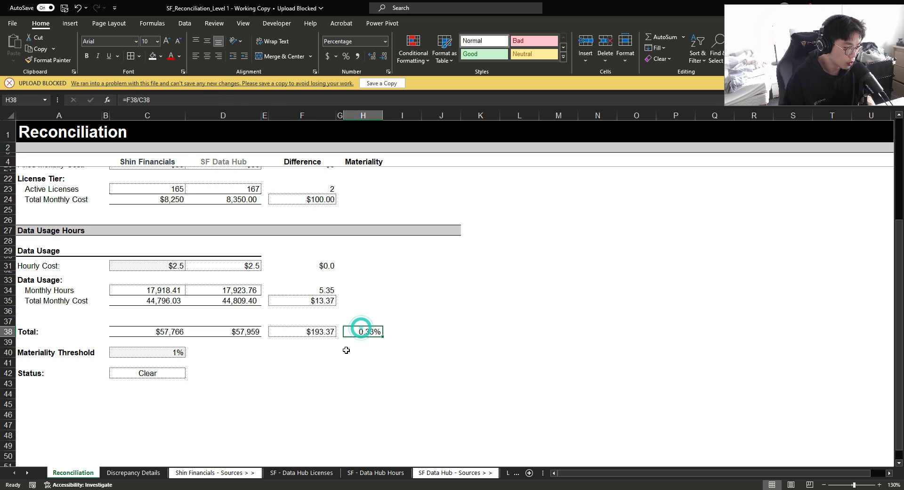
{"action": "left_click", "coordinate": [147, 373]}
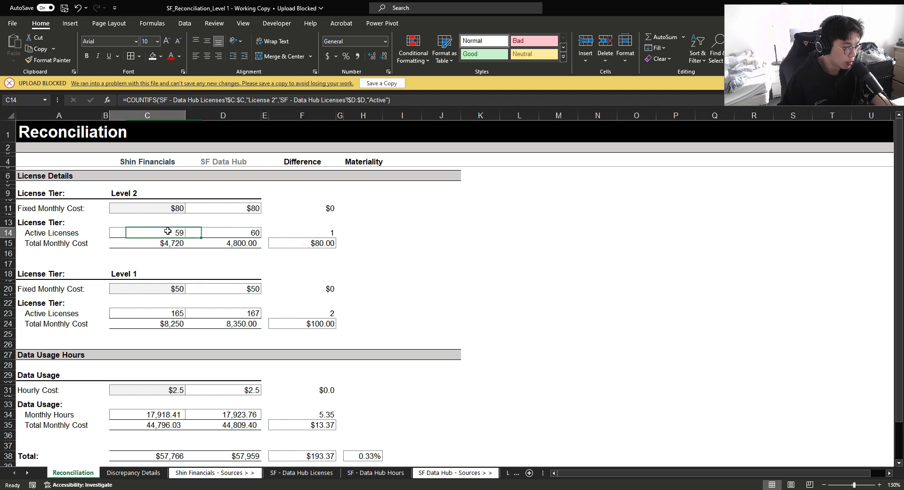
{"action": "left_click", "coordinate": [302, 243]}
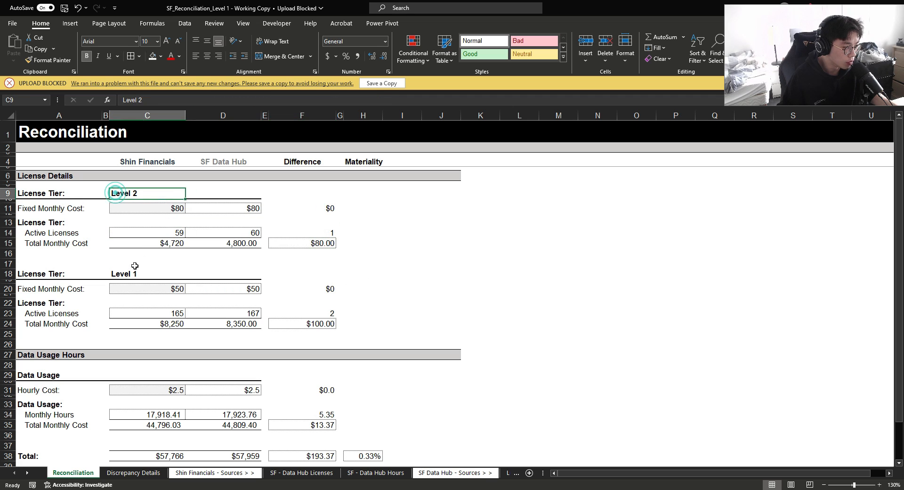
{"action": "scroll", "scroll_direction": "down", "scroll_amount": 3}
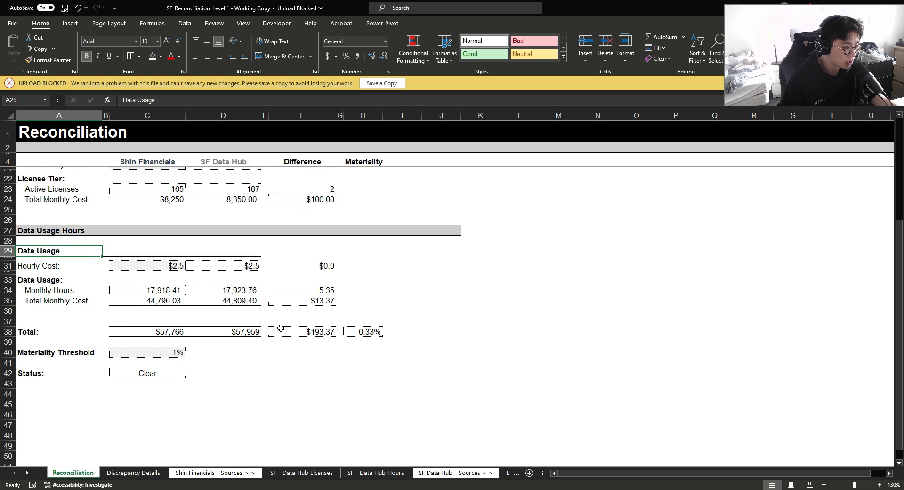
{"action": "left_click", "coordinate": [301, 331]}
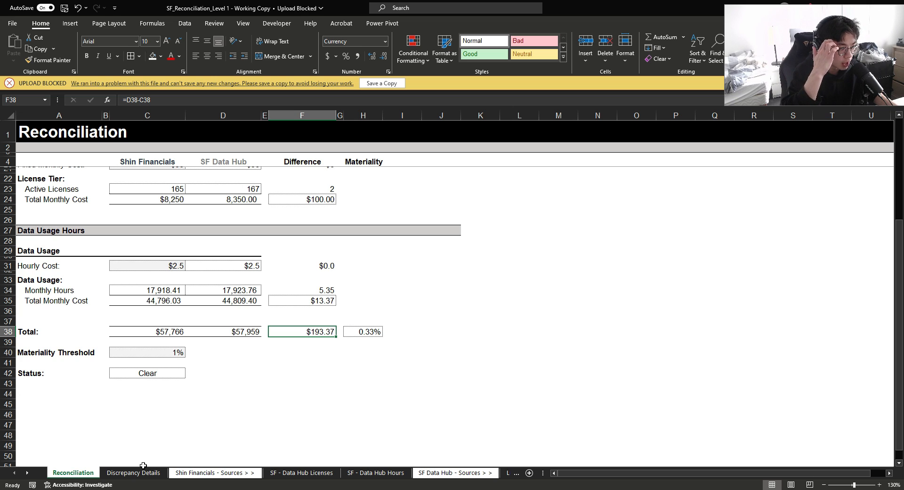
Step: Open Discrepancy Details and select the empty License #, Employee Name and Status Difference cells
{"action": "left_click", "coordinate": [132, 472]}
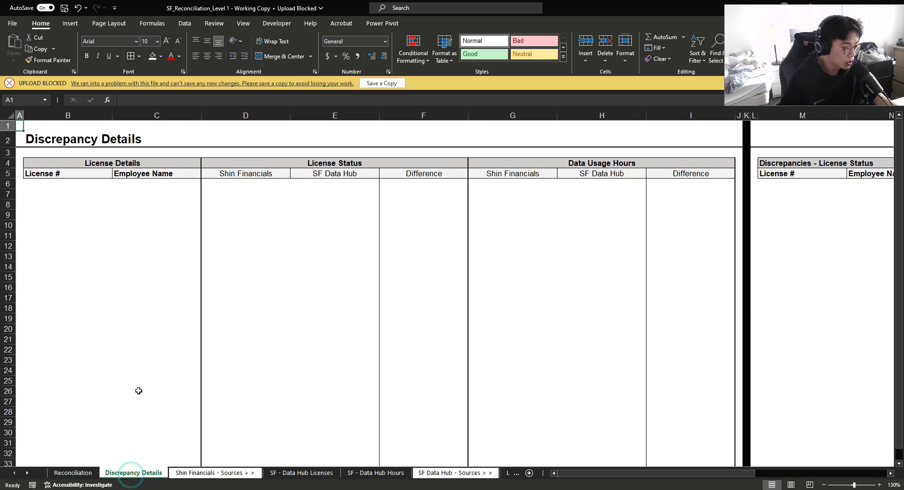
{"action": "left_click", "coordinate": [67, 182]}
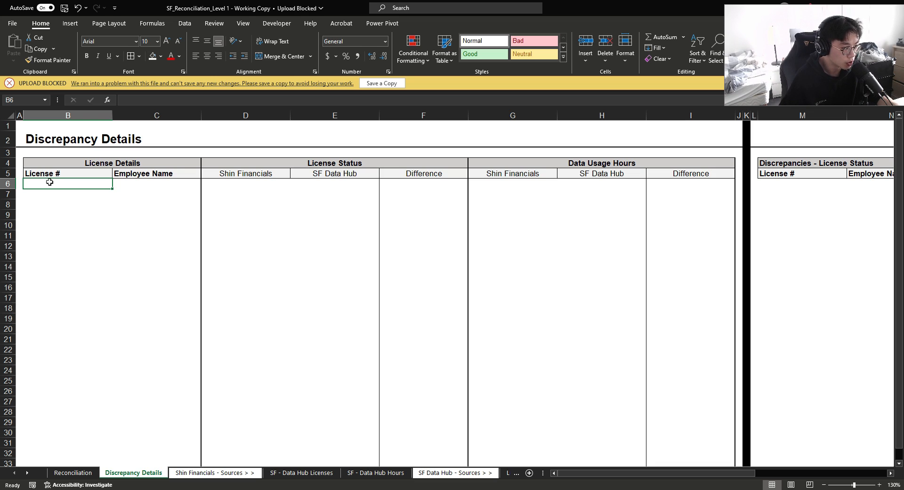
{"action": "left_click", "coordinate": [121, 184]}
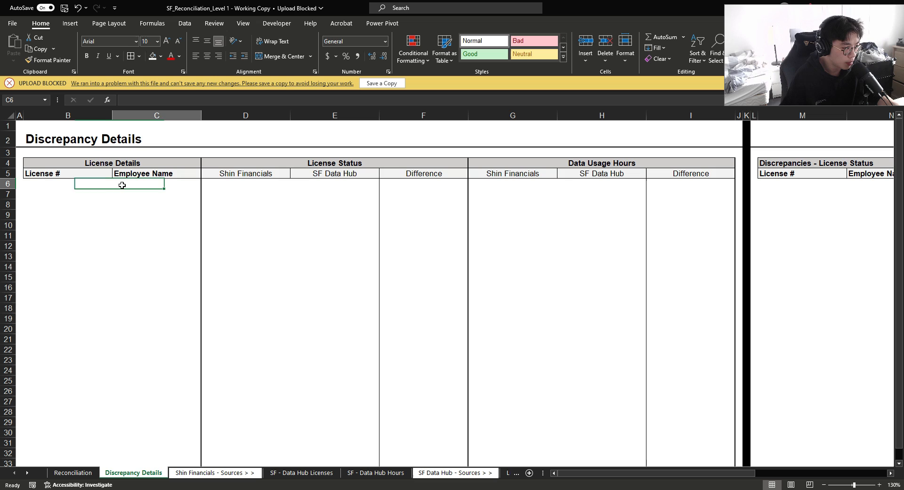
{"action": "left_click", "coordinate": [423, 184]}
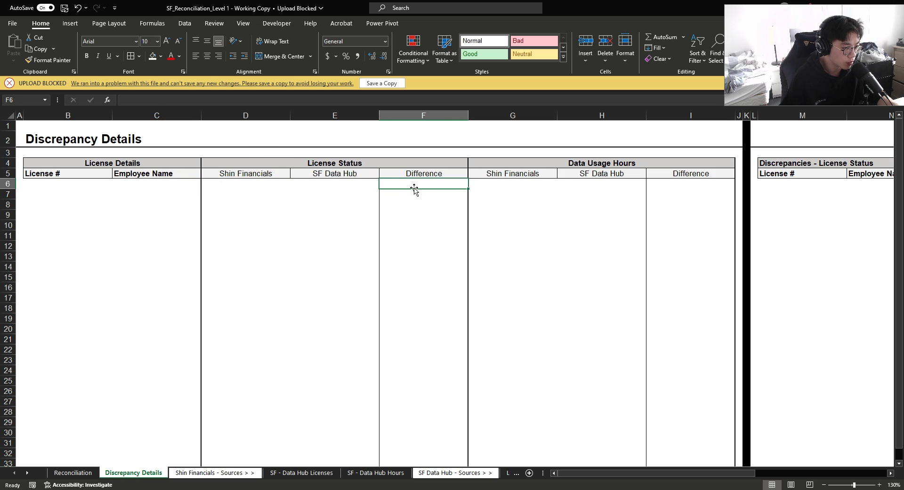
{"action": "left_click", "coordinate": [68, 184]}
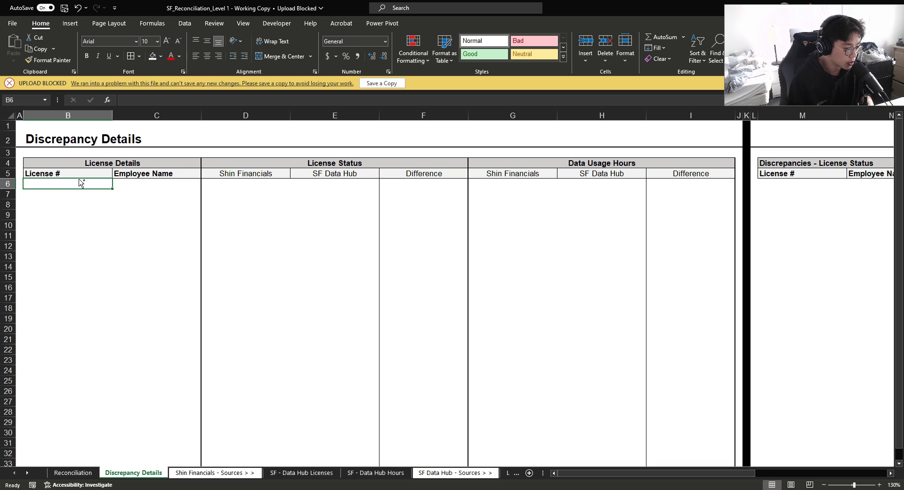
Step: Gather license IDs and names from the source sheets into Discrepancy Details
{"action": "left_click", "coordinate": [301, 472]}
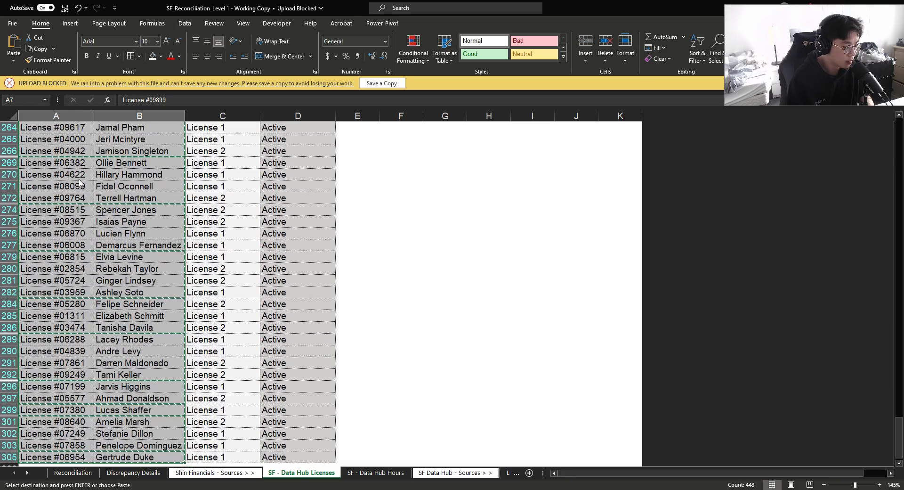
{"action": "left_click", "coordinate": [214, 473]}
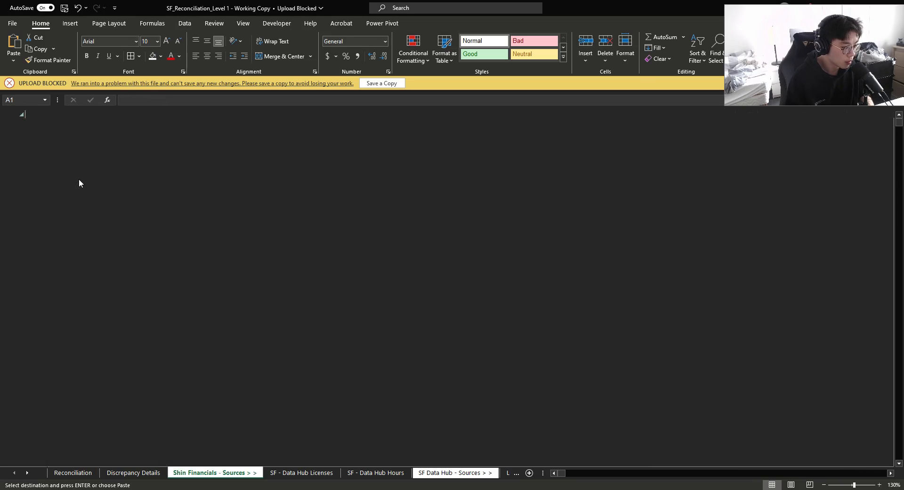
{"action": "left_click", "coordinate": [427, 473]}
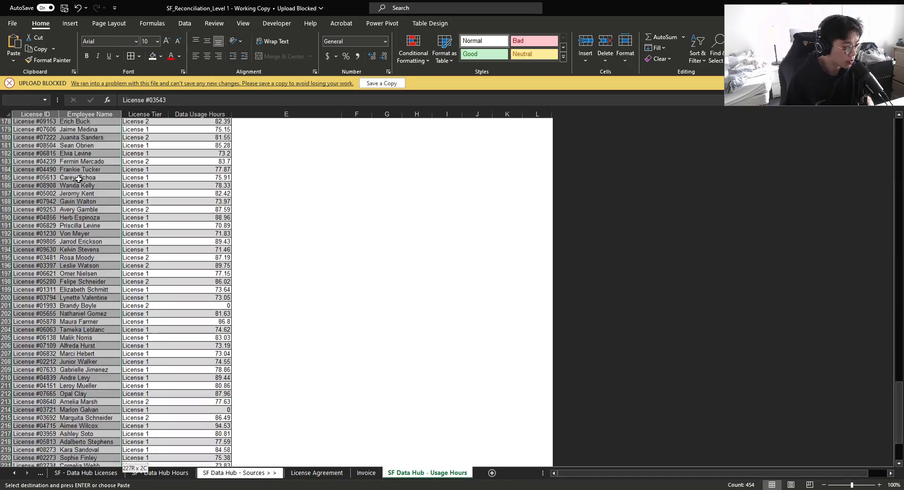
{"action": "left_click", "coordinate": [81, 473]}
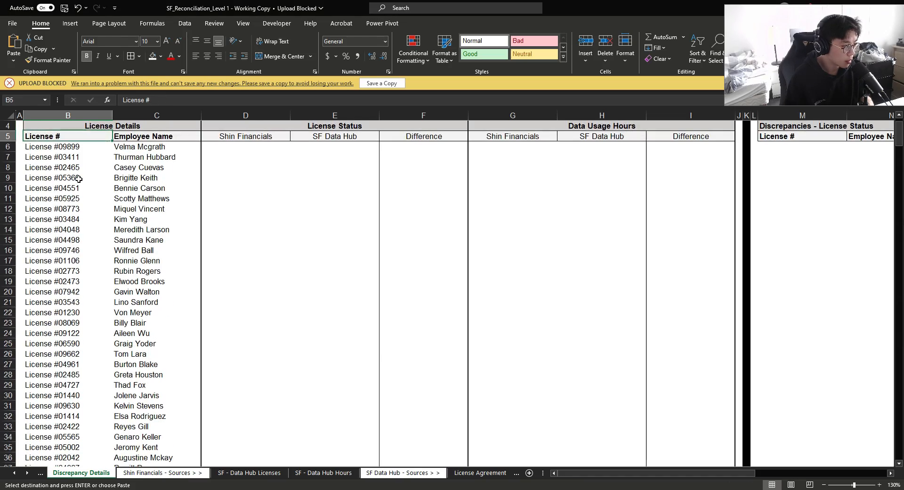
Step: Run Remove Duplicates across both columns of the pasted license list, then discard it
{"action": "left_click", "coordinate": [184, 23]}
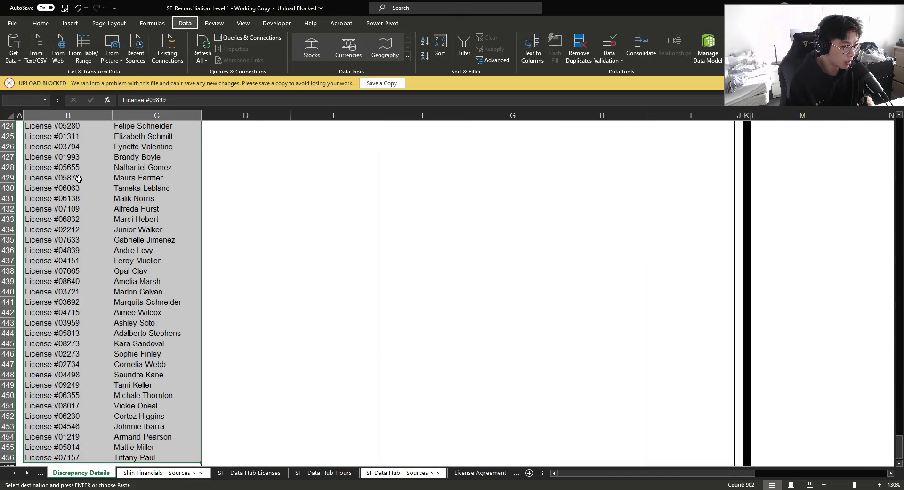
{"action": "left_click", "coordinate": [578, 48]}
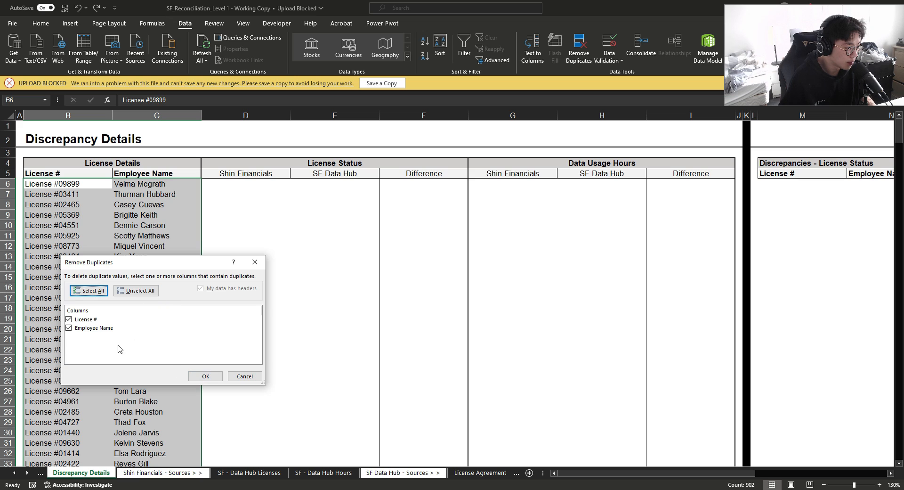
{"action": "left_click", "coordinate": [204, 376]}
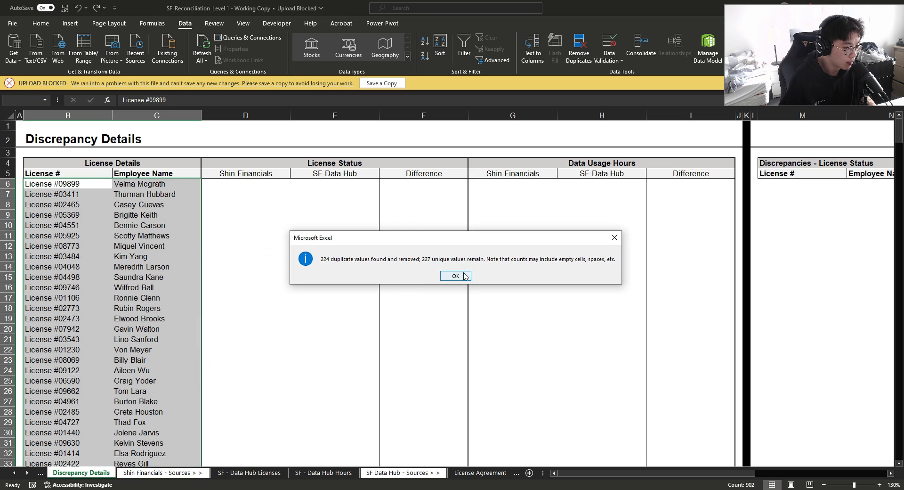
{"action": "left_click", "coordinate": [455, 276]}
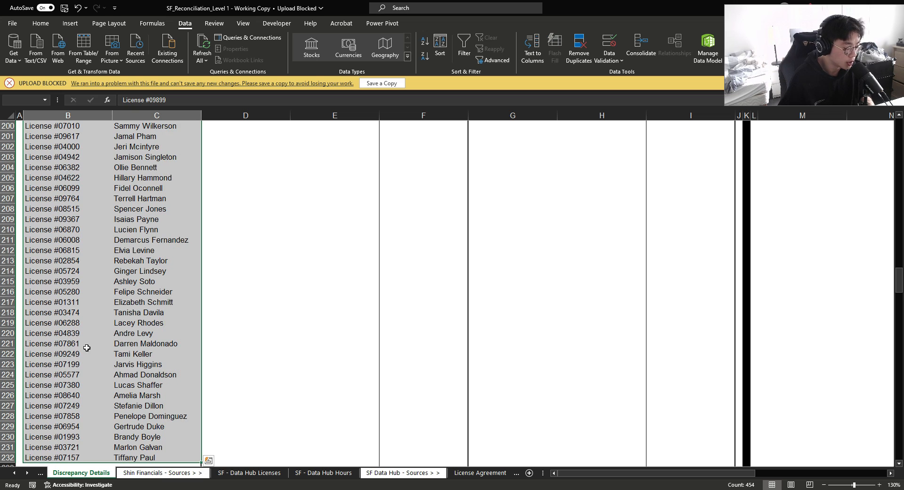
{"action": "scroll", "scroll_direction": "up", "scroll_amount": 3}
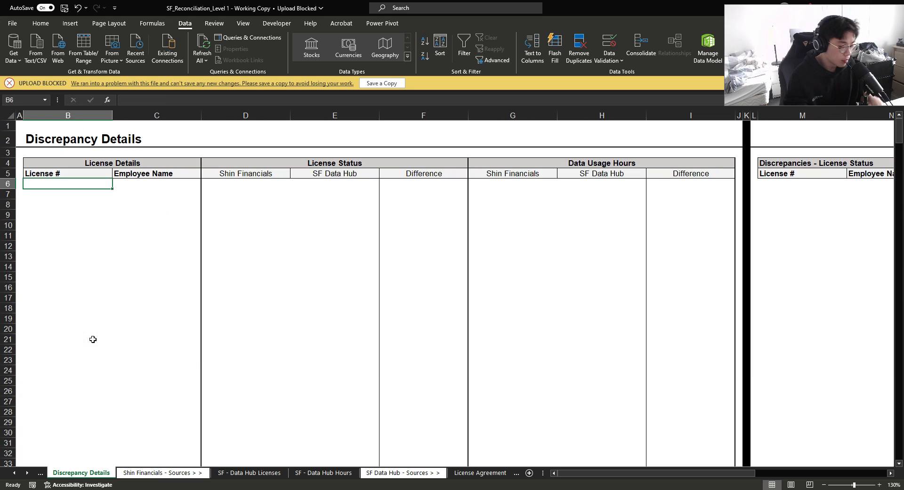
Step: Start License # in B6 as a FILTER of Data Hub licenses where status is "Active"
{"action": "type", "text": "=filter"}
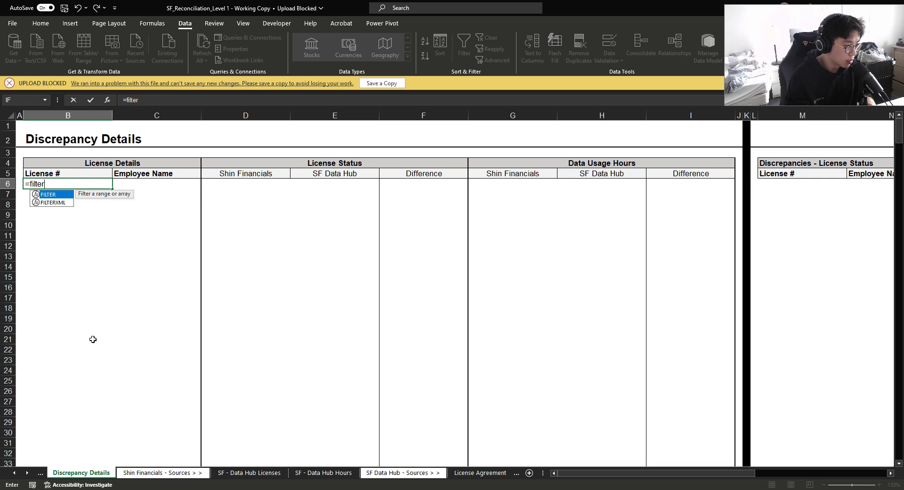
{"action": "left_click", "coordinate": [249, 473]}
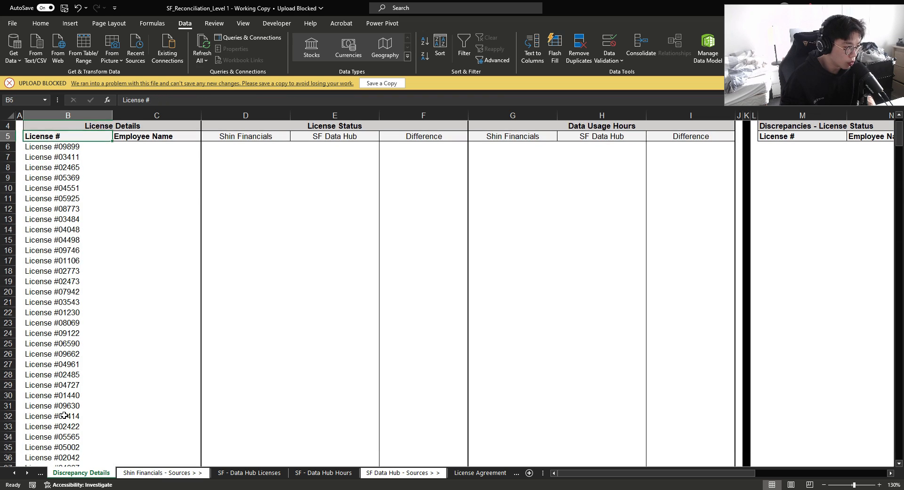
{"action": "left_click", "coordinate": [68, 147]}
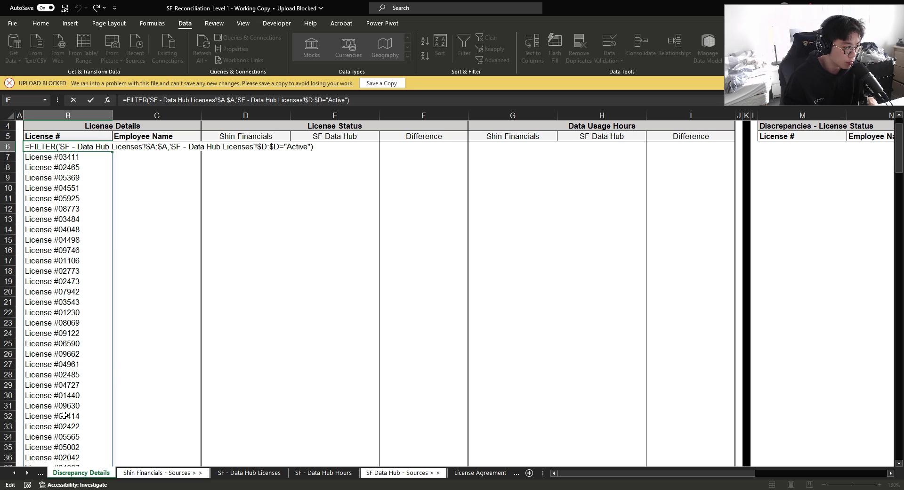
Step: Wrap it as UNIQUE(VSTACK(..., Table1[License ID])) so both sources' licenses spill without duplicates
{"action": "type", "text": "vstack("}
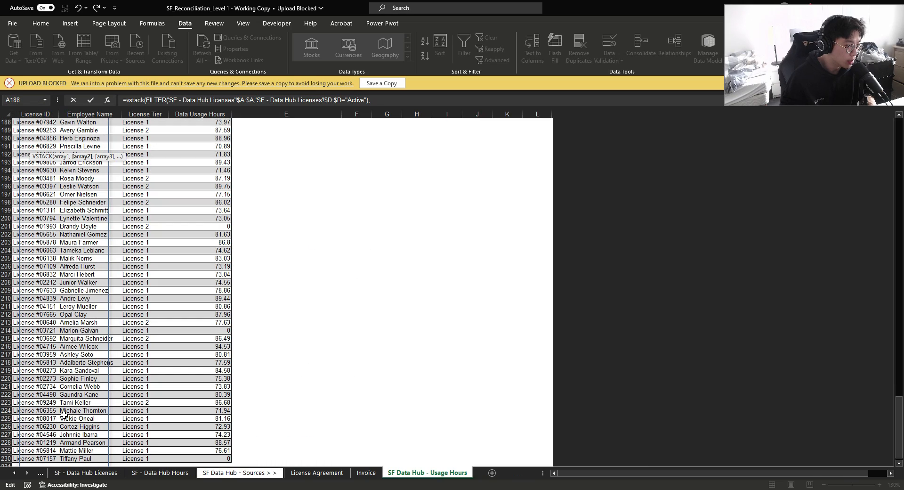
{"action": "left_click", "coordinate": [145, 234]}
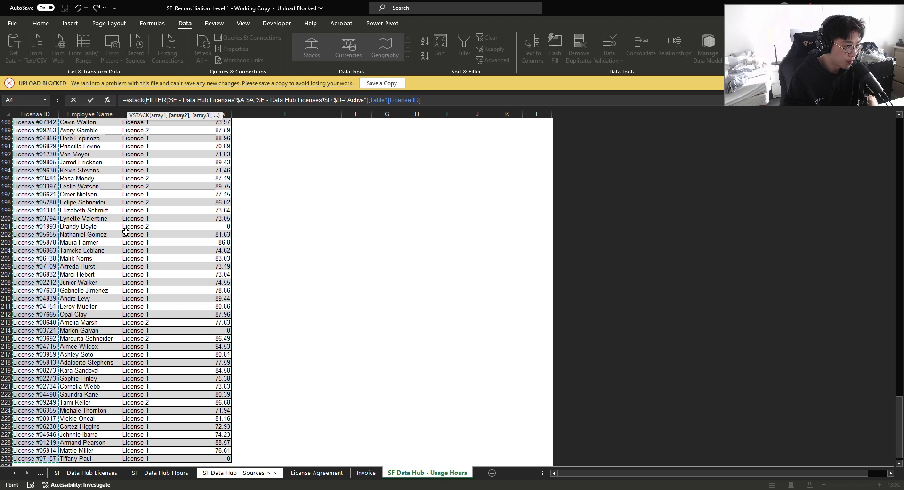
{"action": "left_click", "coordinate": [81, 473]}
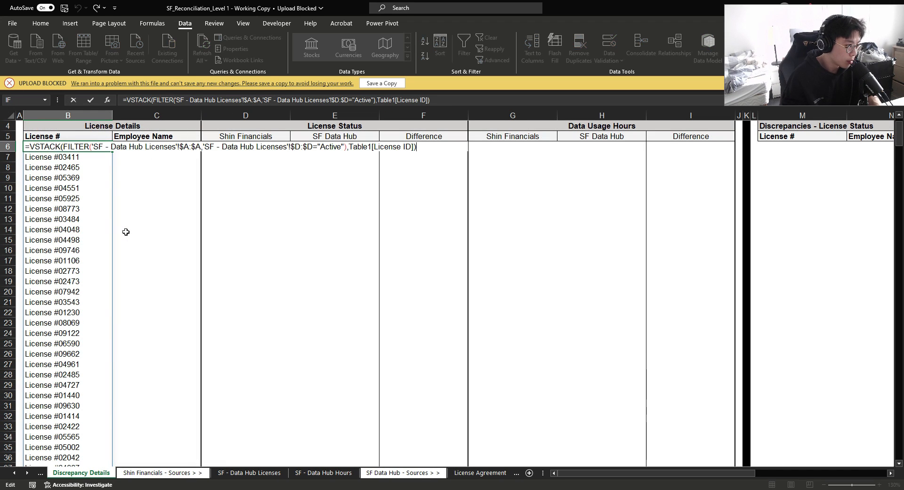
{"action": "type", "text": "unique("}
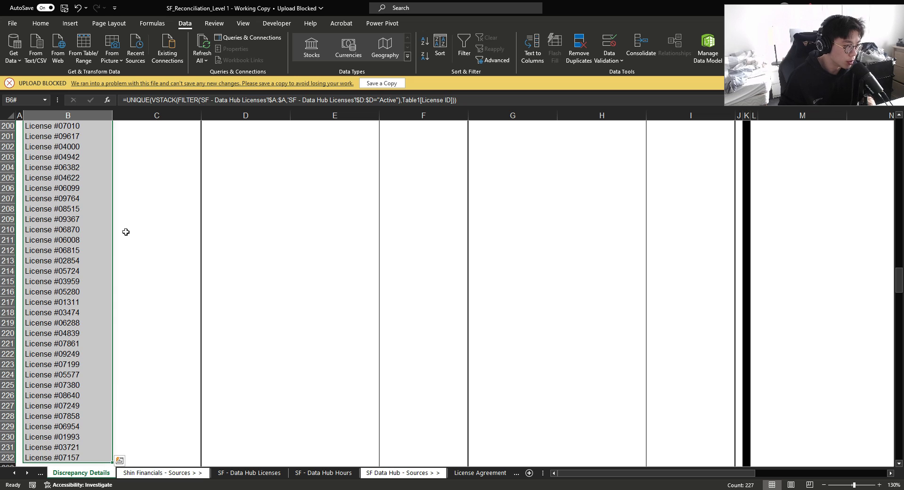
{"action": "left_click", "coordinate": [248, 473]}
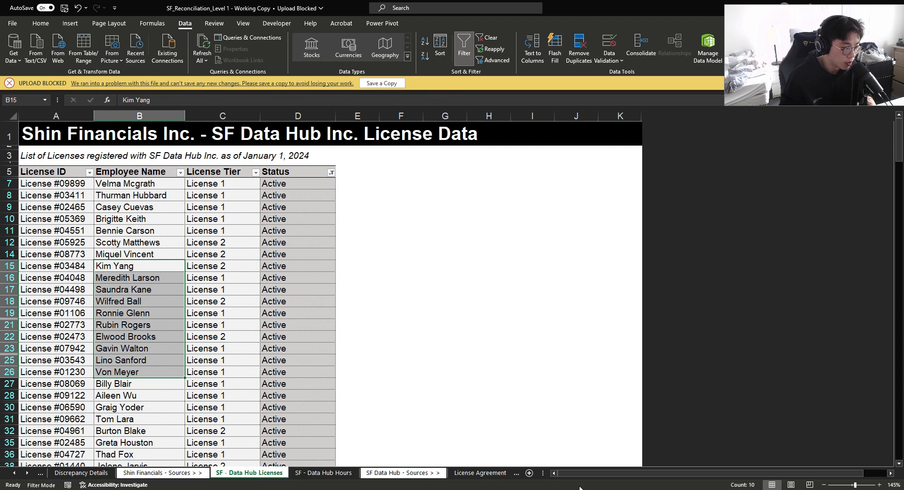
{"action": "left_click", "coordinate": [81, 473]}
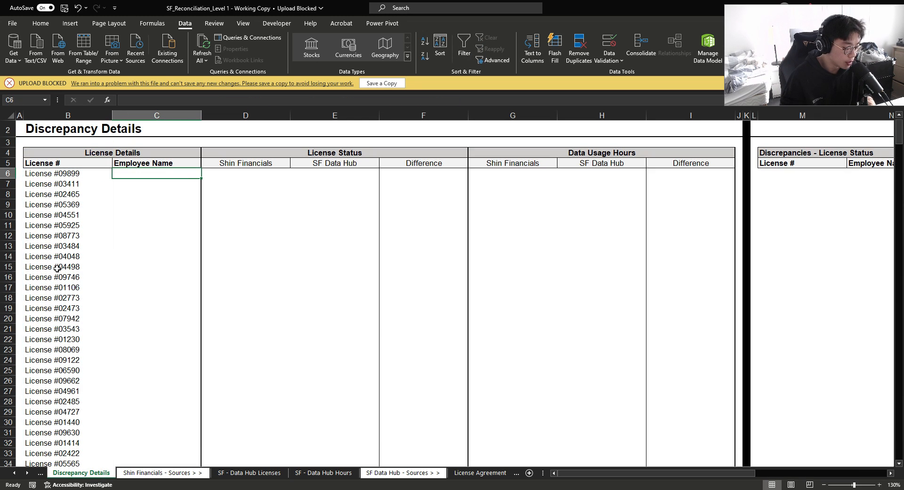
Step: Enter C6 as IFERROR of an XLOOKUP on the license list with a fallback XLOOKUP into Table1[Employee Name]
{"action": "type", "text": "=xlookup("}
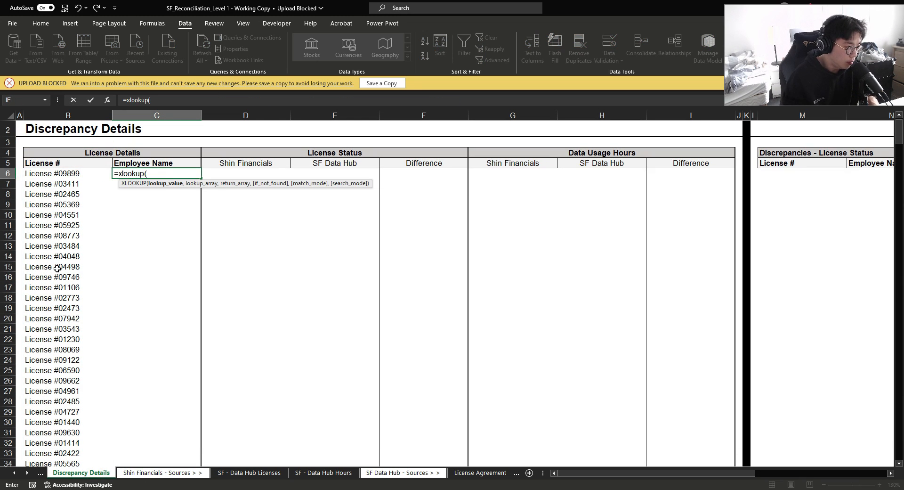
{"action": "left_click", "coordinate": [248, 473]}
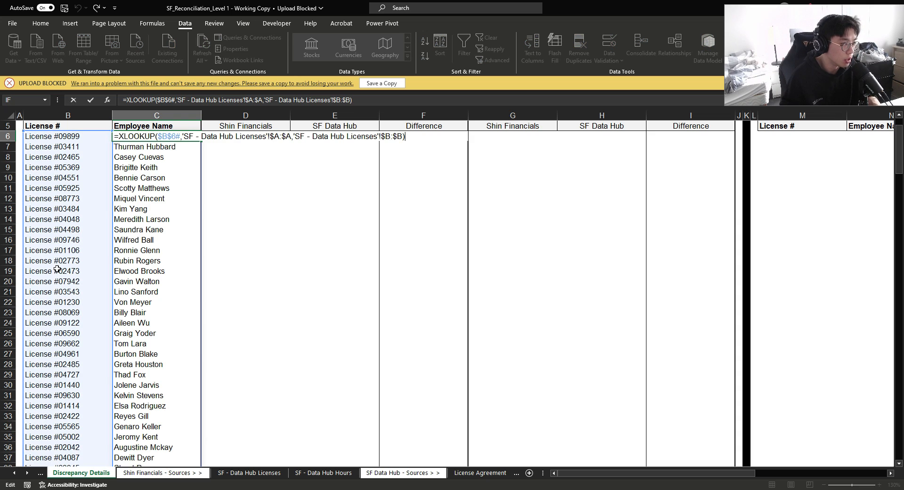
{"action": "type", "text": "ife"}
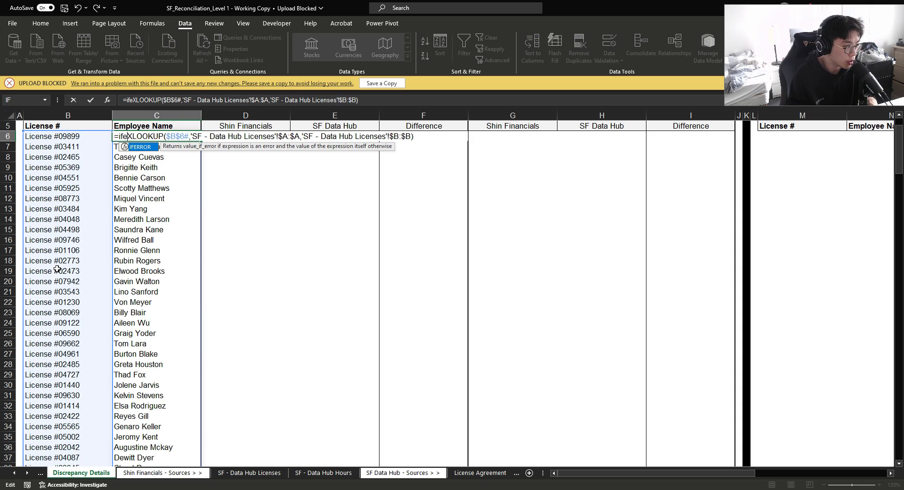
{"action": "type", "text": ",xlookup($B"}
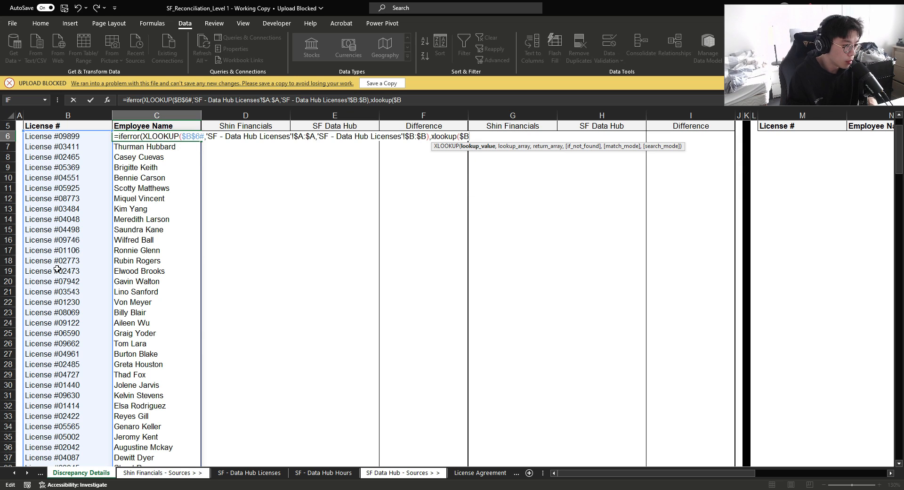
{"action": "left_click", "coordinate": [249, 473]}
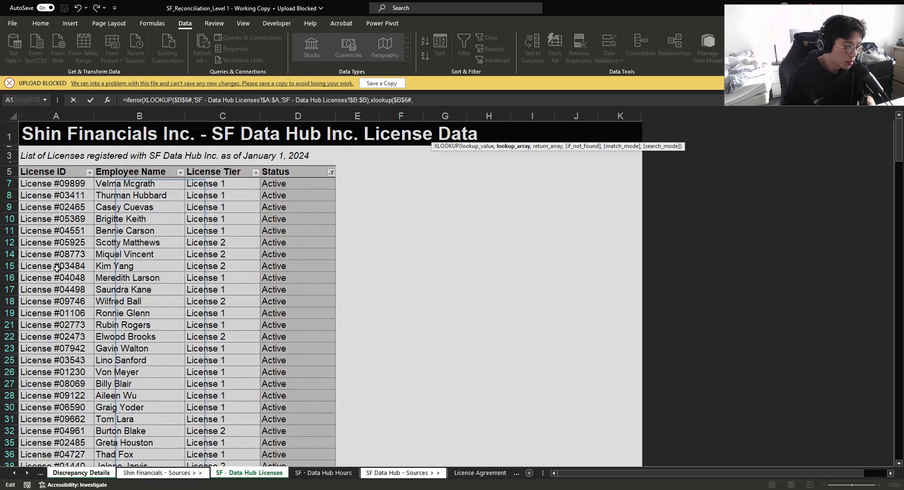
{"action": "left_click", "coordinate": [427, 473]}
{"action": "type", "text": "Table1[License ID],Table1[Employee Name])"}
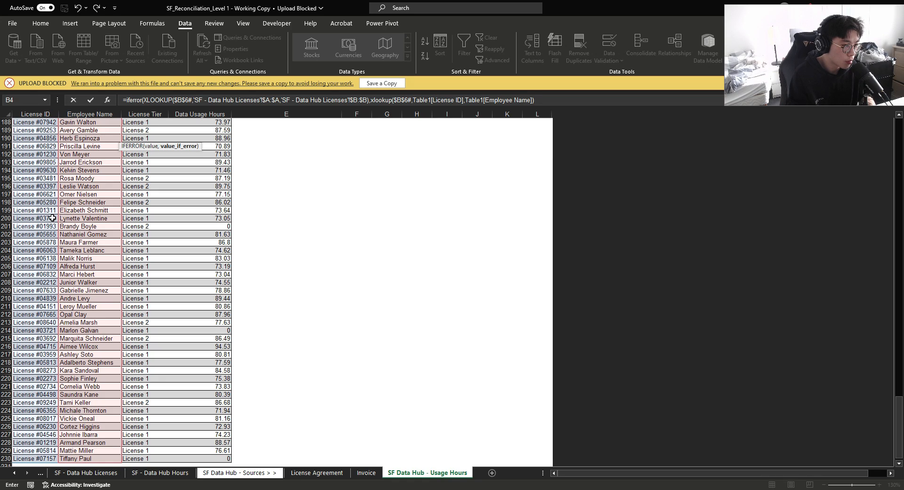
{"action": "left_click", "coordinate": [81, 472]}
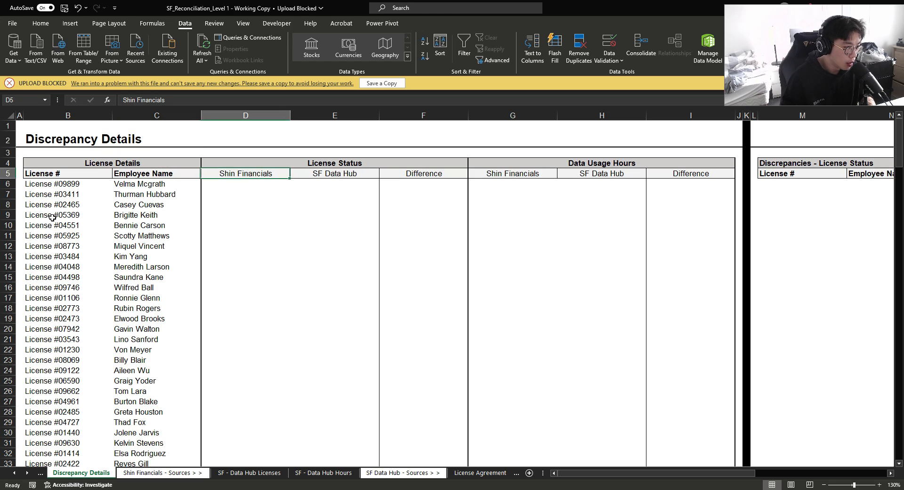
Step: Enter D6 as XLOOKUP($B$6#, license list column A, status column D) returning Active/Inactive
{"action": "type", "text": "=x"}
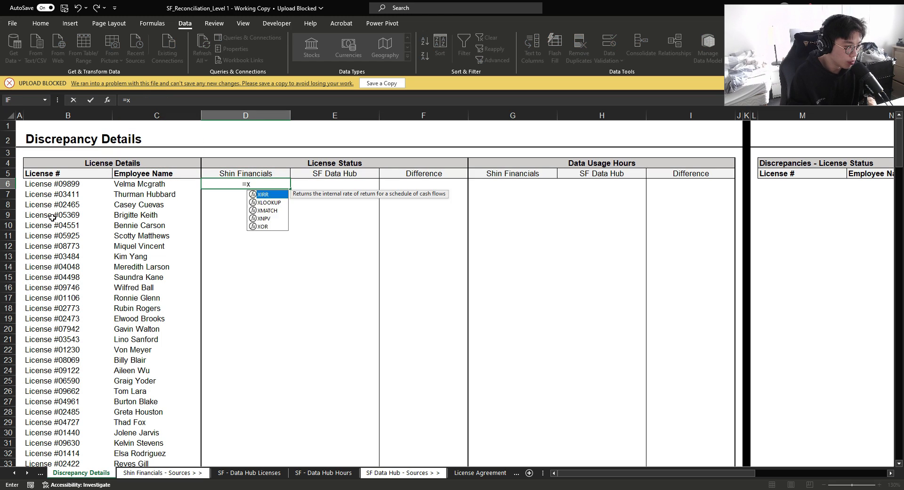
{"action": "type", "text": "lookup(B6"}
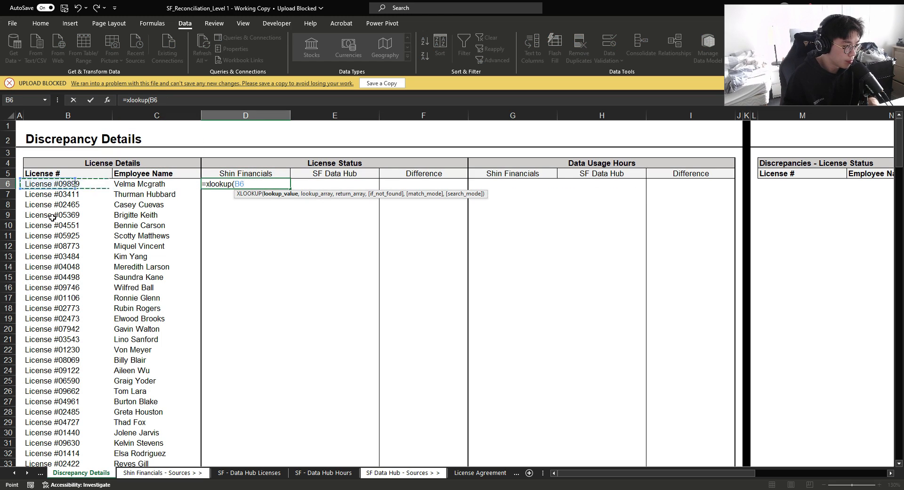
{"action": "key", "text": "f4"}
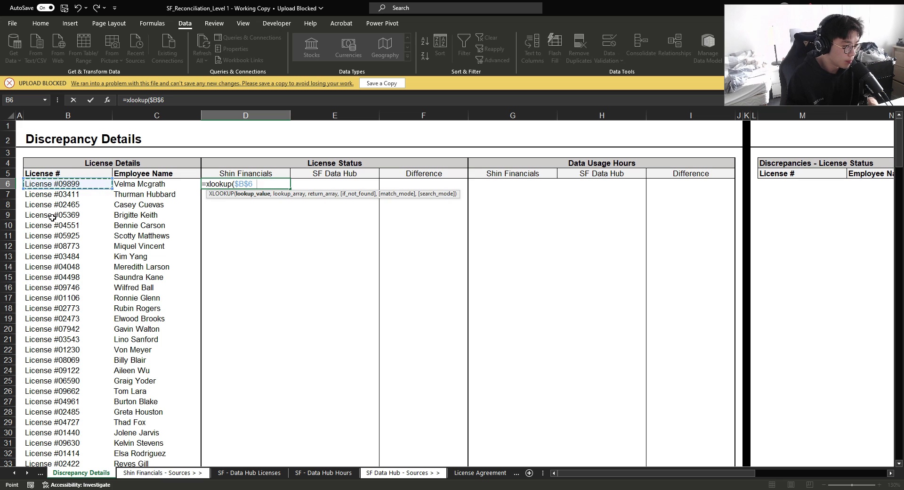
{"action": "left_click", "coordinate": [249, 472]}
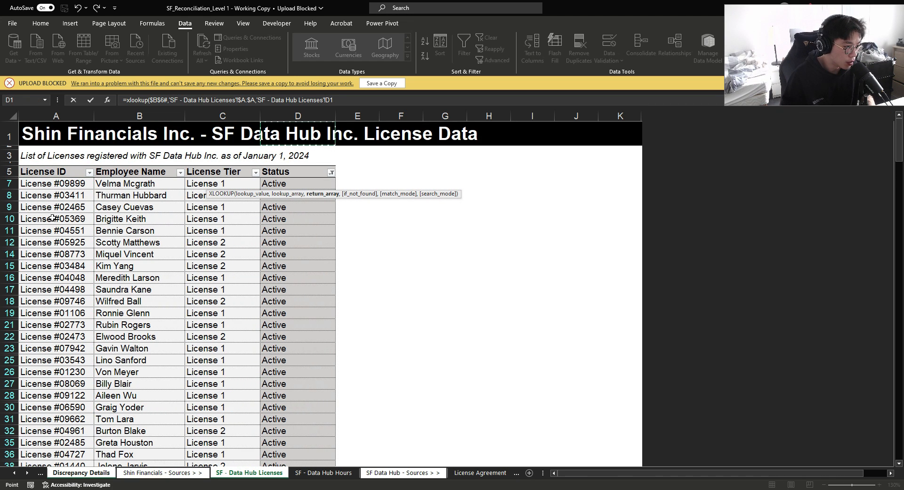
{"action": "left_click", "coordinate": [81, 473]}
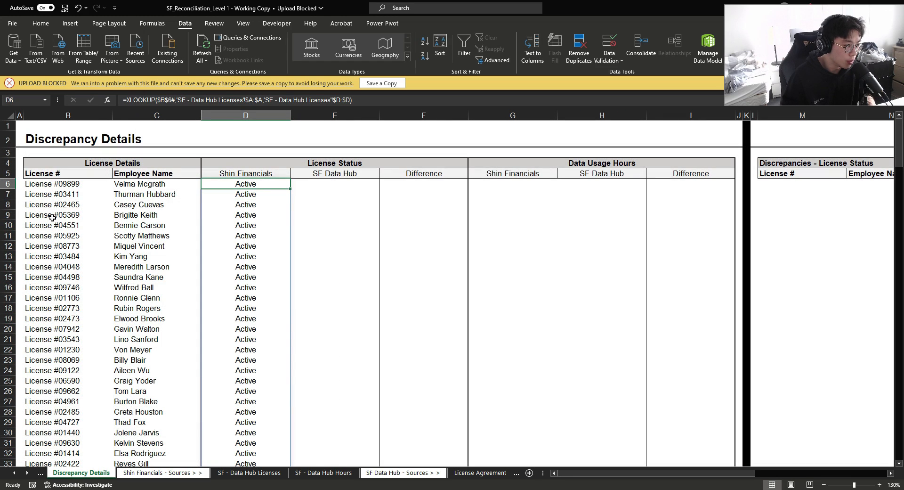
{"action": "scroll", "scroll_direction": "down", "scroll_amount": 3}
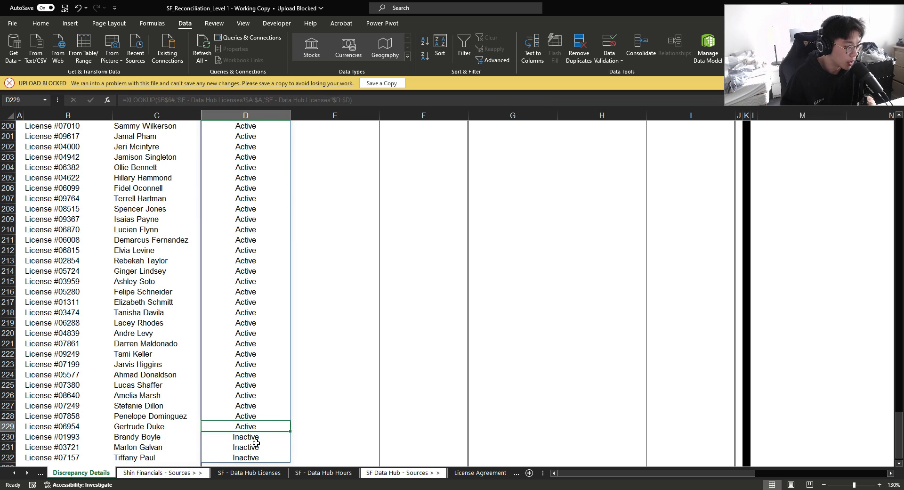
Step: Enter E6 as IF(COUNTIFS(Table1[License ID],$B6#)=1,"Active","Inactive") and start the Difference column
{"action": "type", "text": "=countifs("}
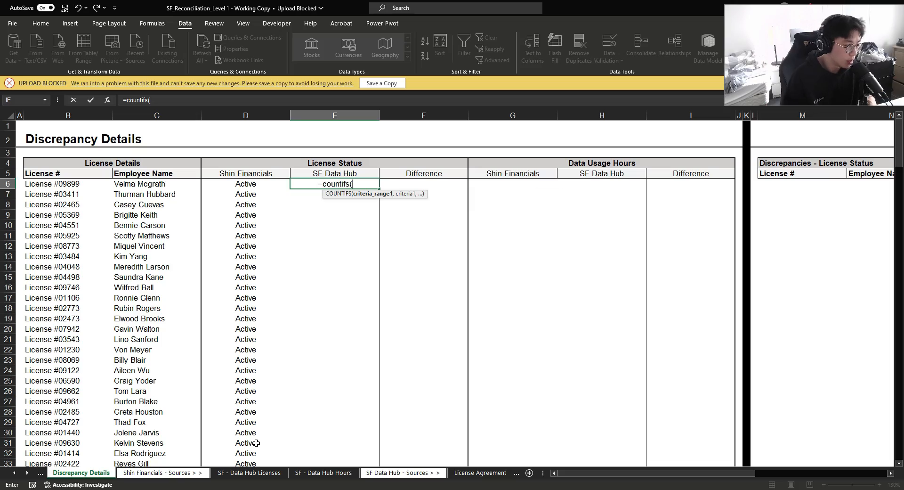
{"action": "left_click", "coordinate": [428, 472]}
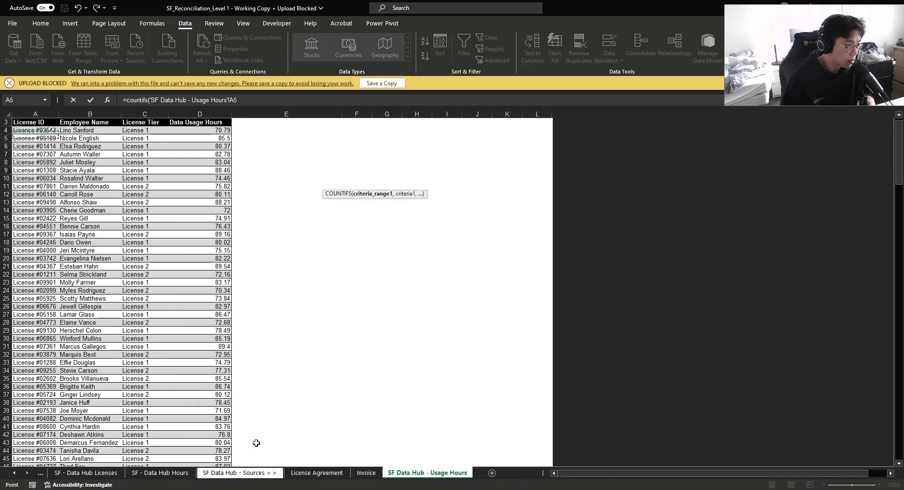
{"action": "left_click", "coordinate": [34, 130]}
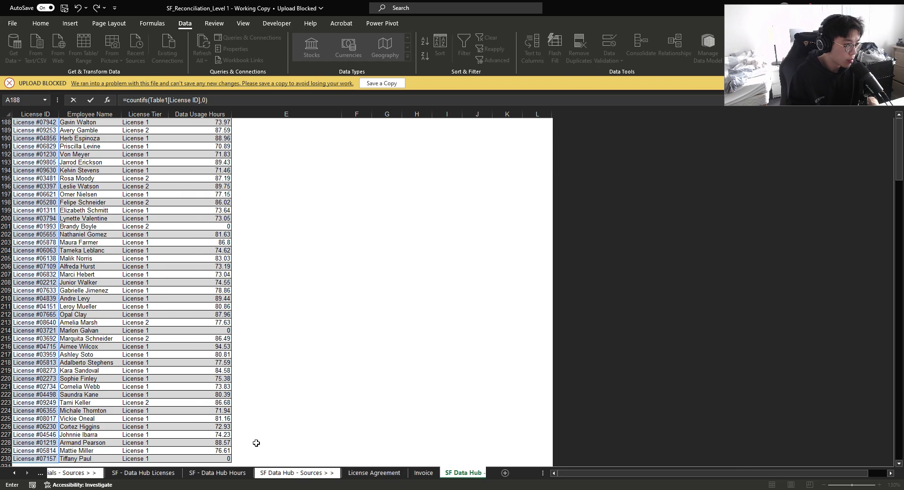
{"action": "left_click", "coordinate": [81, 473]}
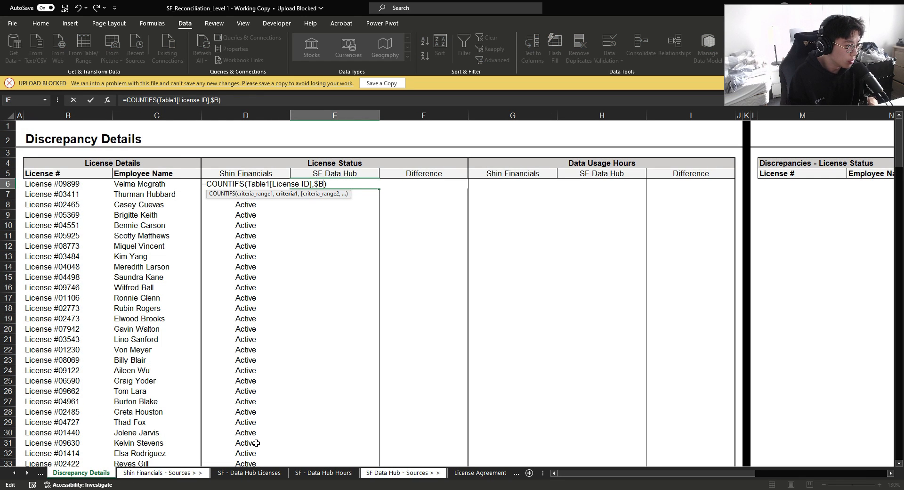
{"action": "key", "text": "enter"}
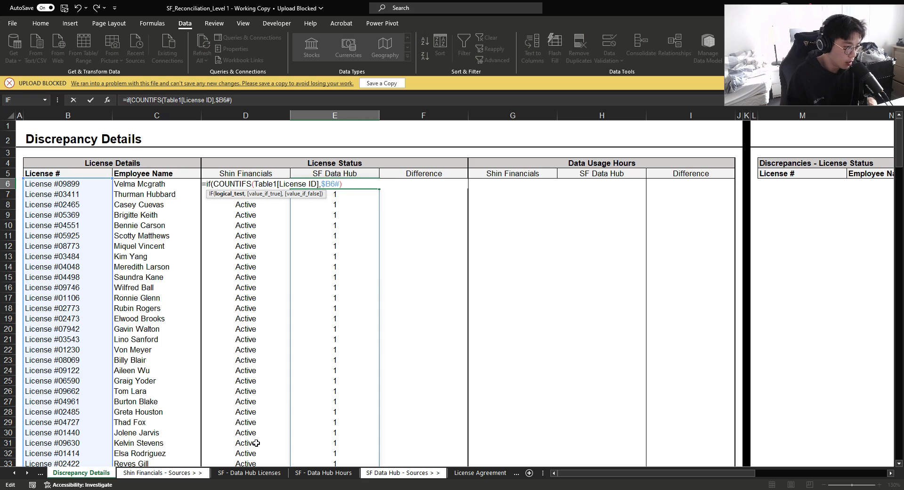
{"action": "type", "text": "=1,\"Active\",\"Inactive\")"}
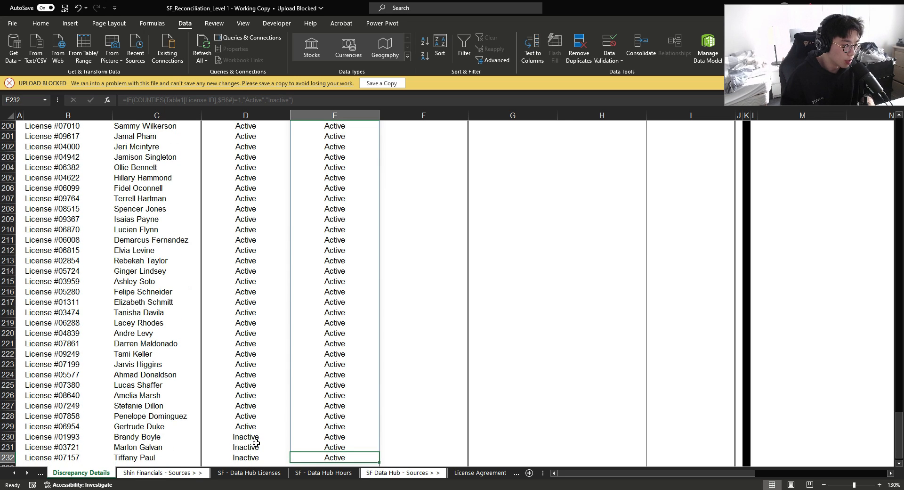
{"action": "left_click", "coordinate": [52, 353]}
{"action": "type", "text": "=if(D6"}
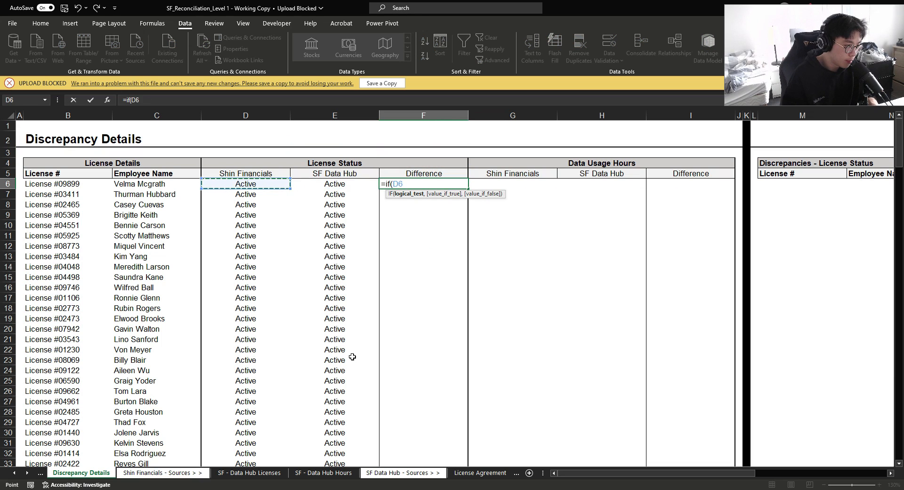
Step: Enter F6 as IF($D$6#=$E$6#,"","Discrepancy") comparing the two status columns
{"action": "left_click", "coordinate": [333, 183]}
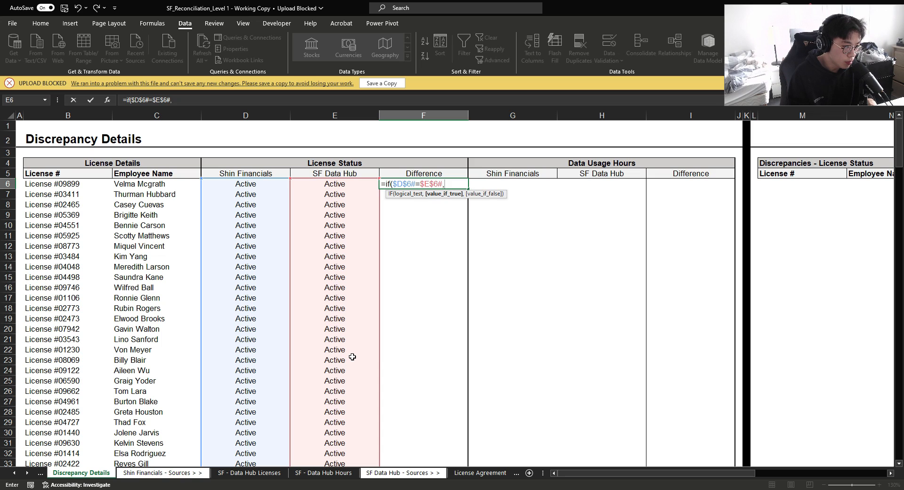
{"action": "type", "text": "\"\""}
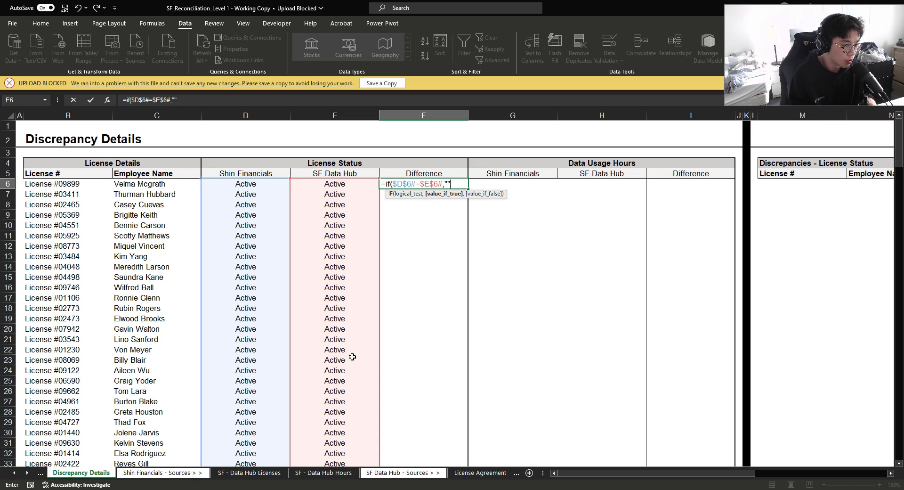
{"action": "type", "text": ",\""}
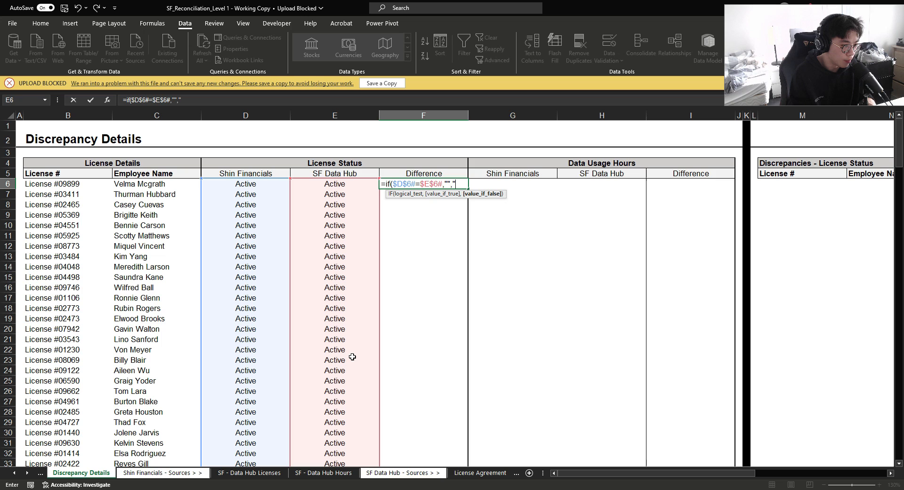
{"action": "type", "text": "Discrepancy"}
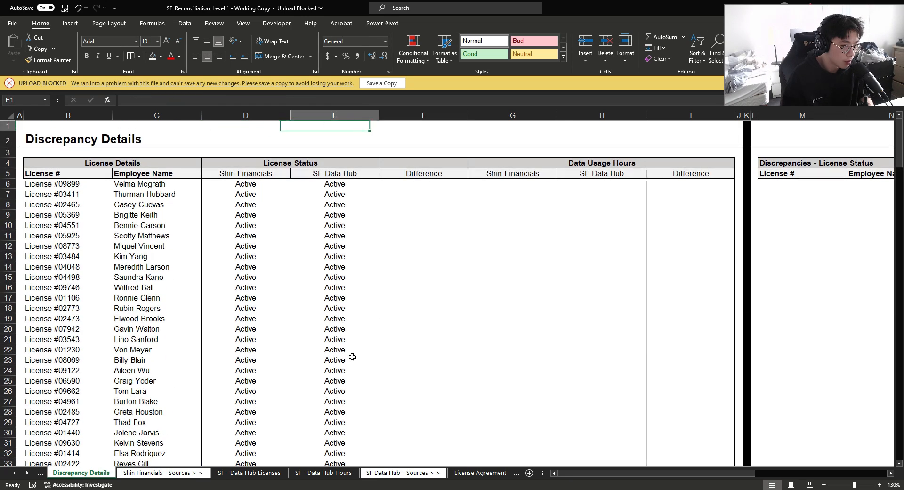
{"action": "left_click", "coordinate": [512, 183]}
{"action": "type", "text": "=sumifs("}
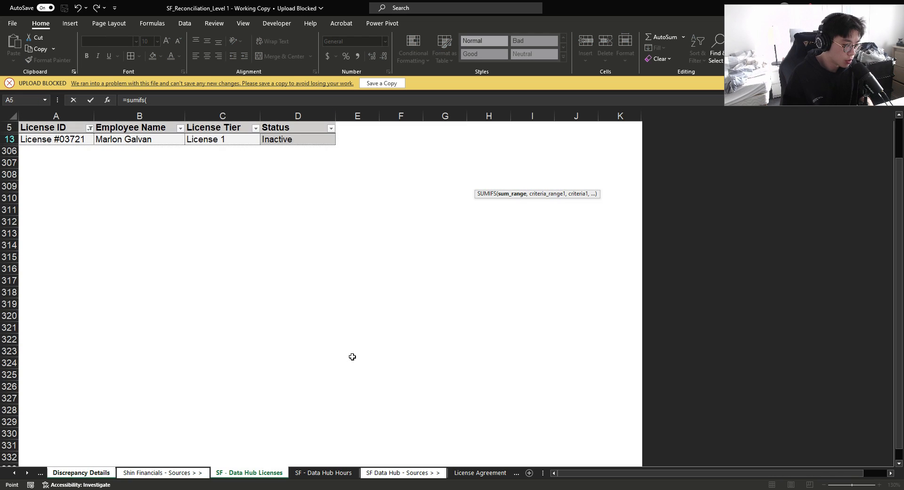
Step: Enter SUMIFS hours by license in G6 and H6 from each hours sheet, and I6 as $H$6#-$G$6#
{"action": "left_click", "coordinate": [323, 473]}
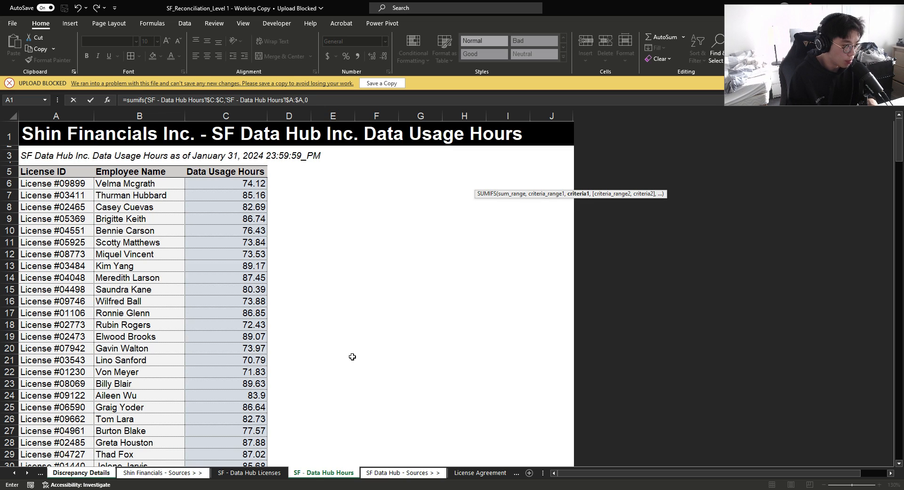
{"action": "left_click", "coordinate": [81, 472]}
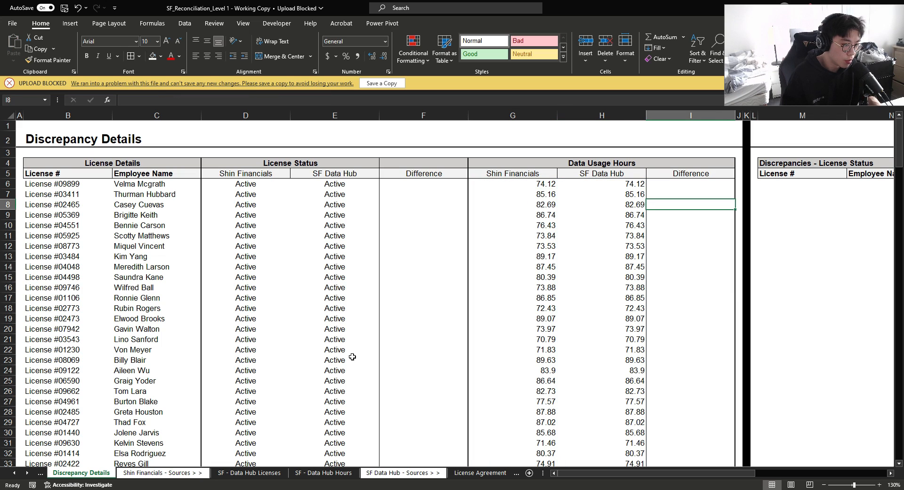
{"action": "type", "text": "=sumifs"}
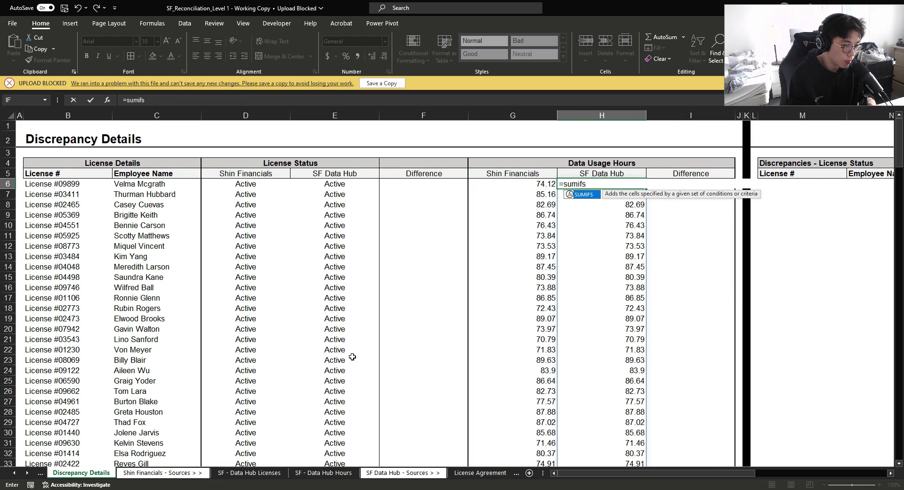
{"action": "left_click", "coordinate": [427, 473]}
{"action": "type", "text": "=$H$6#-H7"}
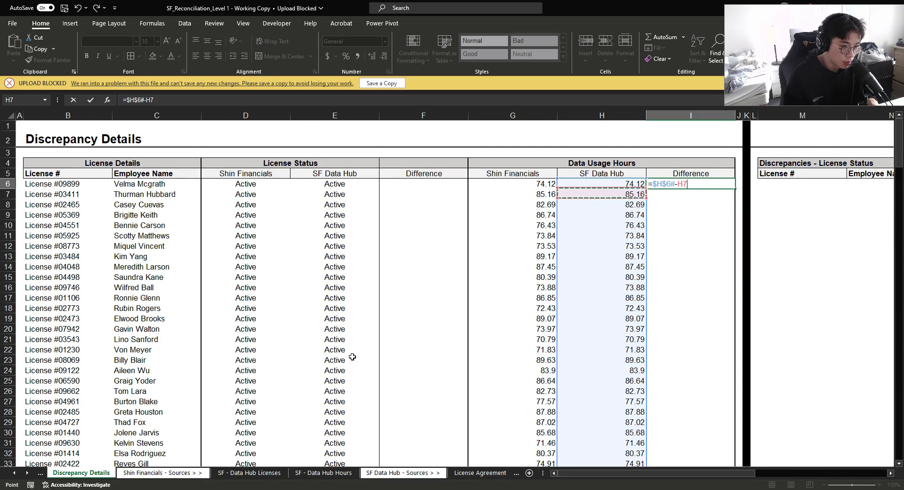
{"action": "key", "text": "Enter"}
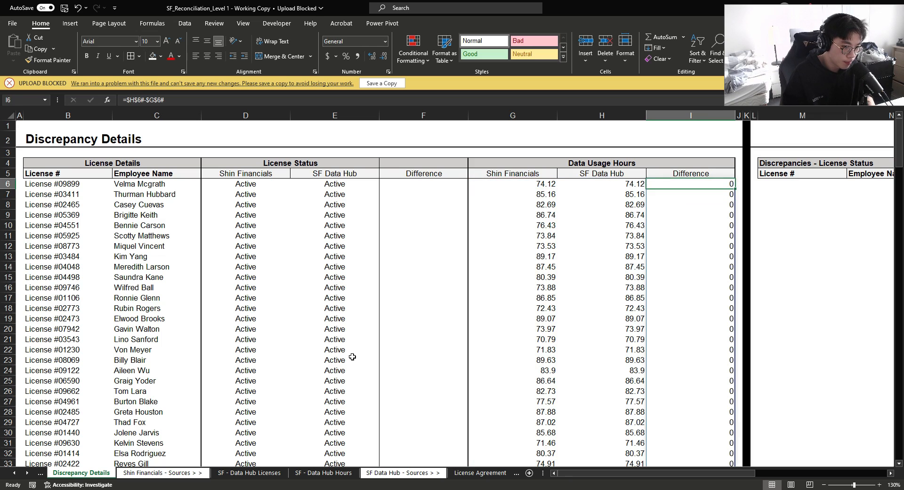
{"action": "scroll", "scroll_direction": "down", "scroll_amount": 3}
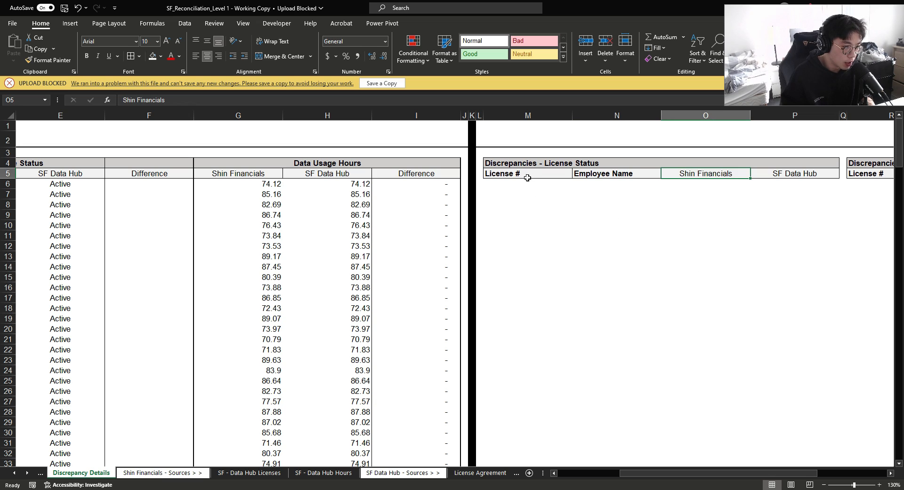
Step: Enter M6 as FILTER($B$6#,$F$6#="Discrepancy") listing the three flagged licenses
{"action": "left_click", "coordinate": [526, 163]}
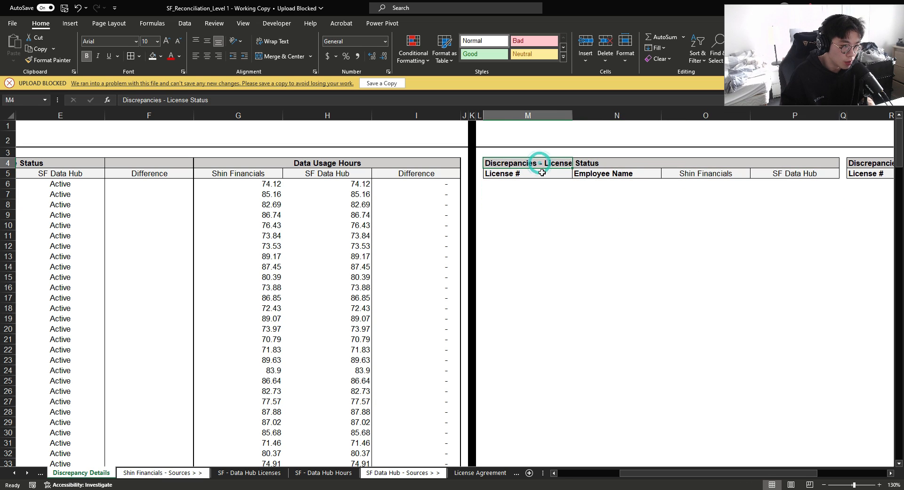
{"action": "left_click", "coordinate": [842, 174]}
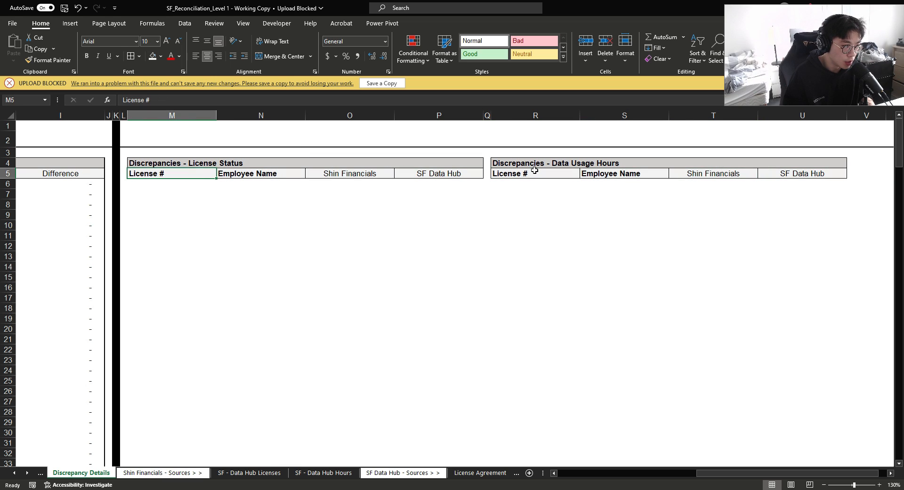
{"action": "type", "text": "=filter"}
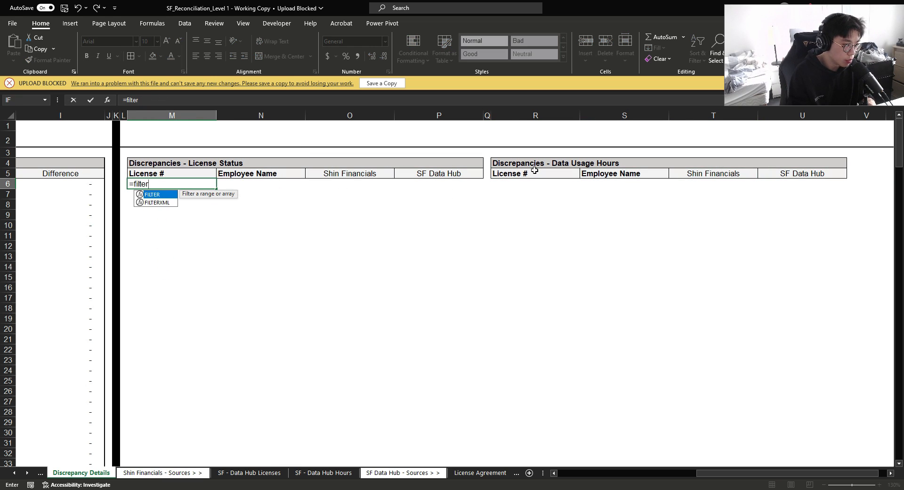
{"action": "type", "text": "$B$6#,L6"}
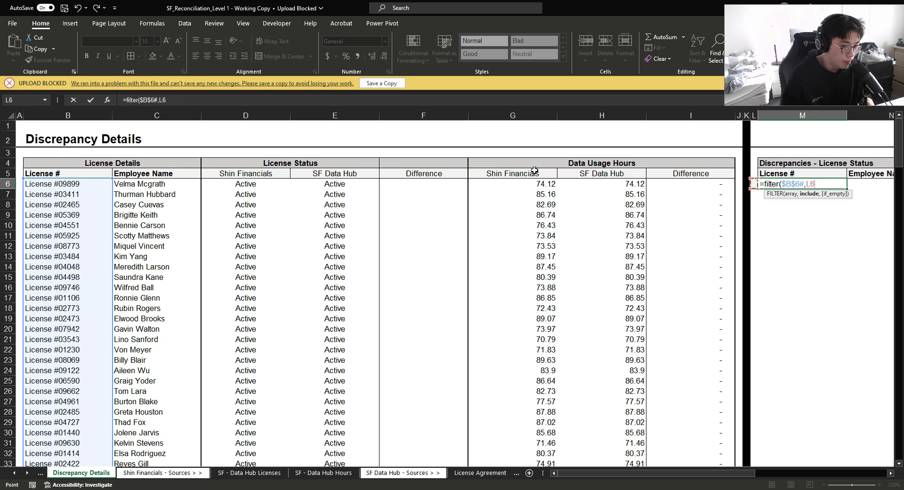
{"action": "left_click", "coordinate": [423, 184]}
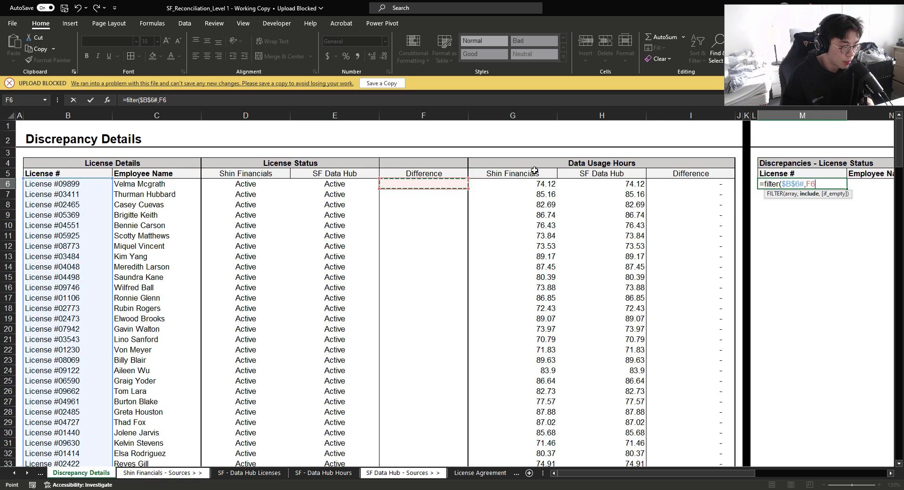
{"action": "left_click", "coordinate": [422, 184]}
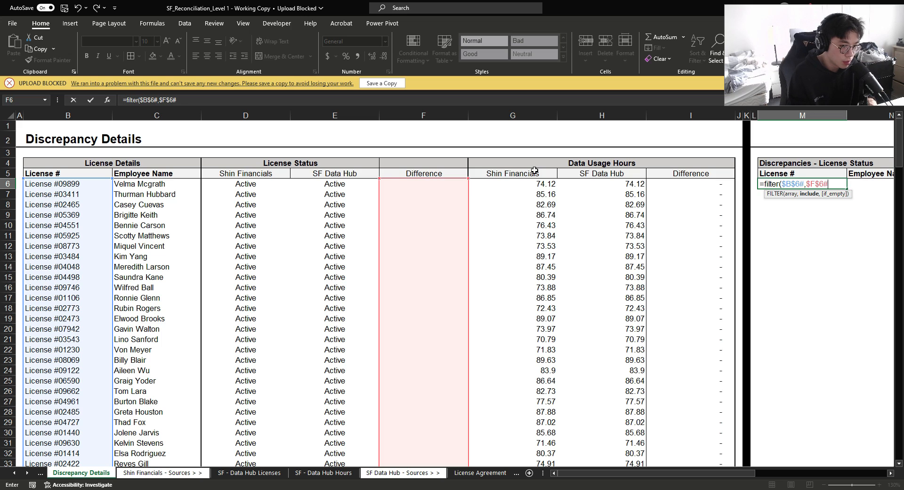
{"action": "type", "text": "=\"Discrepancy\""}
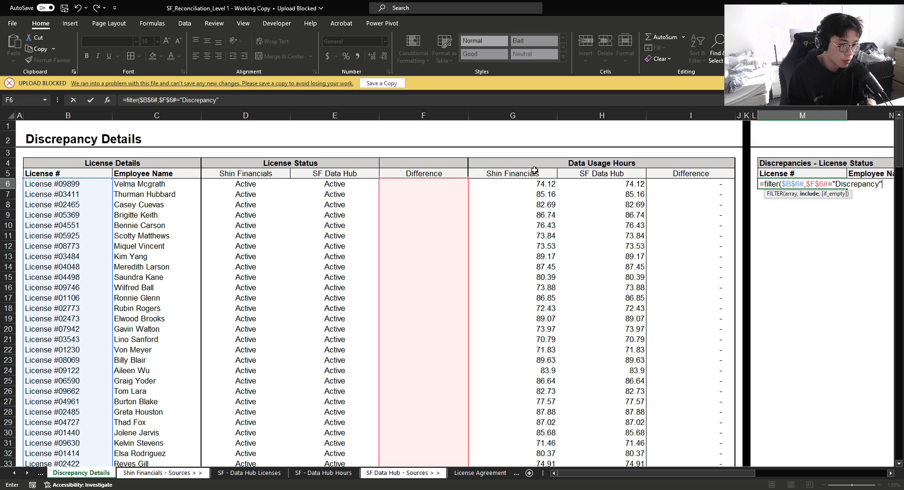
{"action": "key", "text": "Enter"}
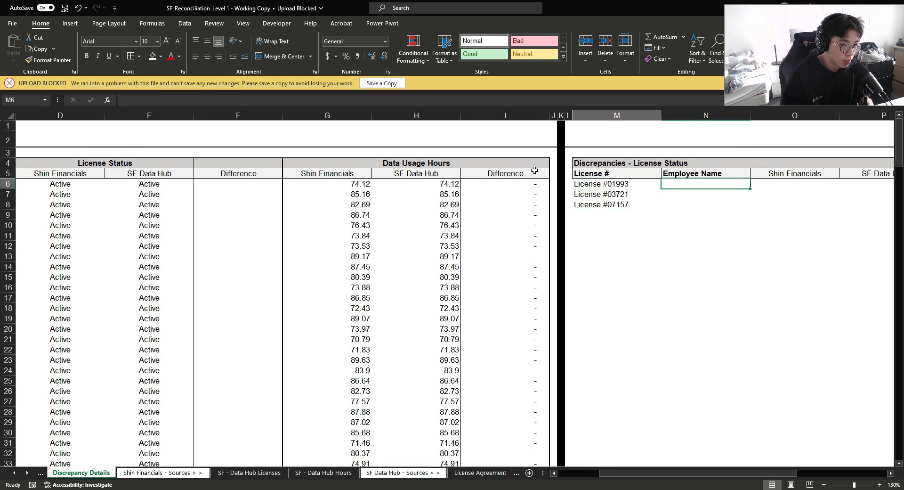
Step: XLOOKUP($M$6#,$B:$B,$C:$C) the employee names and fill both statuses into the adjacent columns
{"action": "type", "text": "=xlookup"}
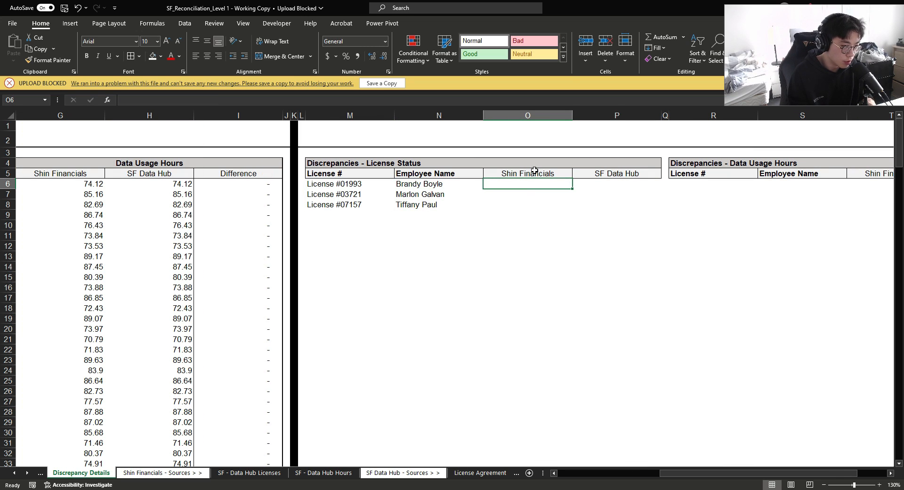
{"action": "type", "text": "=XLOOKUP($M$6#,$B:$B,$C:$C)"}
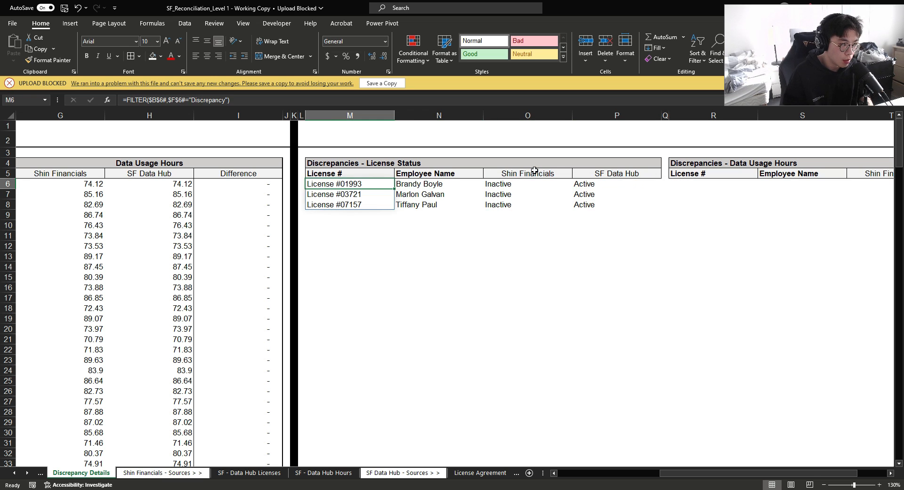
{"action": "left_click", "coordinate": [349, 163]}
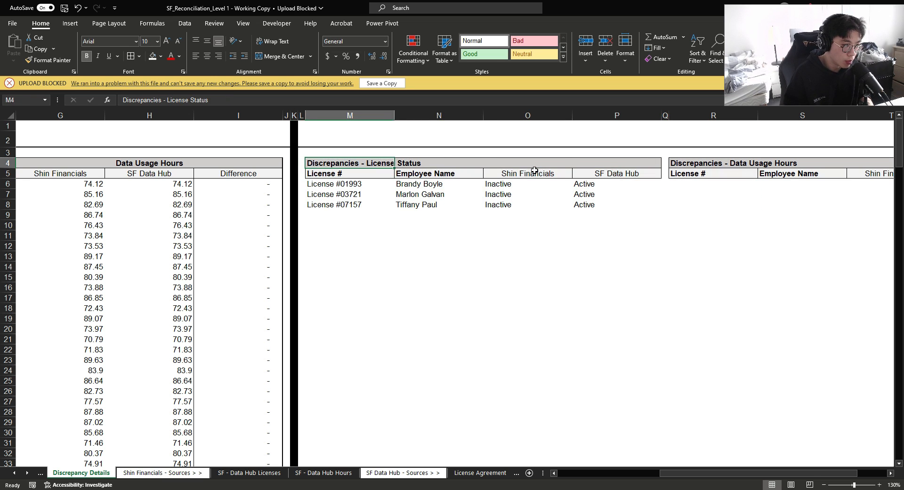
{"action": "left_click_drag", "start_coordinate": [350, 173], "coordinate": [616, 204]}
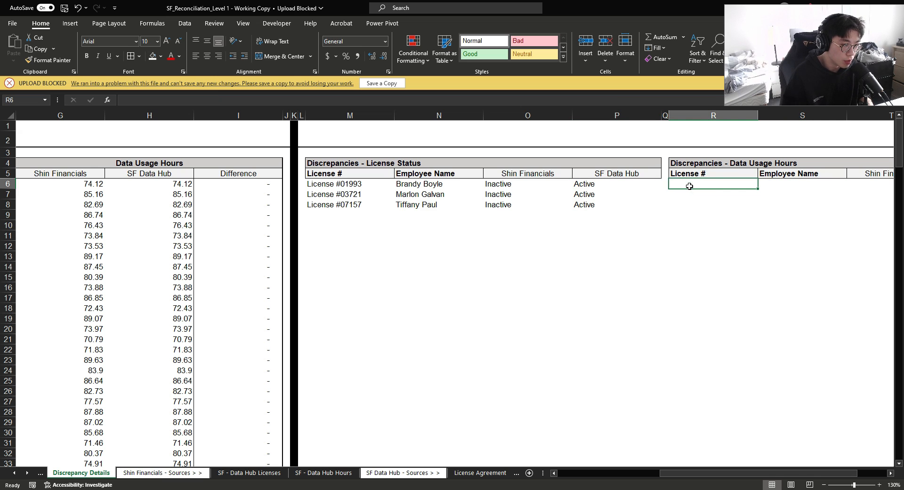
Step: Enter FILTER($B$6#,$I$6#<>0) under License #, XLOOKUP names and SUMIFS each source's hours
{"action": "type", "text": "=filter("}
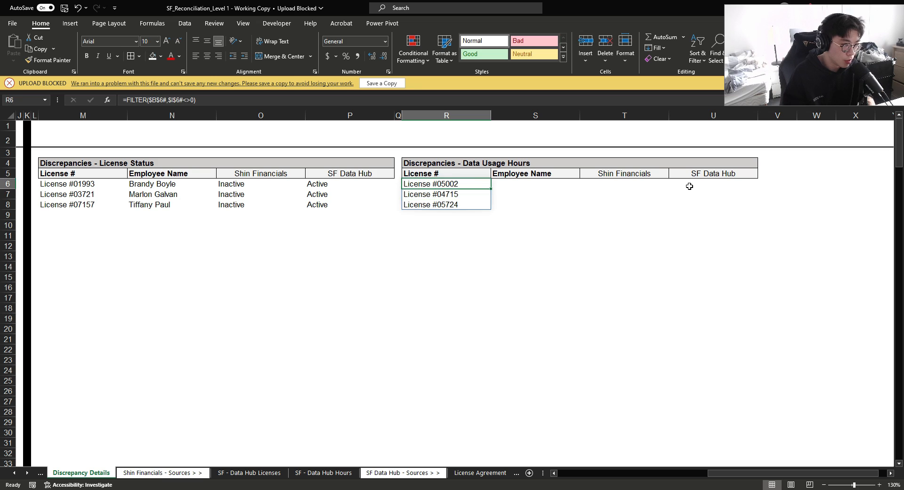
{"action": "left_click", "coordinate": [535, 183]}
{"action": "type", "text": "=XLOOKUP($R$6#,$B:$B,$C:$C"}
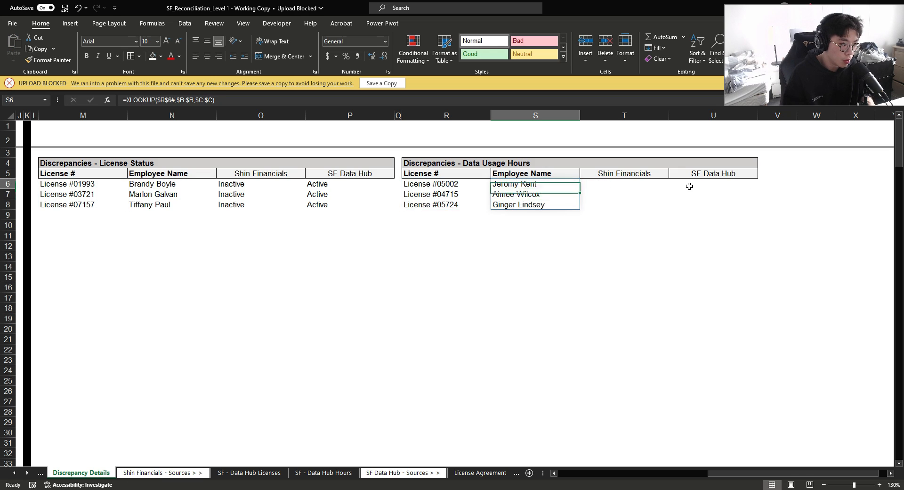
{"action": "type", "text": "=sum"}
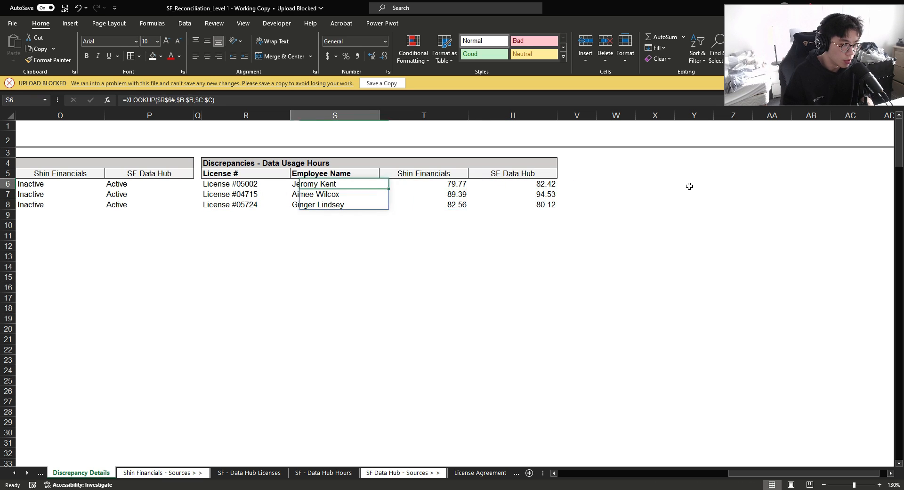
Step: Add a Difference header with =U6-T6 filled down and verify the hour differences total 5.35
{"action": "type", "text": "Difer"}
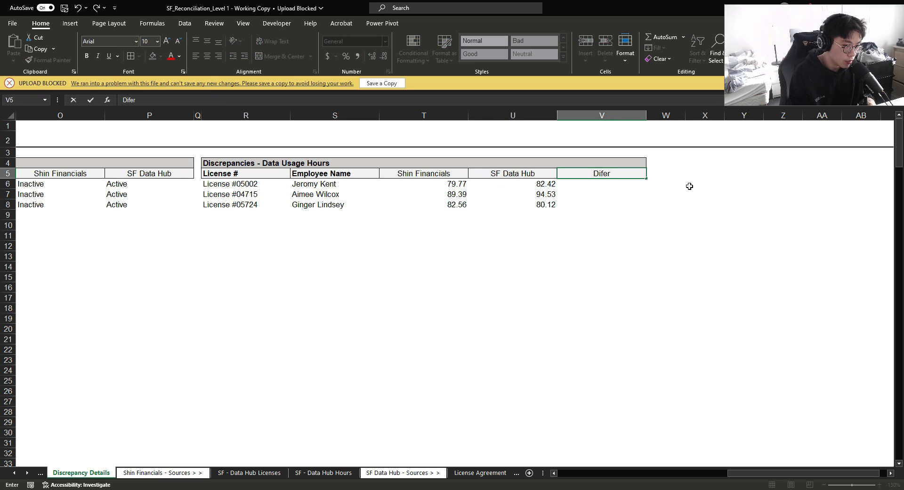
{"action": "type", "text": "Difference"}
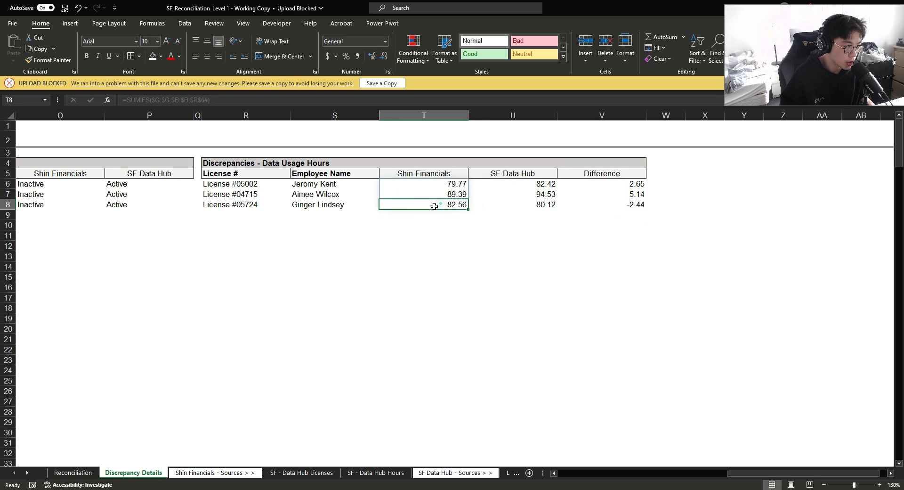
{"action": "left_click", "coordinate": [447, 184]}
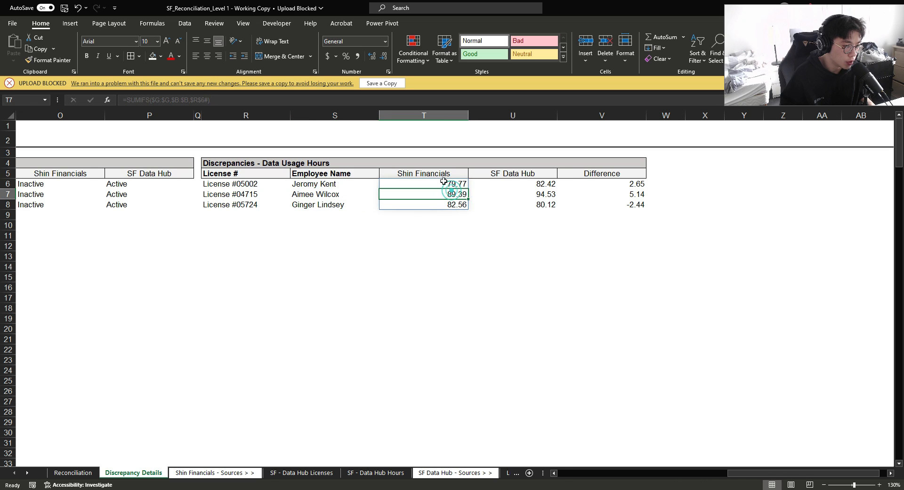
{"action": "left_click", "coordinate": [513, 183]}
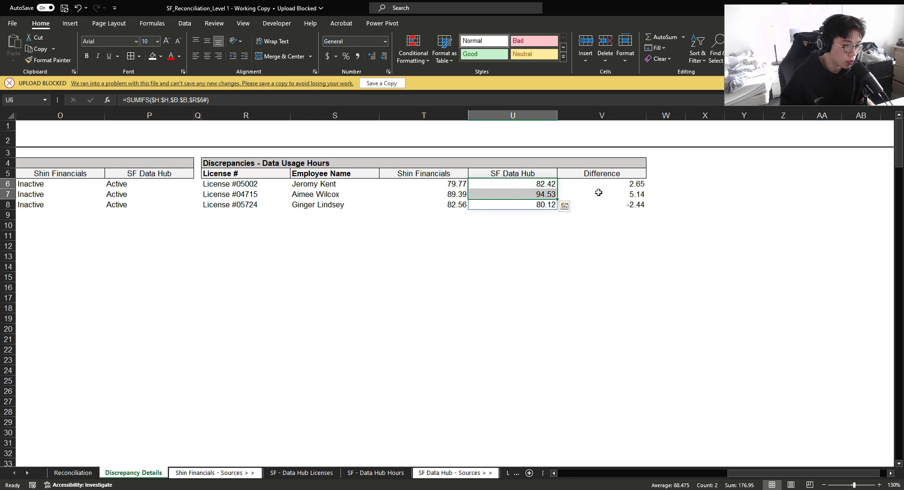
{"action": "left_click", "coordinate": [512, 204]}
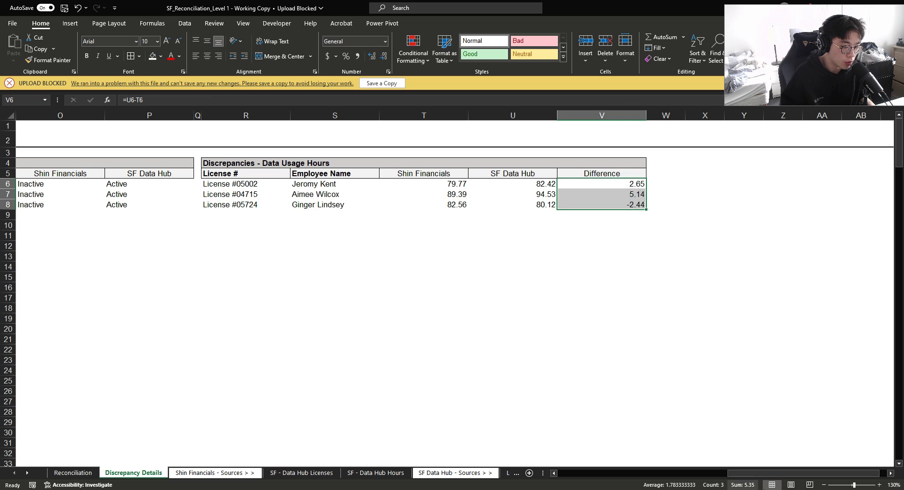
Step: Switch to the Reconciliation sheet showing the $193.37 total difference, 0.33% materiality and Clear status
{"action": "left_click", "coordinate": [73, 472]}
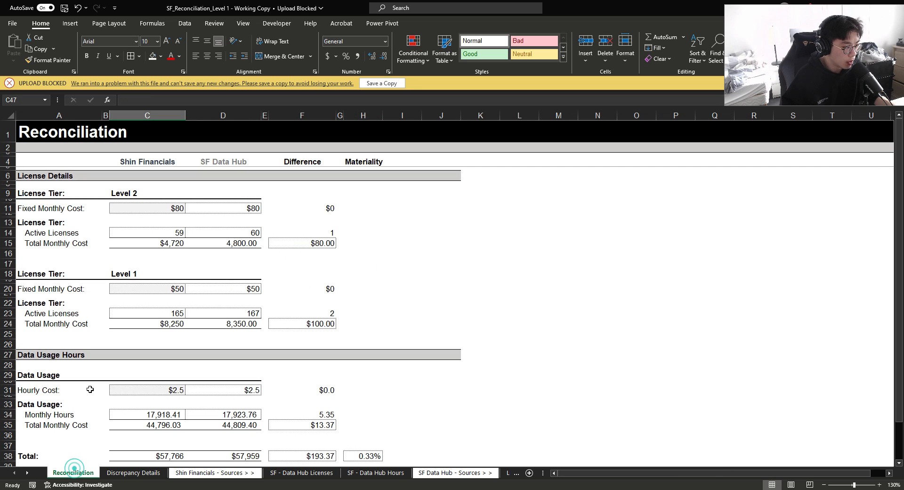
{"action": "mouse_move", "coordinate": [68, 379]}
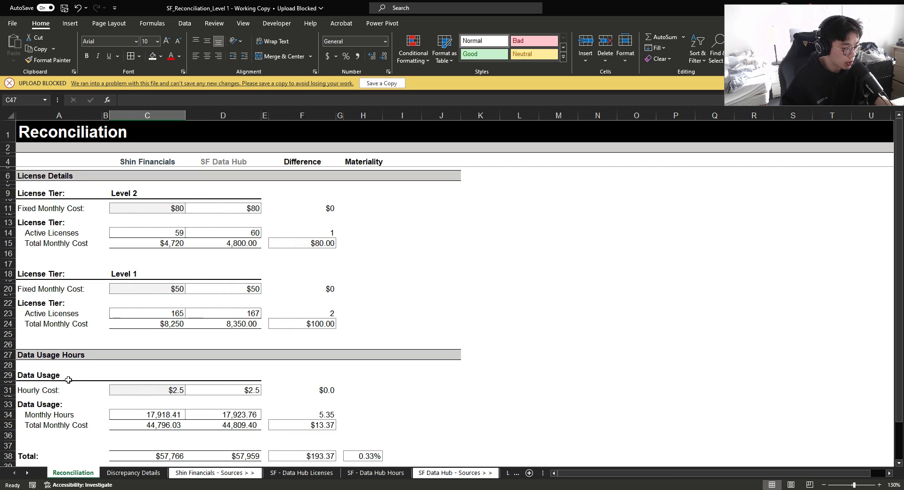
{"action": "left_click", "coordinate": [133, 472]}
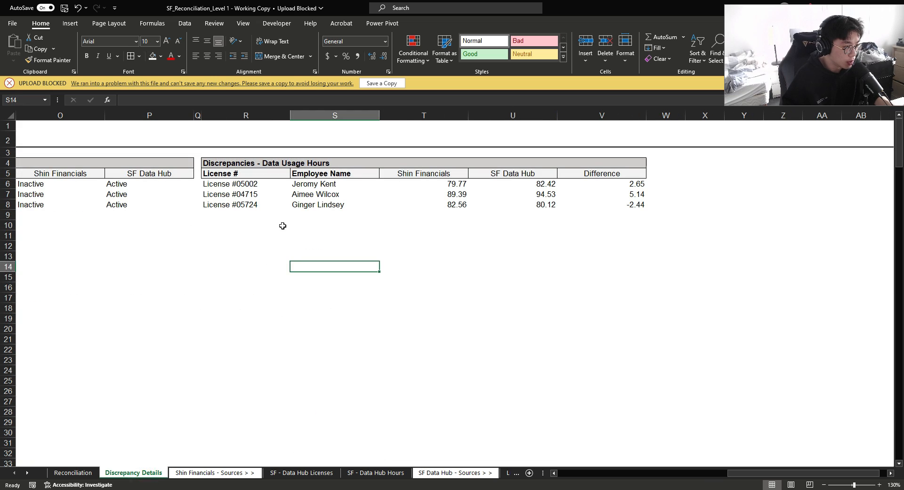
{"action": "left_click", "coordinate": [244, 224]}
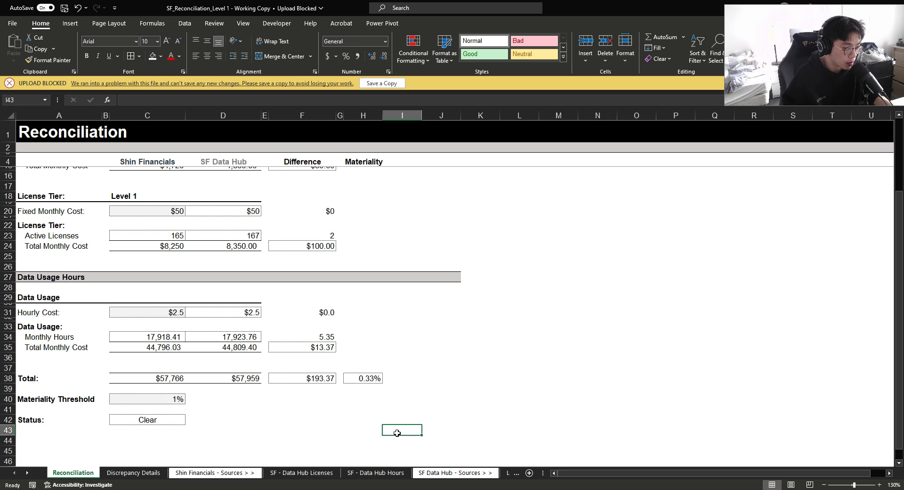
{"action": "mouse_move", "coordinate": [52, 148]}
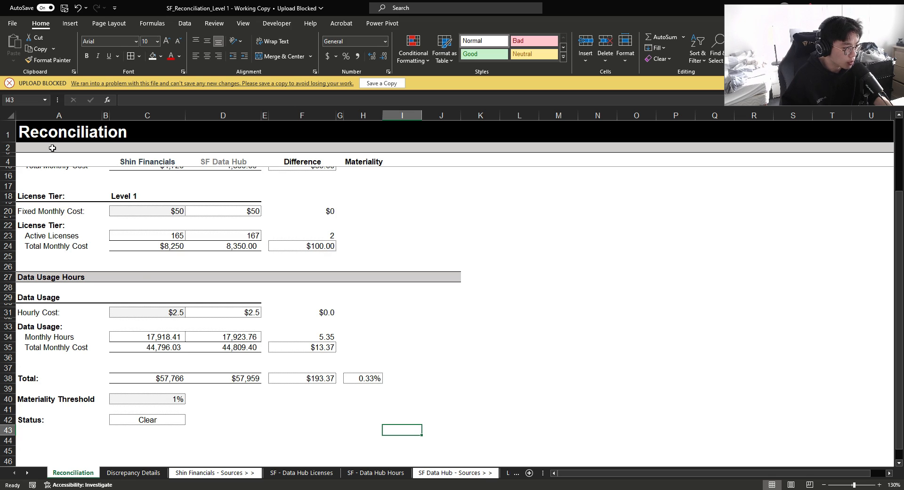